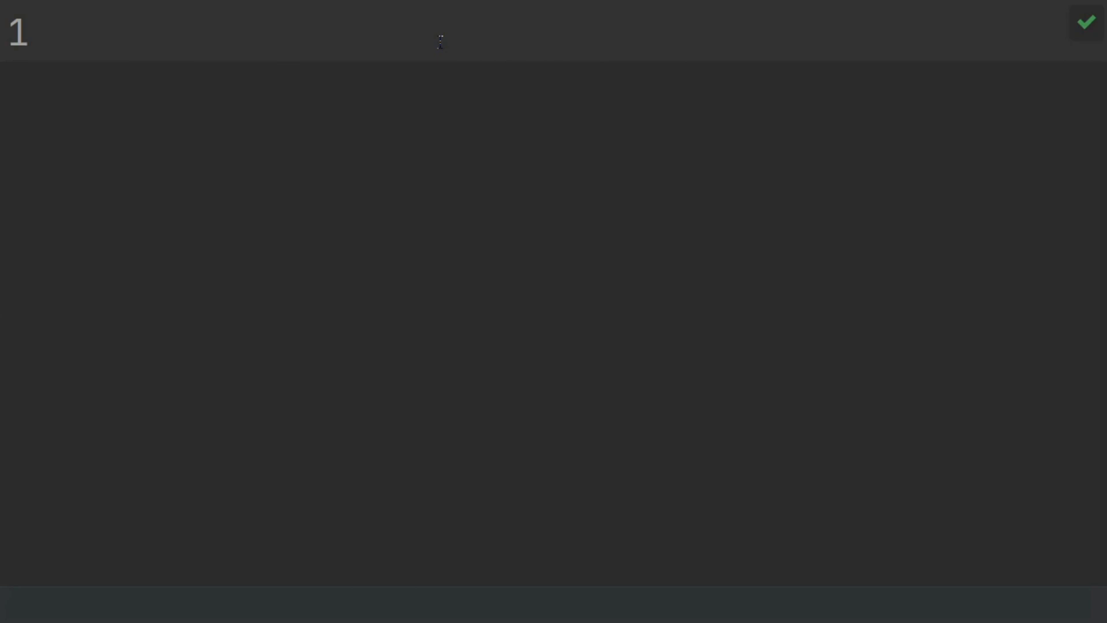
- Define main() and start a try block inside it
{"action": "type", "text": "def na"}
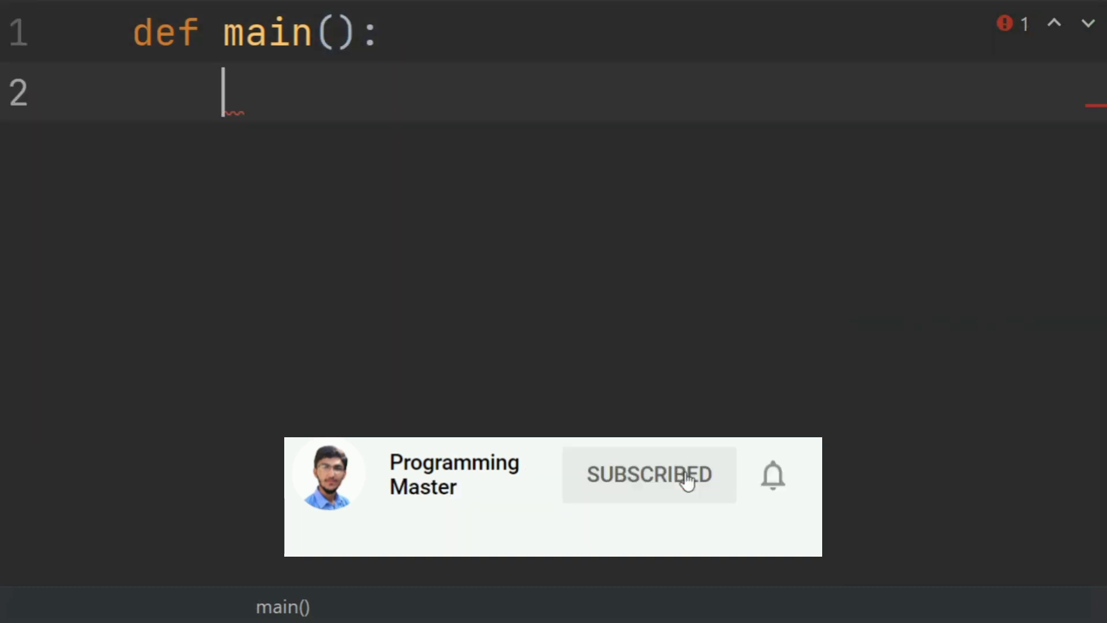
{"action": "mouse_move", "coordinate": [771, 485]}
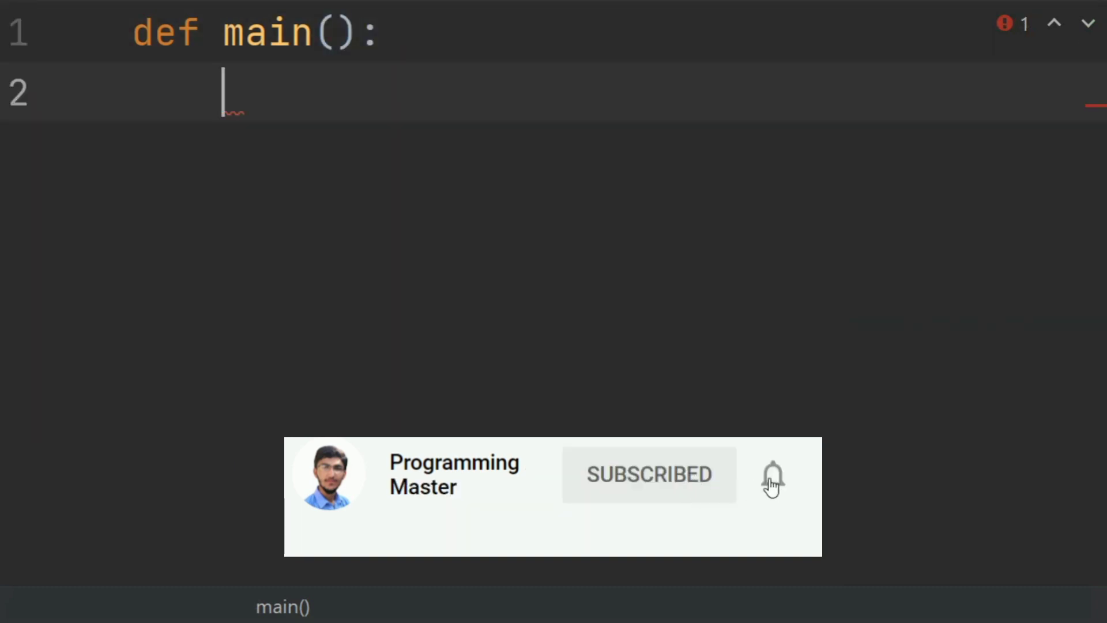
{"action": "type", "text": "try:"}
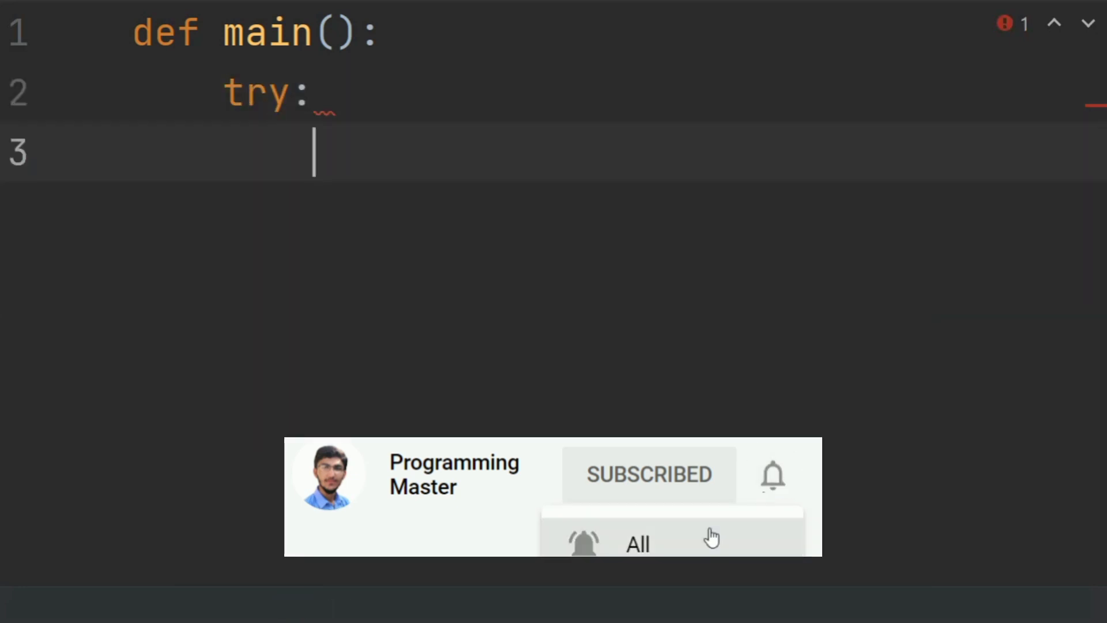
{"action": "left_click", "coordinate": [772, 474]}
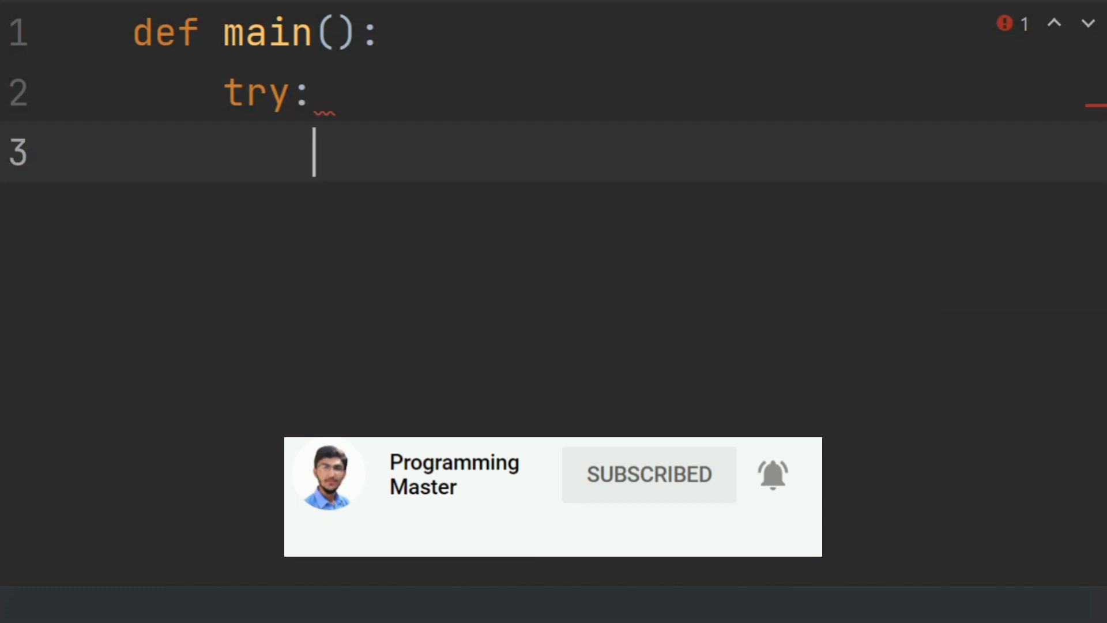
{"action": "mouse_move", "coordinate": [682, 545]}
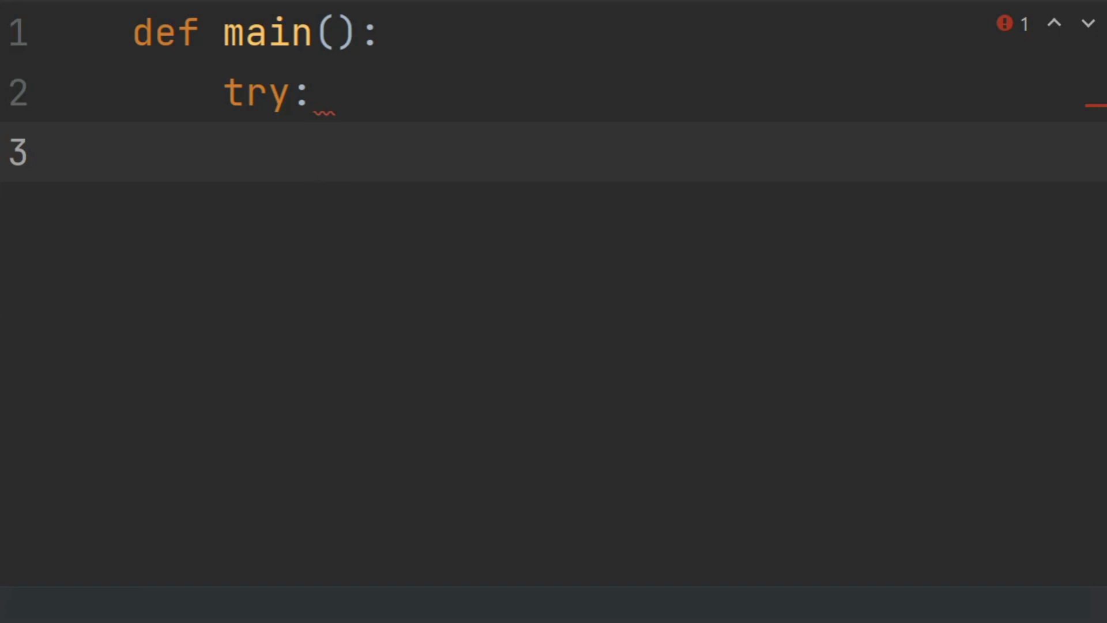
- Write file_name = input("Enter the file name: ") inside the try block and begin the except clause
{"action": "type", "text": "en"}
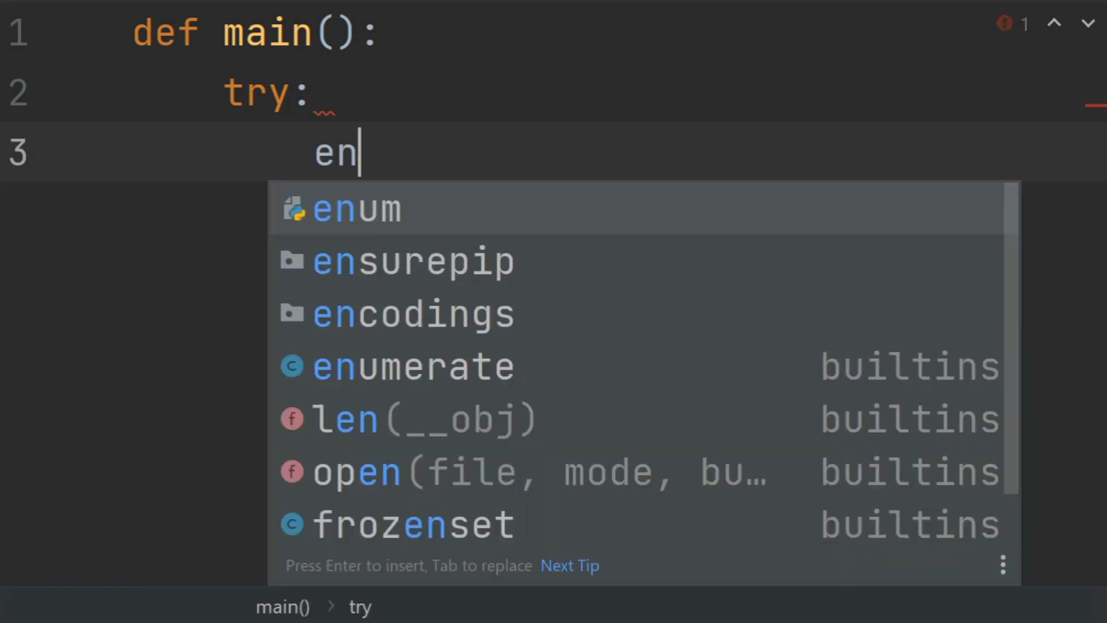
{"action": "key", "text": "backspace"}
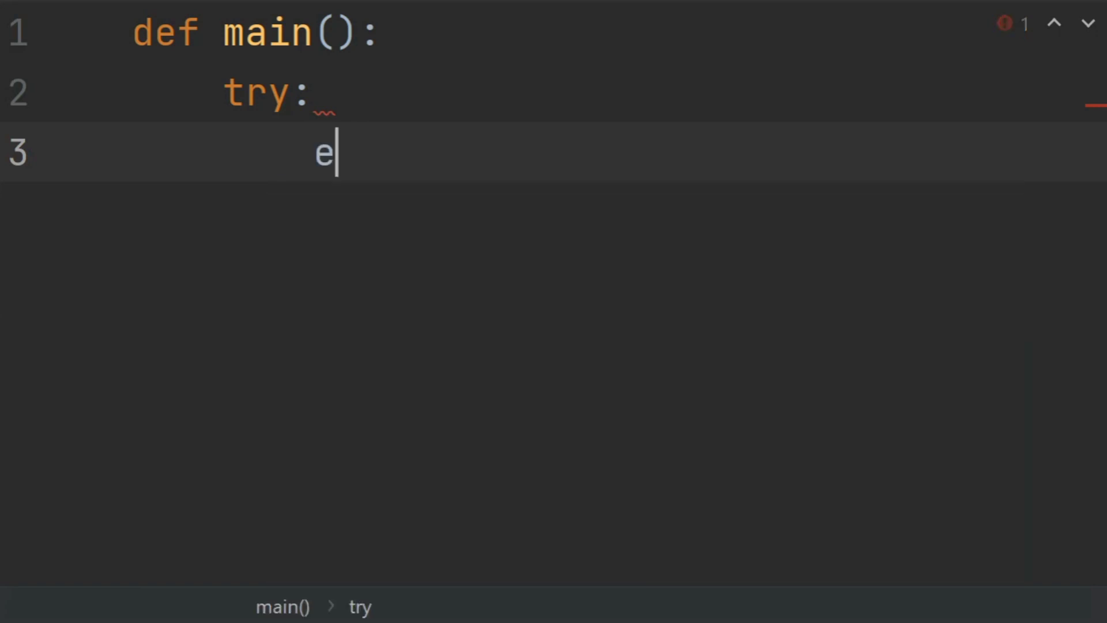
{"action": "type", "text": "ile"}
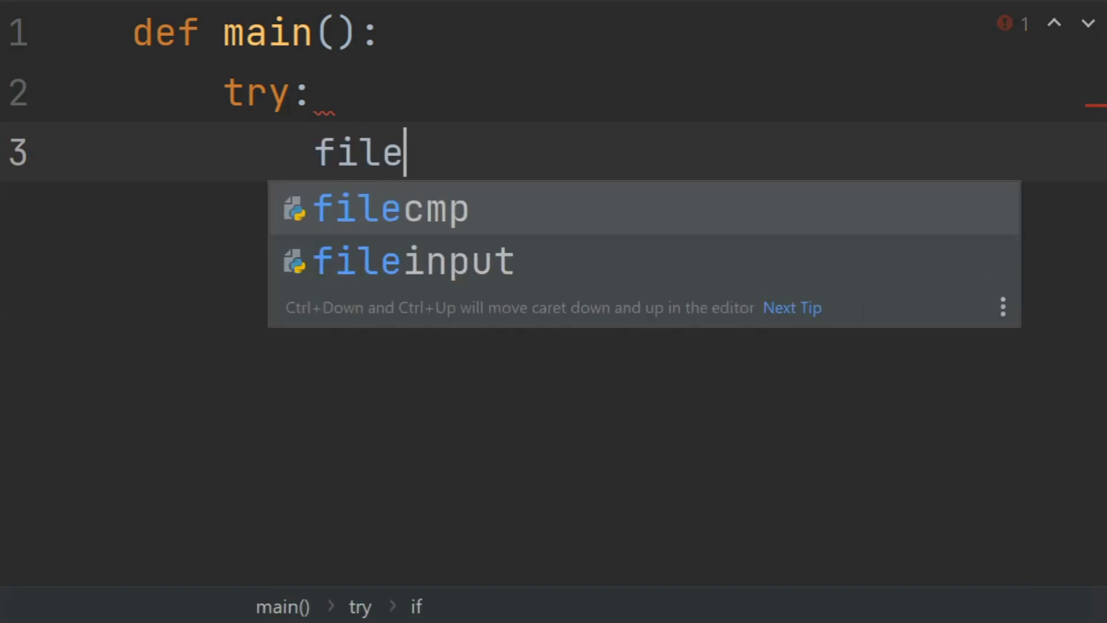
{"action": "type", "text": "_n"}
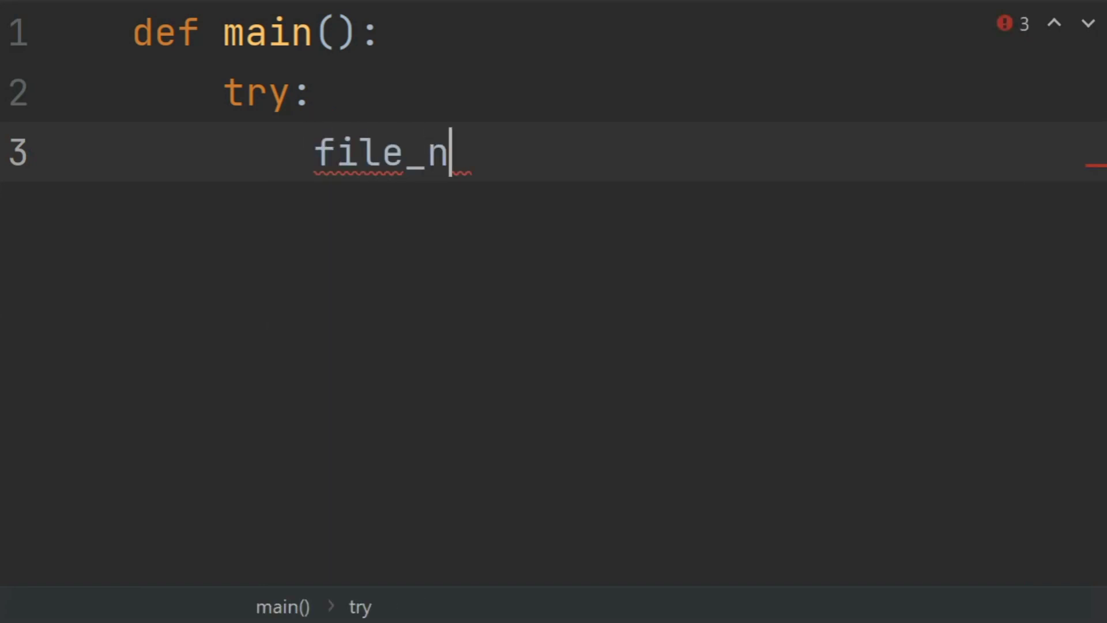
{"action": "type", "text": "ame ="}
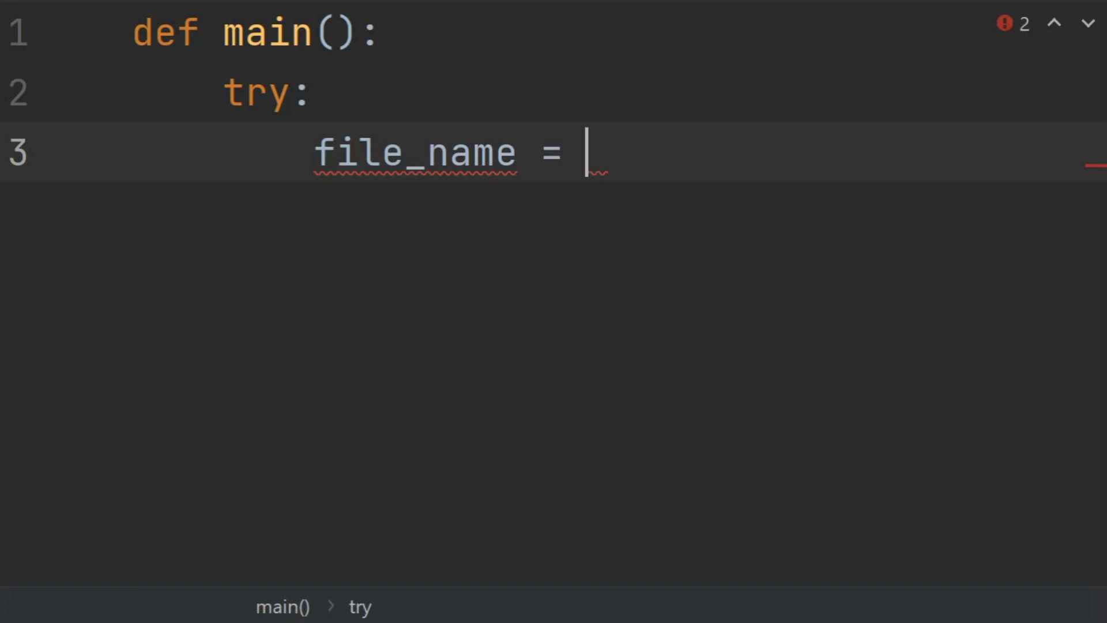
{"action": "type", "text": "intp"}
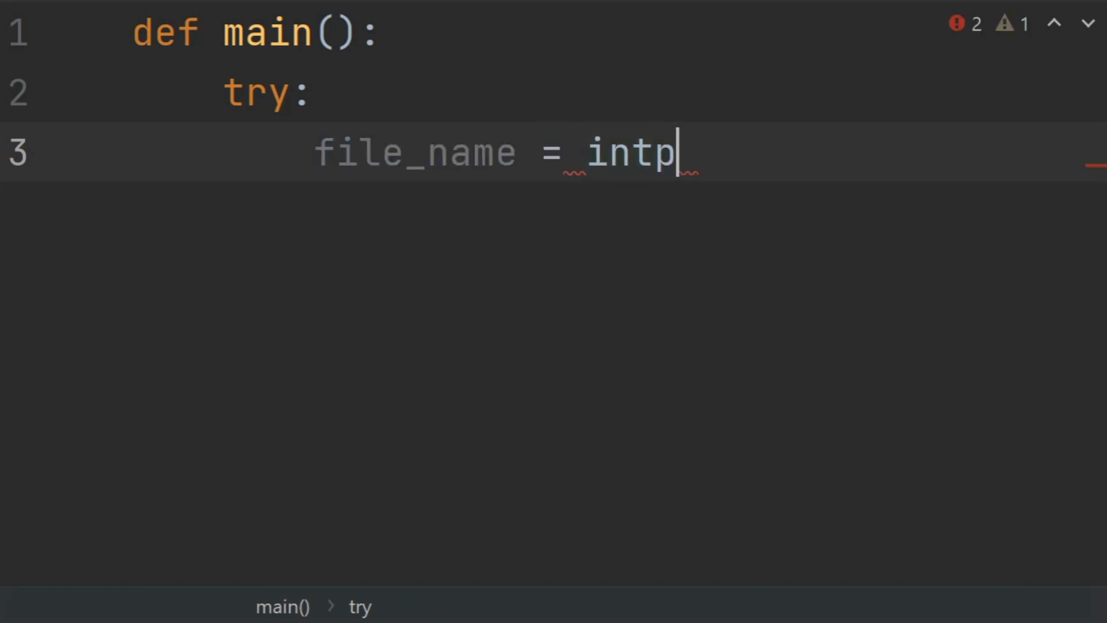
{"action": "key", "text": "Backspace"}
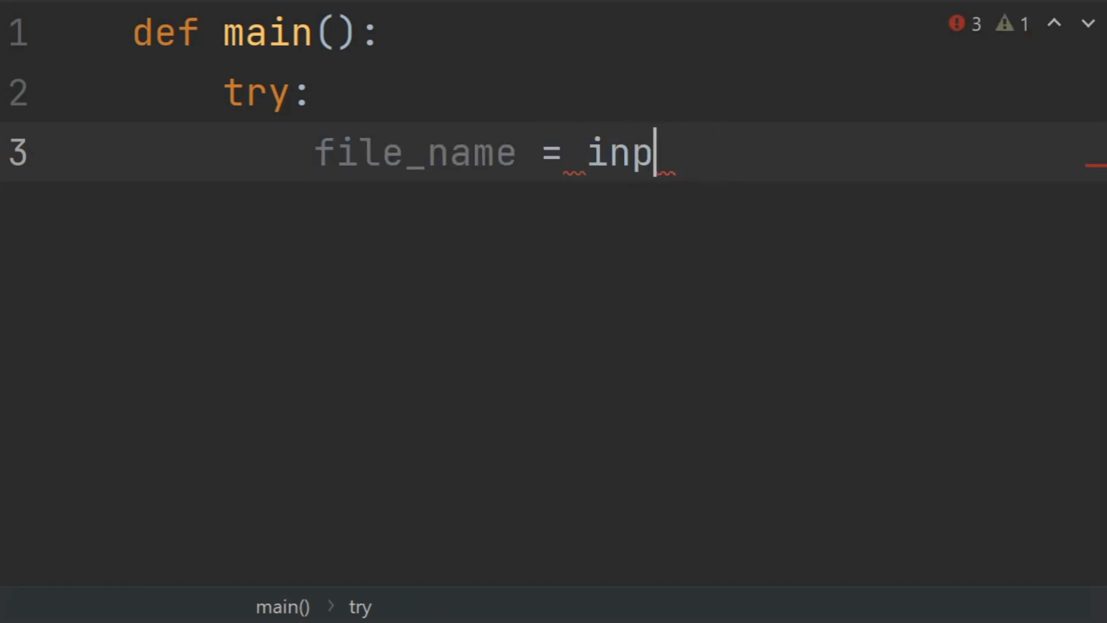
{"action": "type", "text": "ut*"}
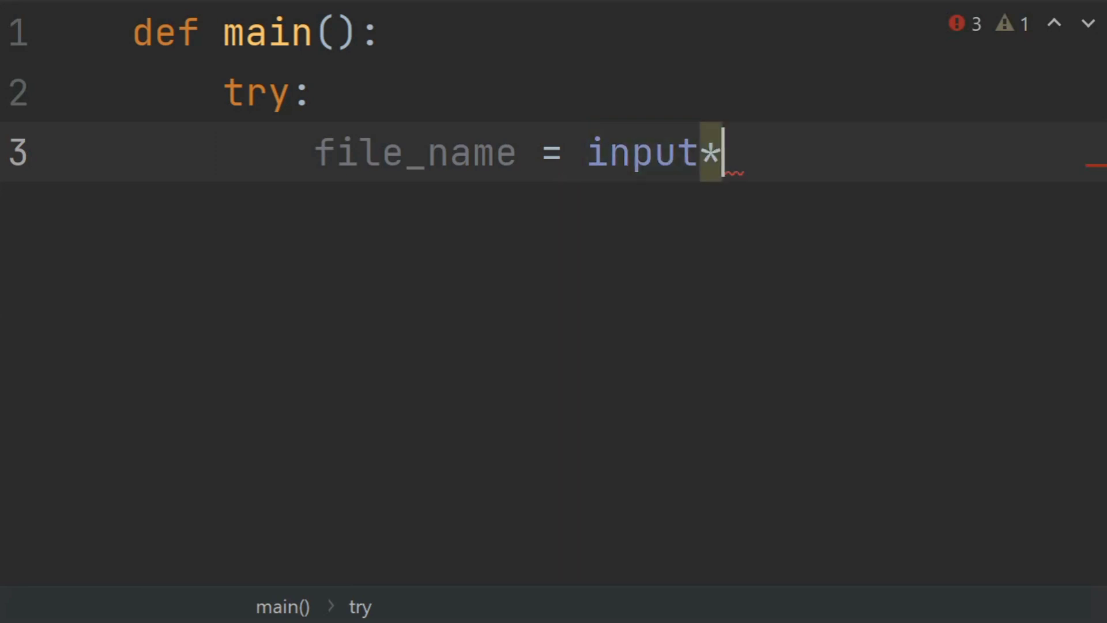
{"action": "type", "text": "(\"\")"}
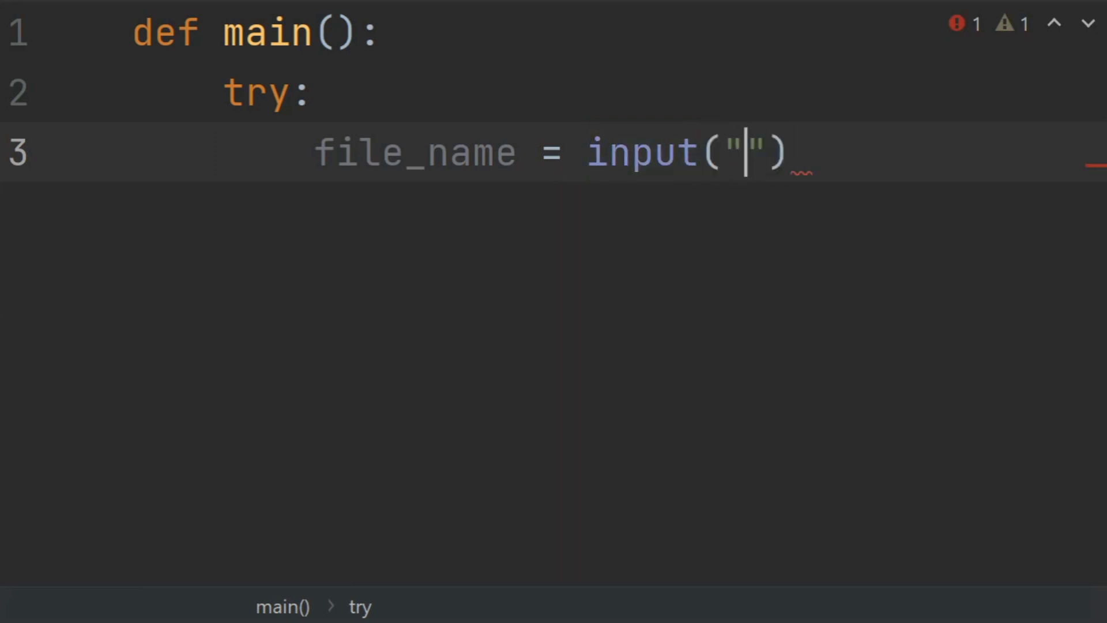
{"action": "type", "text": "Enter"}
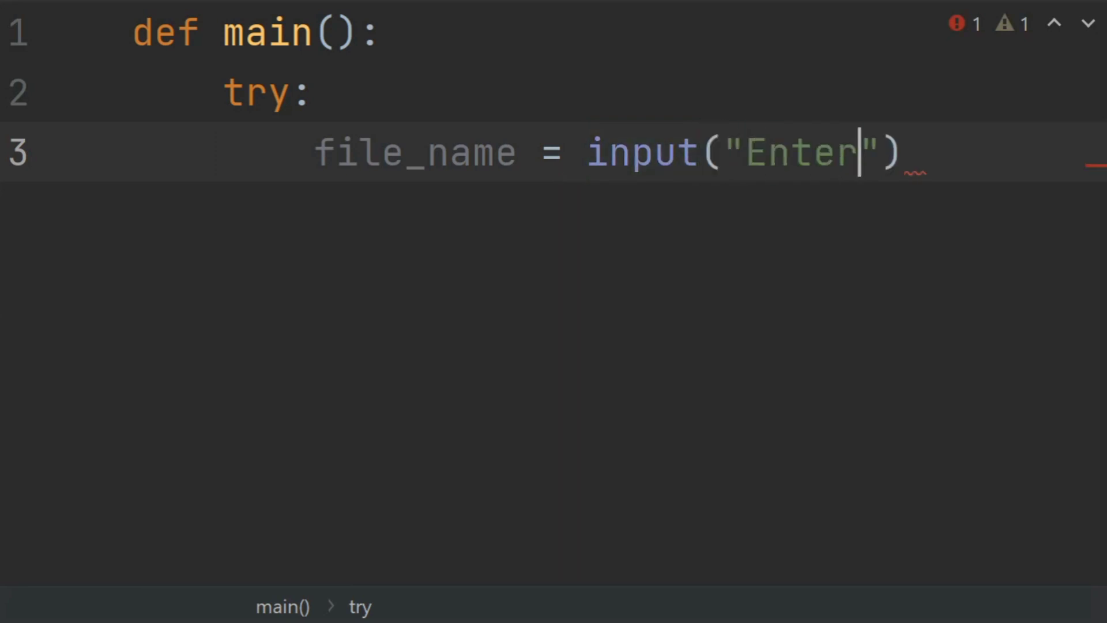
{"action": "type", "text": "the file n"}
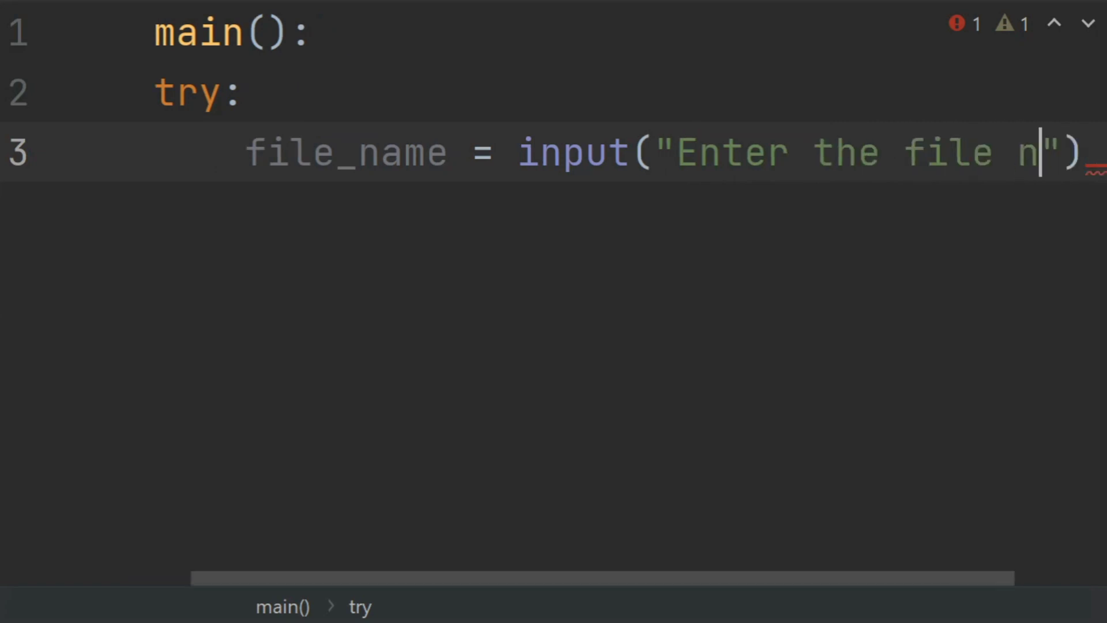
{"action": "type", "text": "ame"}
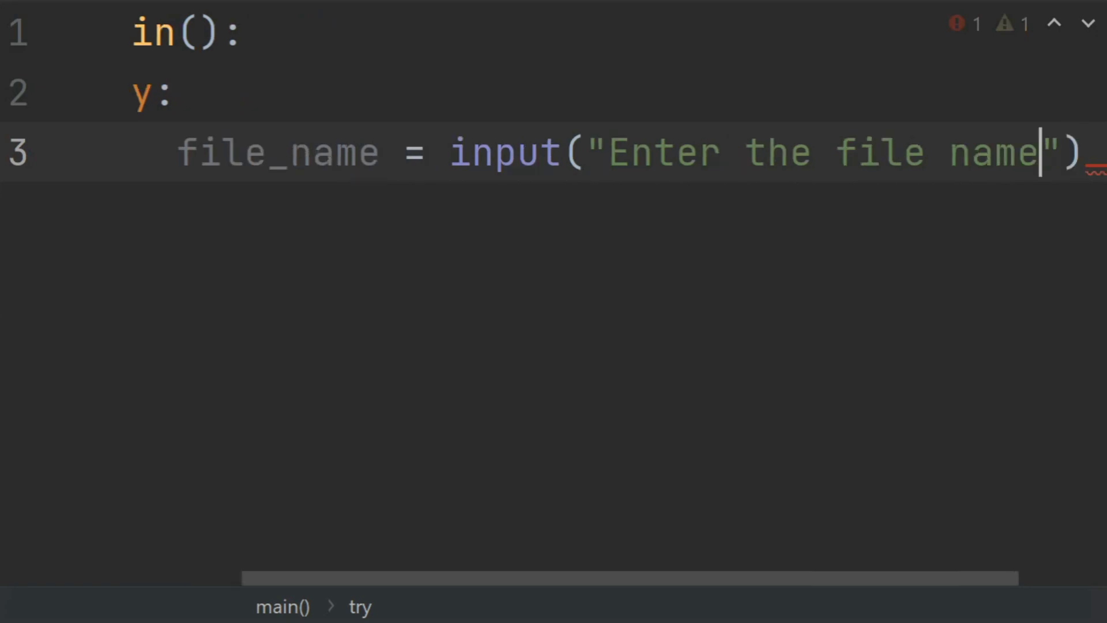
{"action": "type", "text": ":"}
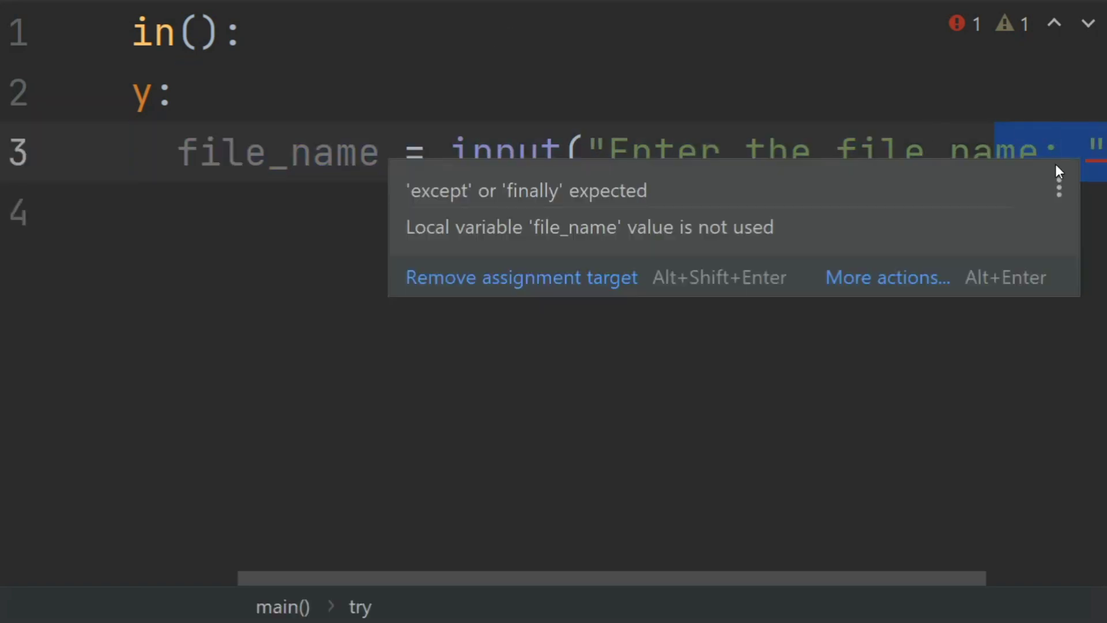
{"action": "type", "text": "except"}
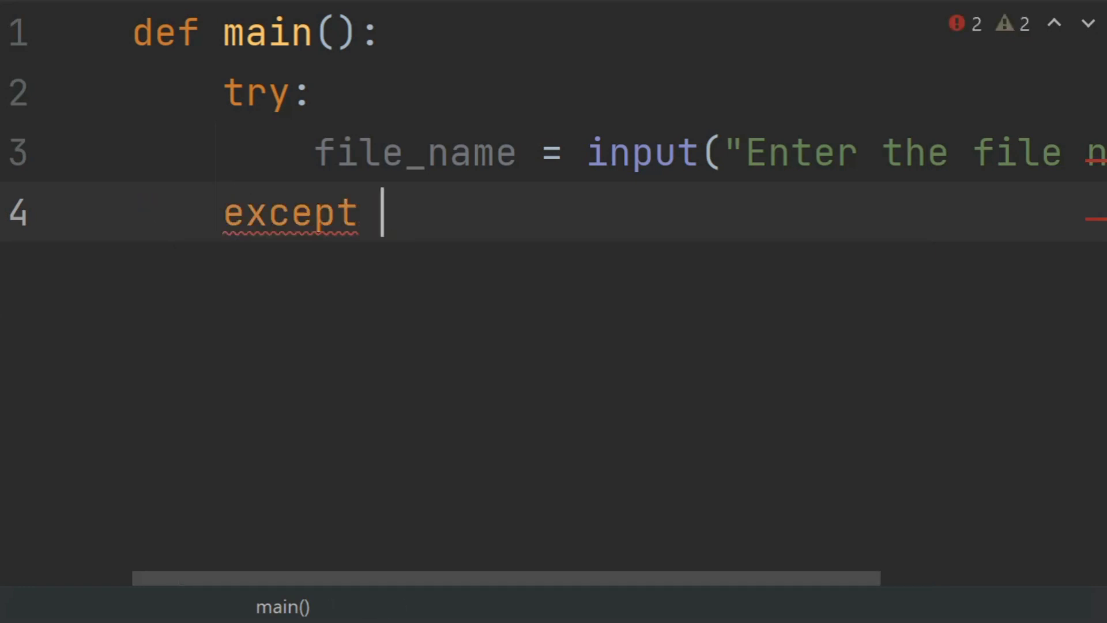
- Catch IOError in the except clause, inserting IOError from completion
{"action": "type", "text": "i"}
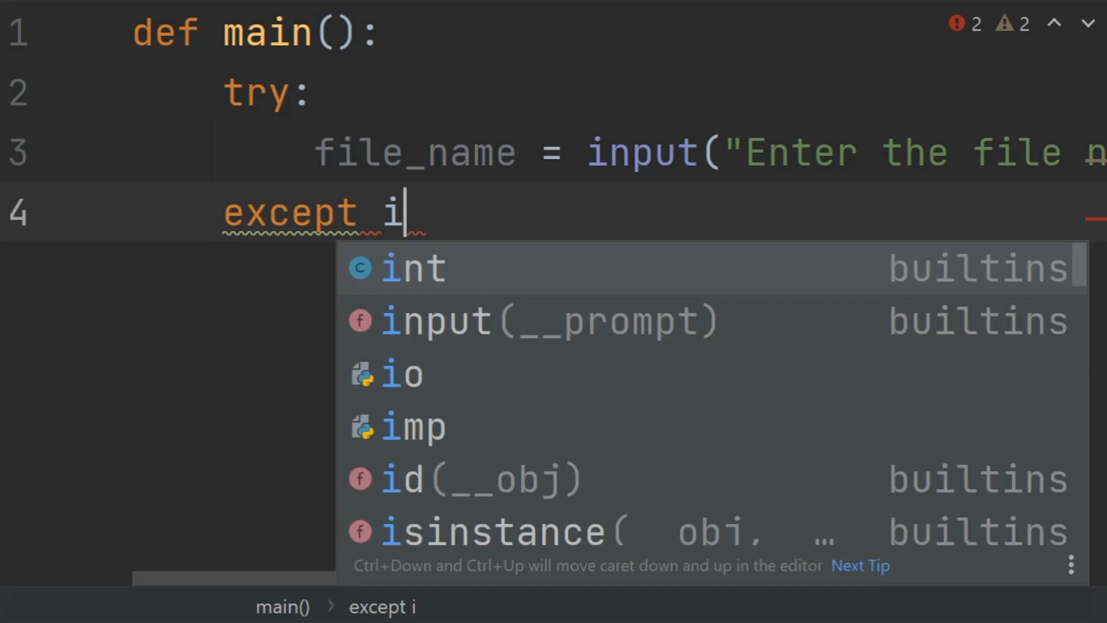
{"action": "type", "text": "o"}
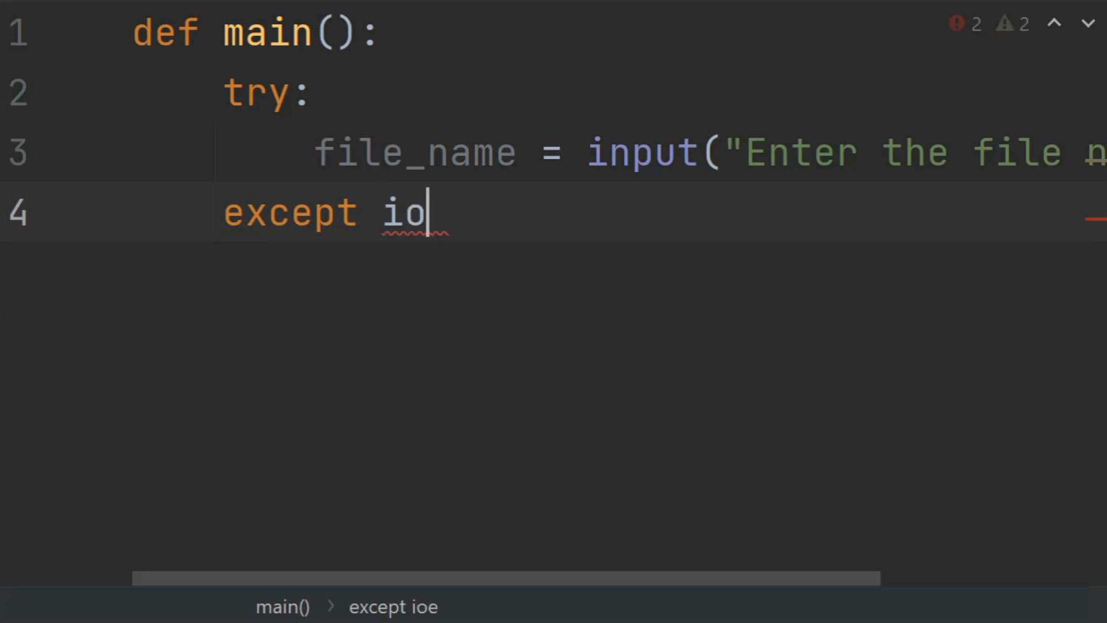
{"action": "type", "text": "O"}
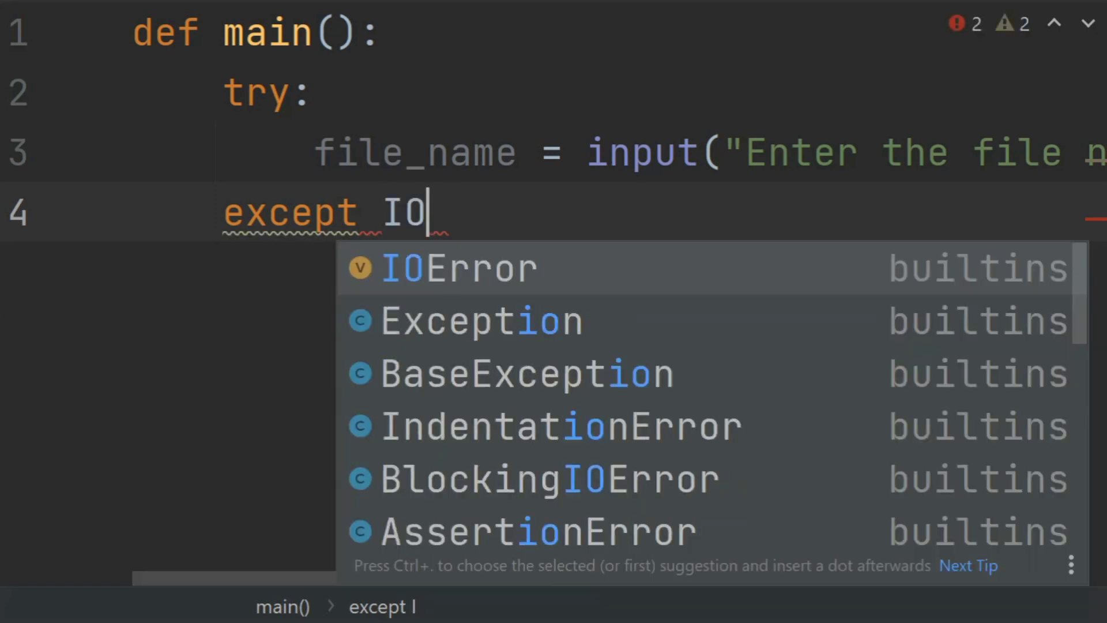
{"action": "left_click", "coordinate": [459, 268]}
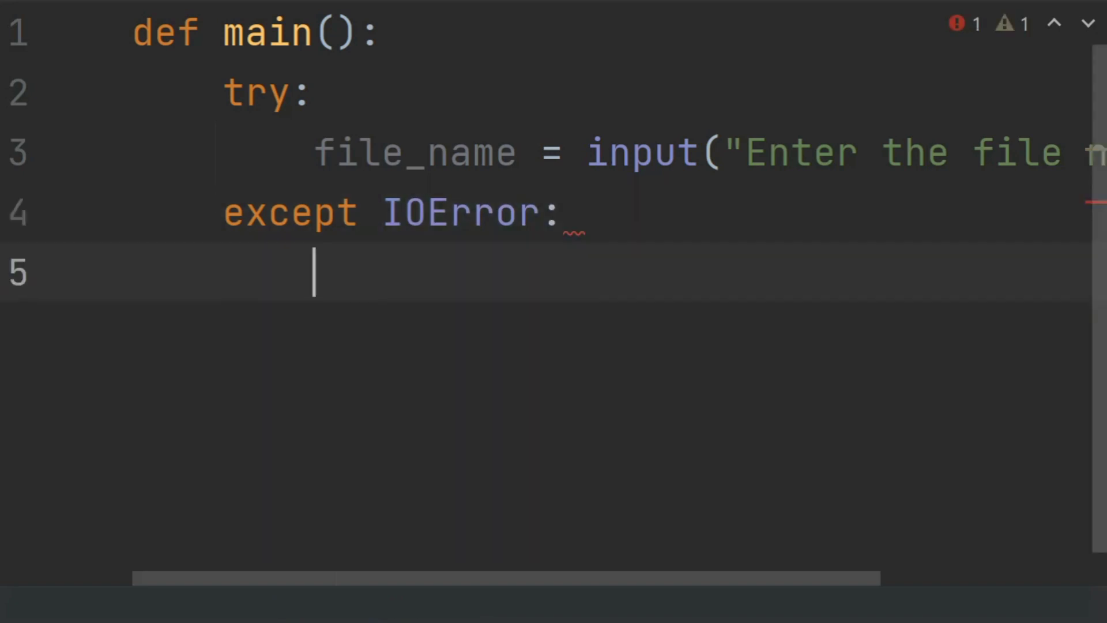
- Print the message that the file name cannot be found or opened
{"action": "type", "text": "print()"}
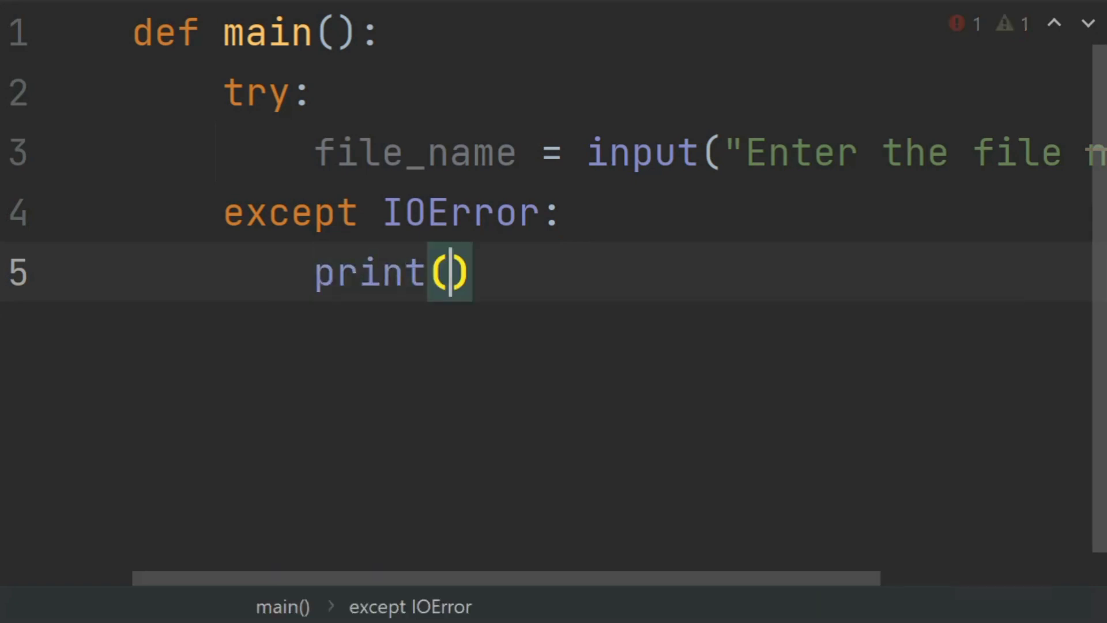
{"action": "type", "text": "\"\""}
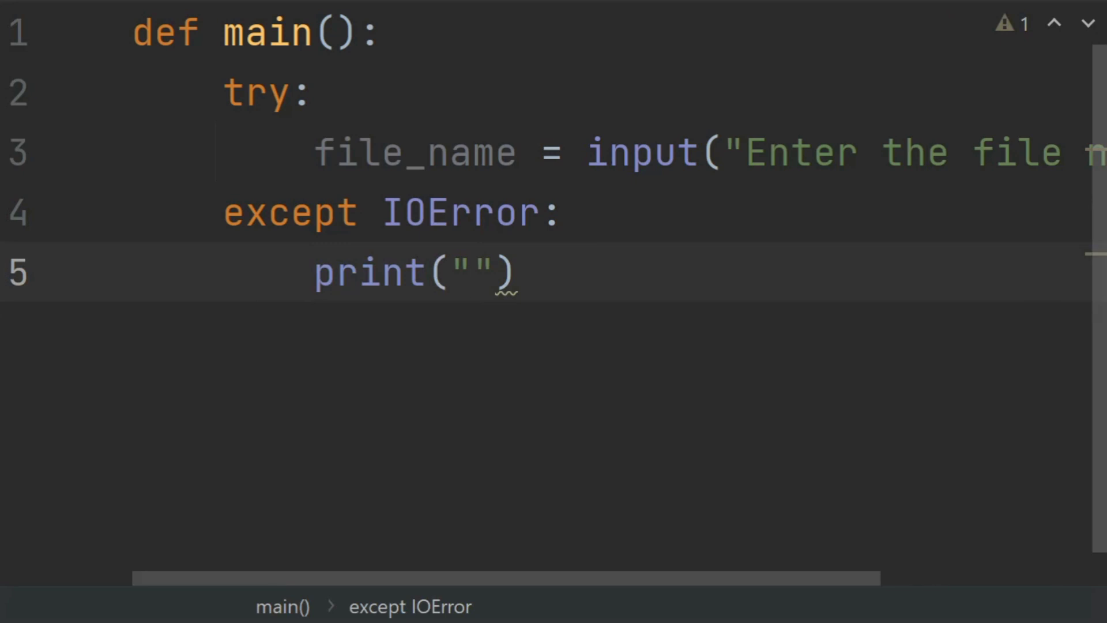
{"action": "type", "text": "The fi"}
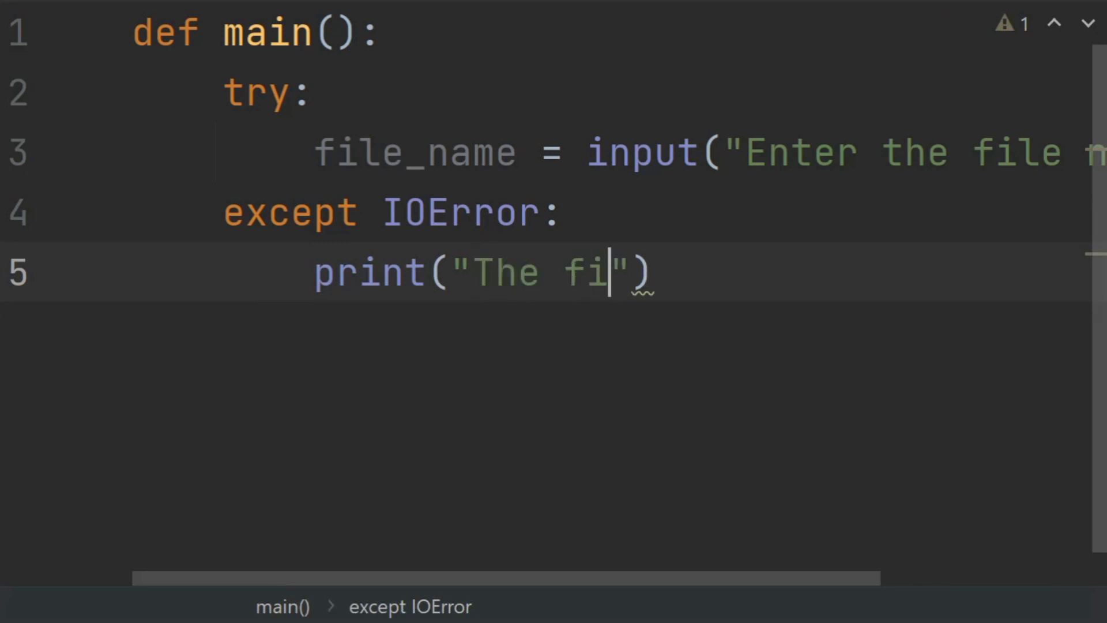
{"action": "type", "text": "le nam"}
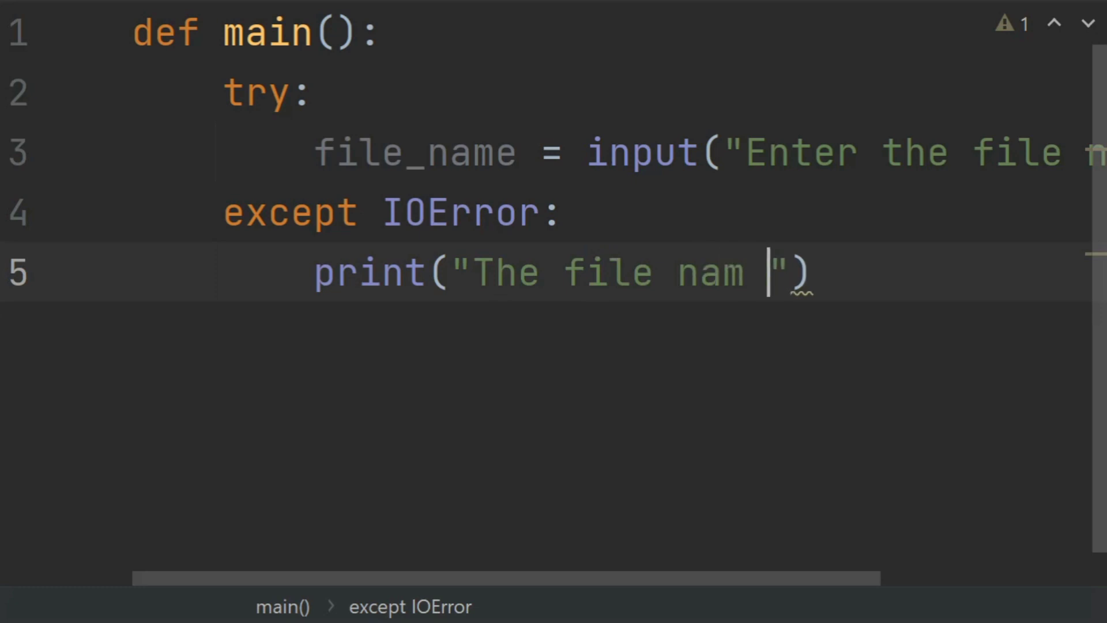
{"action": "type", "text": "e cna"}
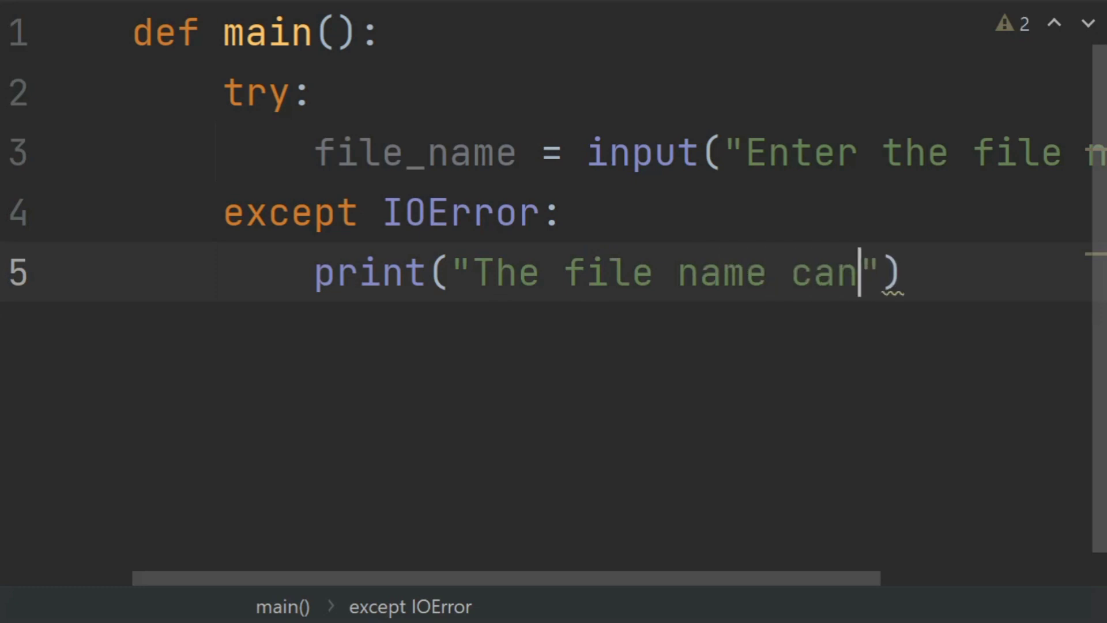
{"action": "type", "text": "not be found or"}
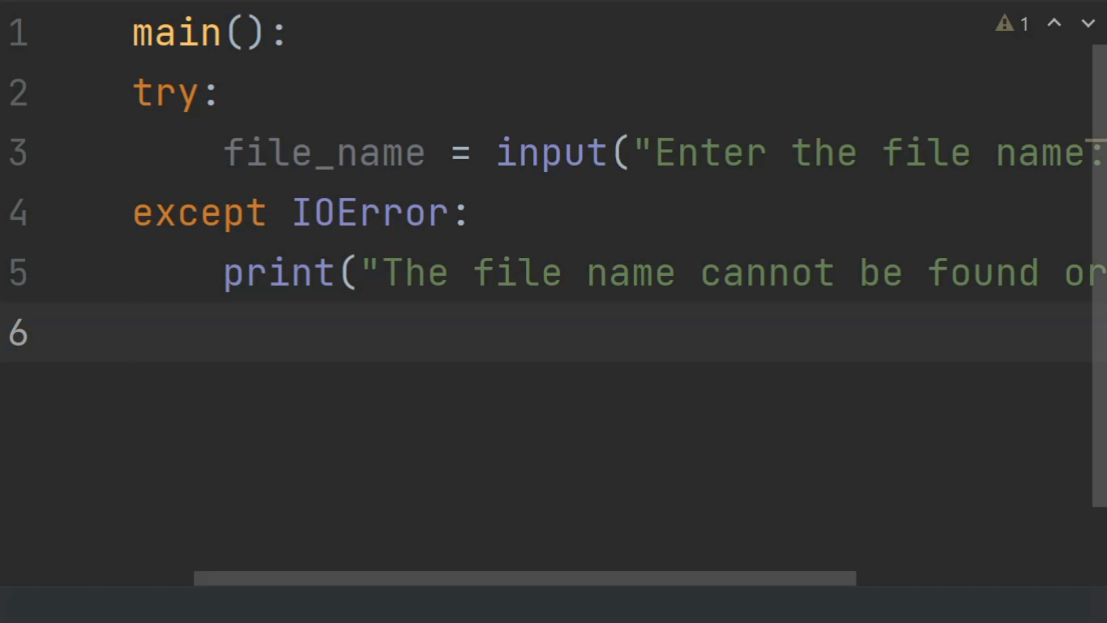
- Write opened_file = open(file_name, 'r') to open the file for reading
{"action": "type", "text": "o"}
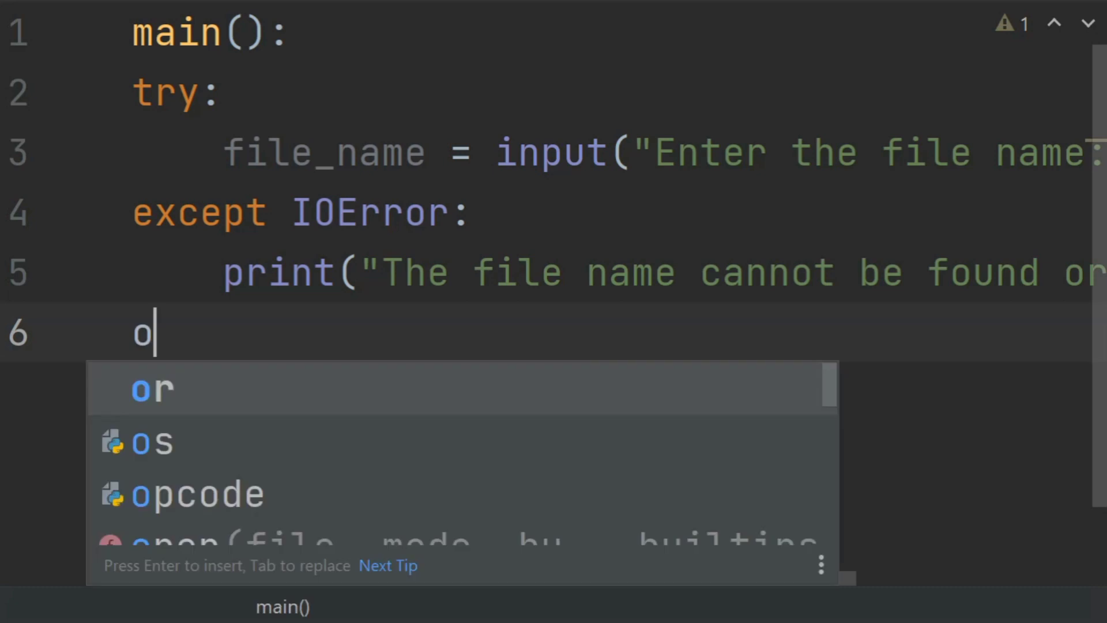
{"action": "type", "text": "pen"}
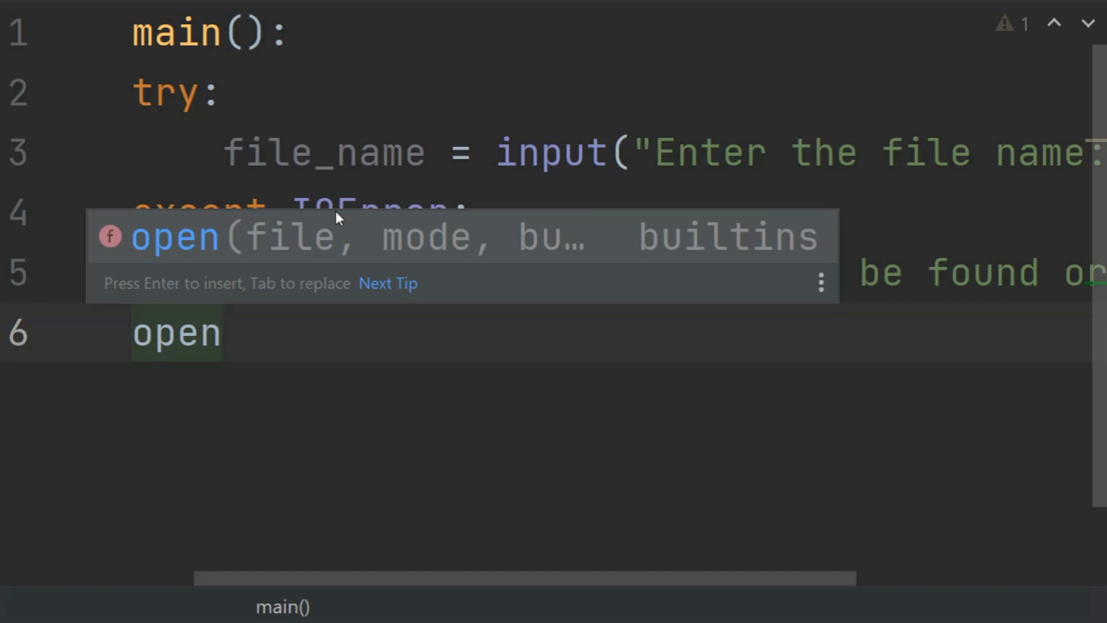
{"action": "type", "text": "ed_file"}
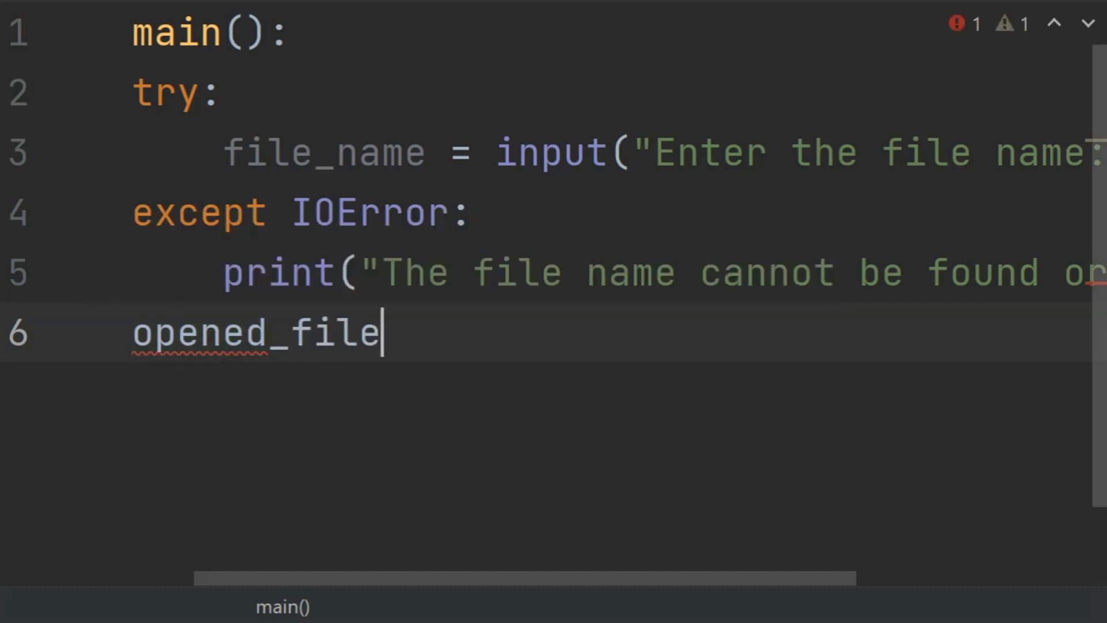
{"action": "type", "text": "="}
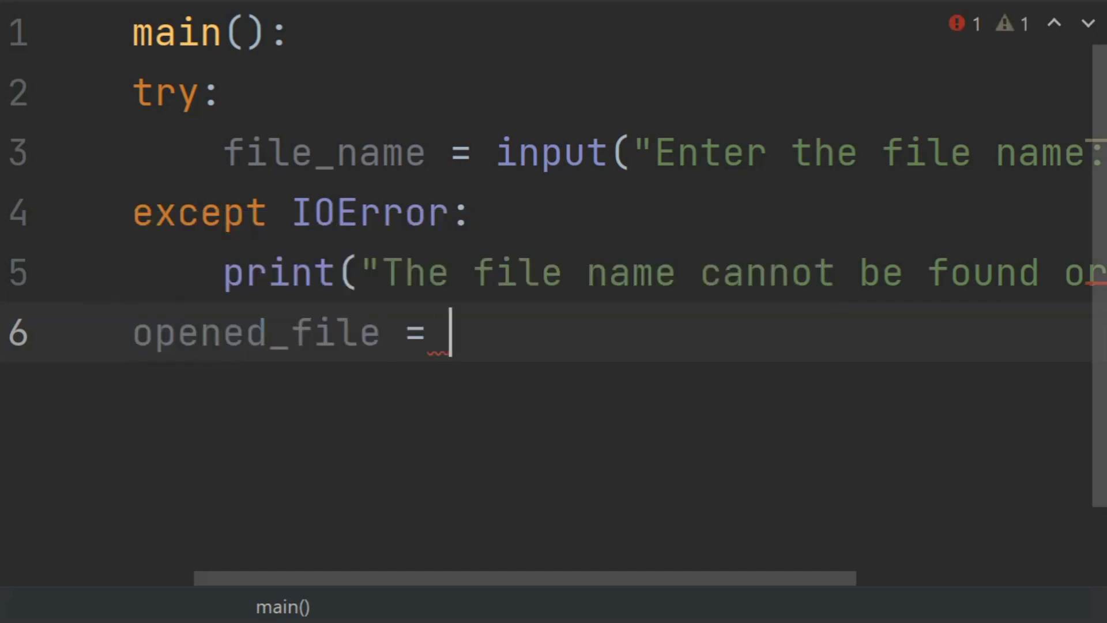
{"action": "type", "text": "open(file_name,"}
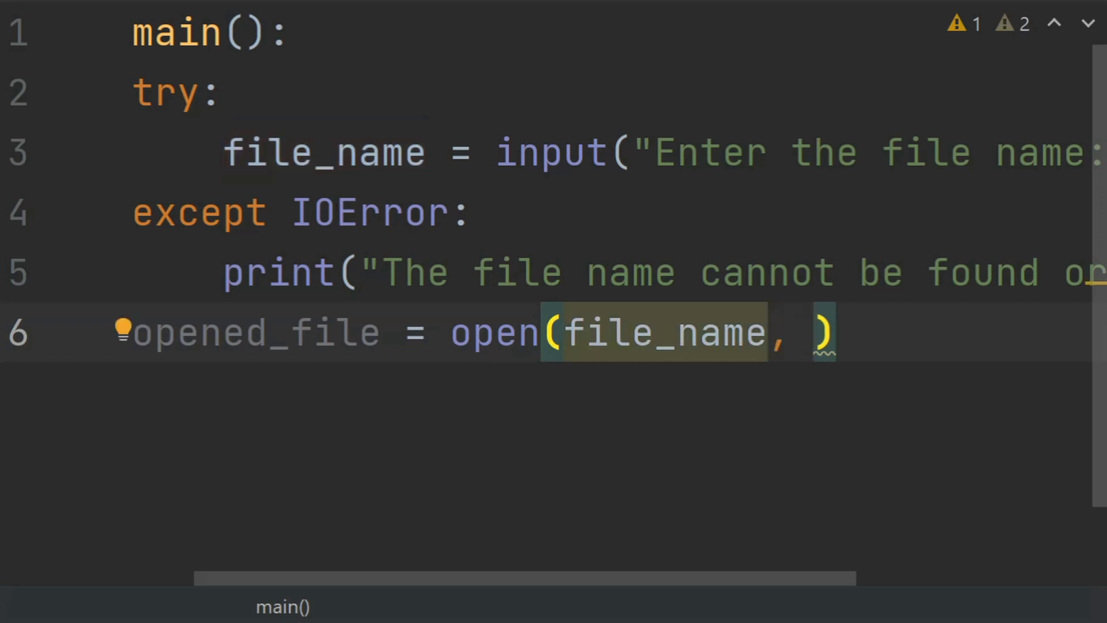
{"action": "type", "text": "'"}
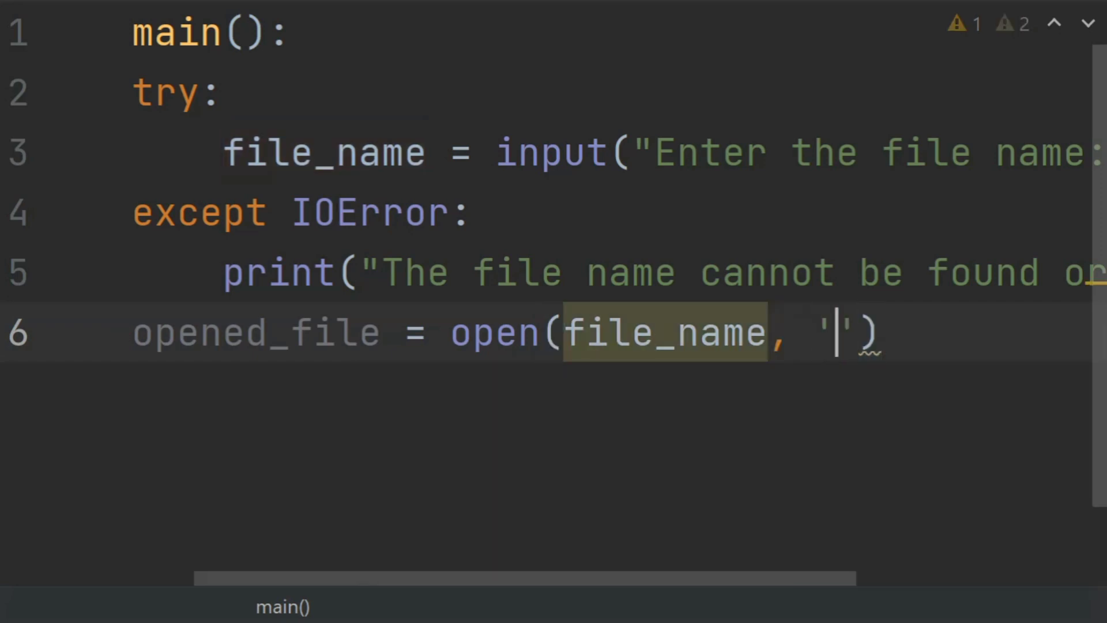
{"action": "type", "text": "r"}
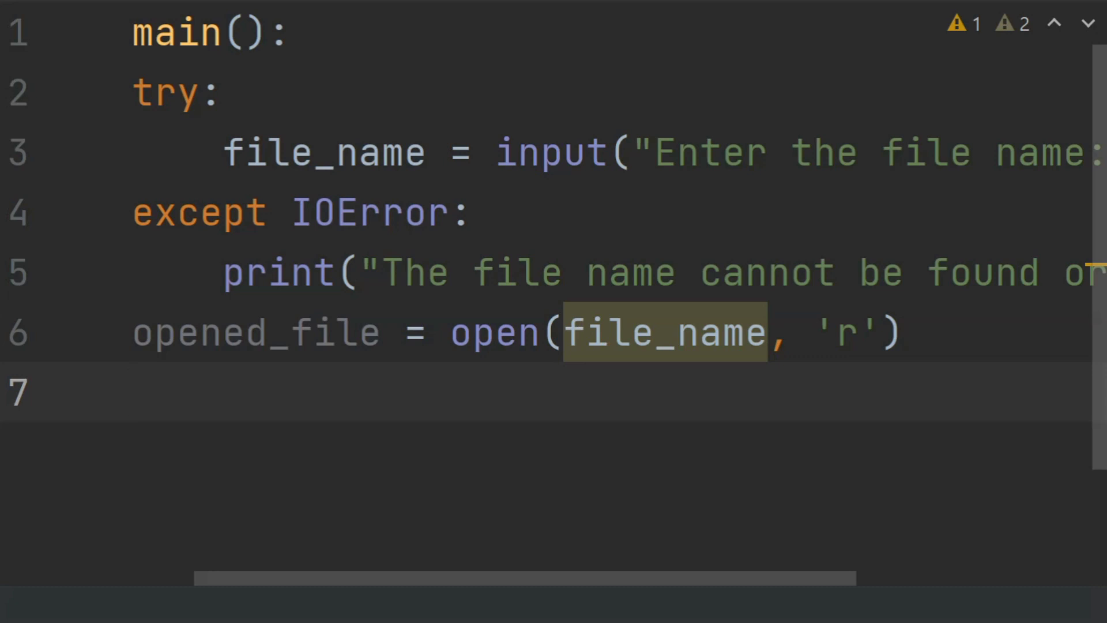
- Create the empty list read_into_list = [] and begin a for loop
{"action": "type", "text": "re"}
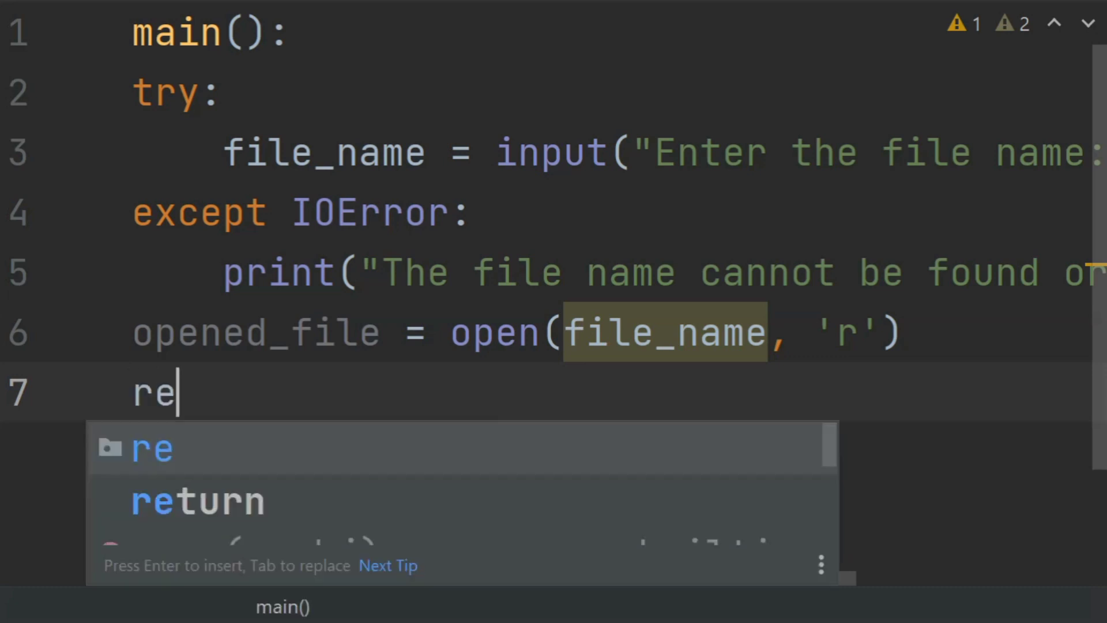
{"action": "type", "text": "ad"}
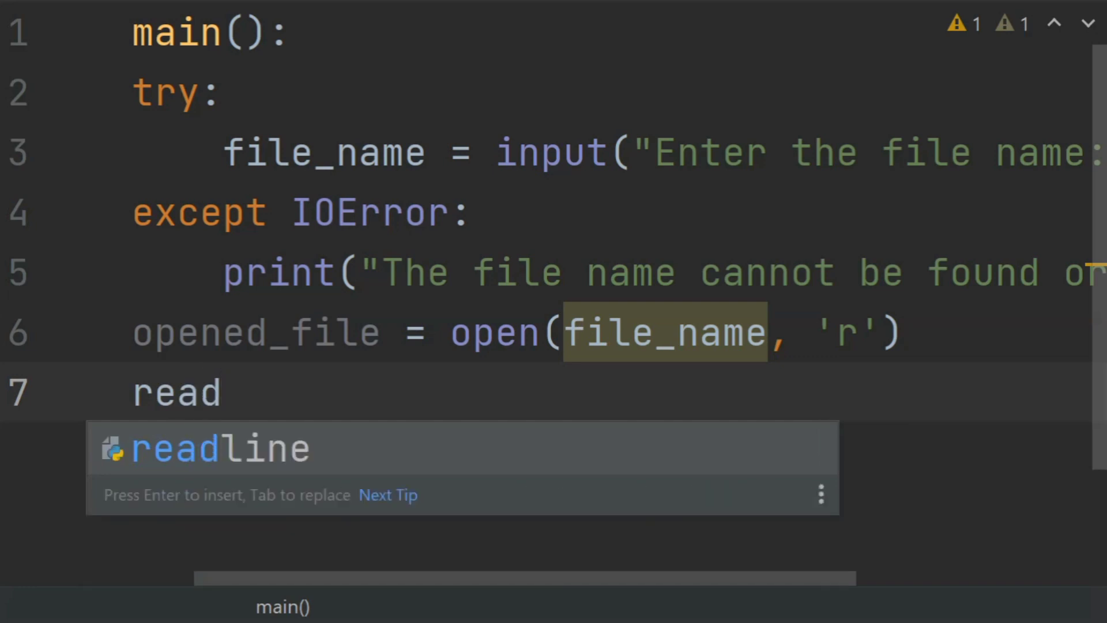
{"action": "type", "text": "_int"}
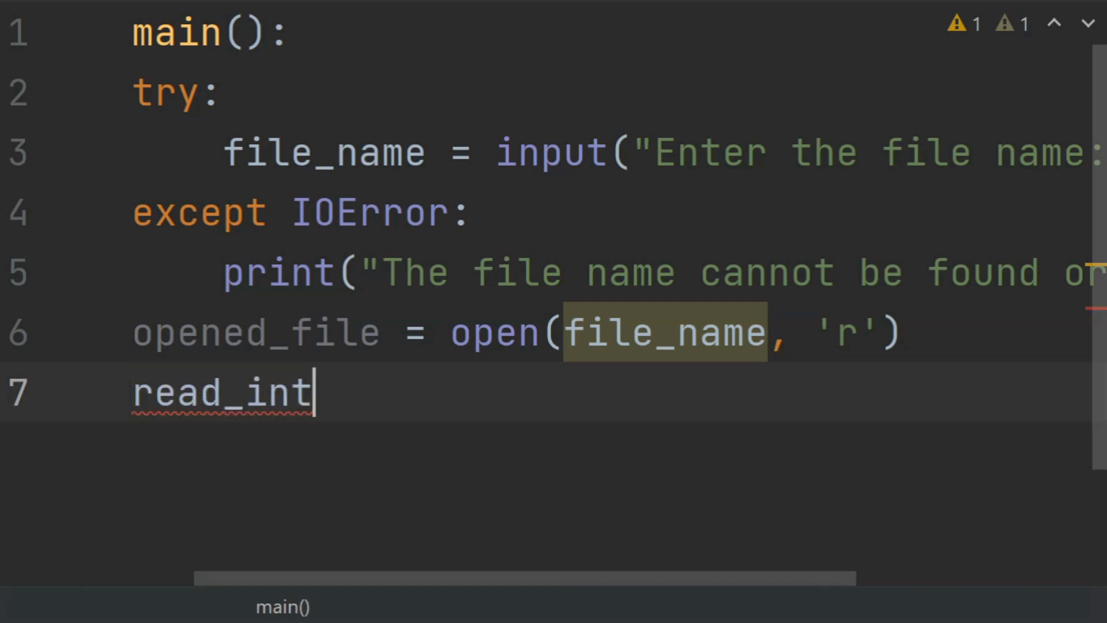
{"action": "type", "text": "o_lis"}
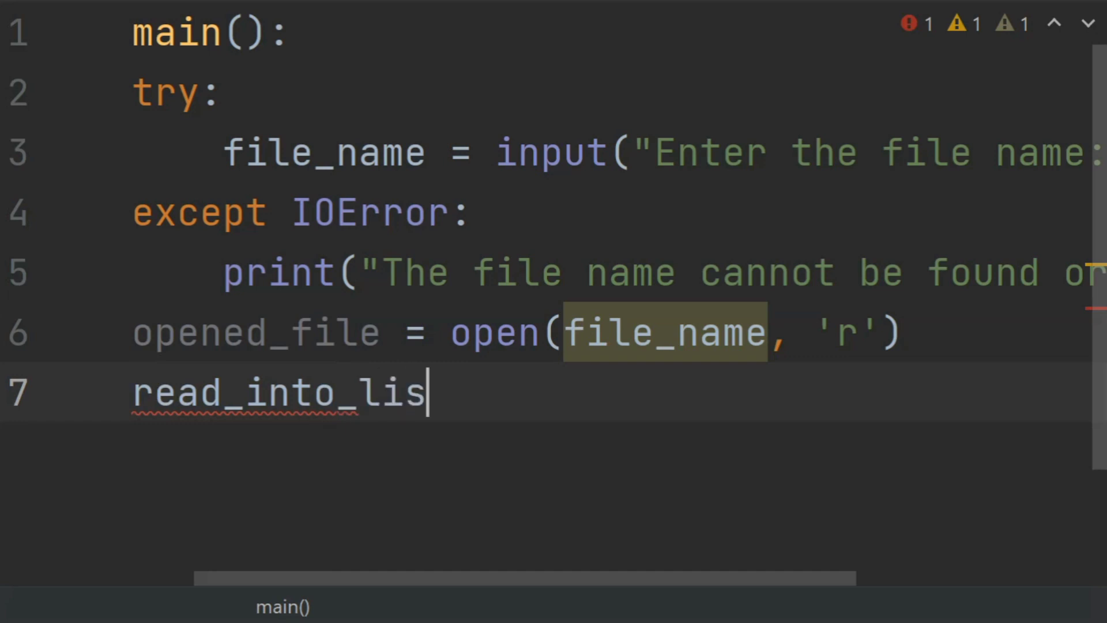
{"action": "type", "text": "t ="}
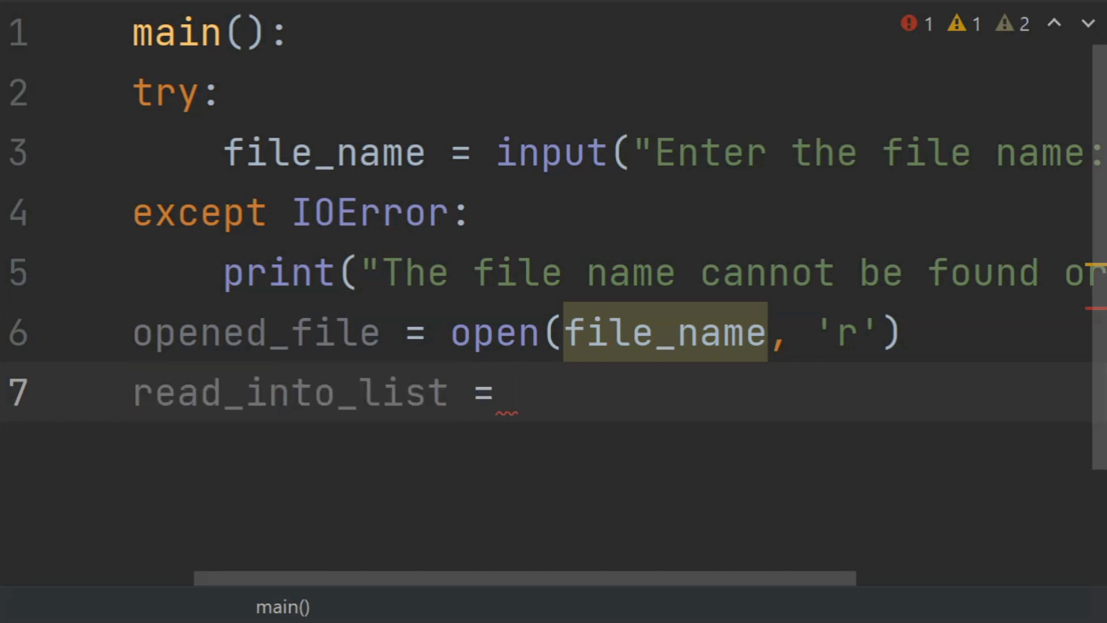
{"action": "type", "text": "[]"}
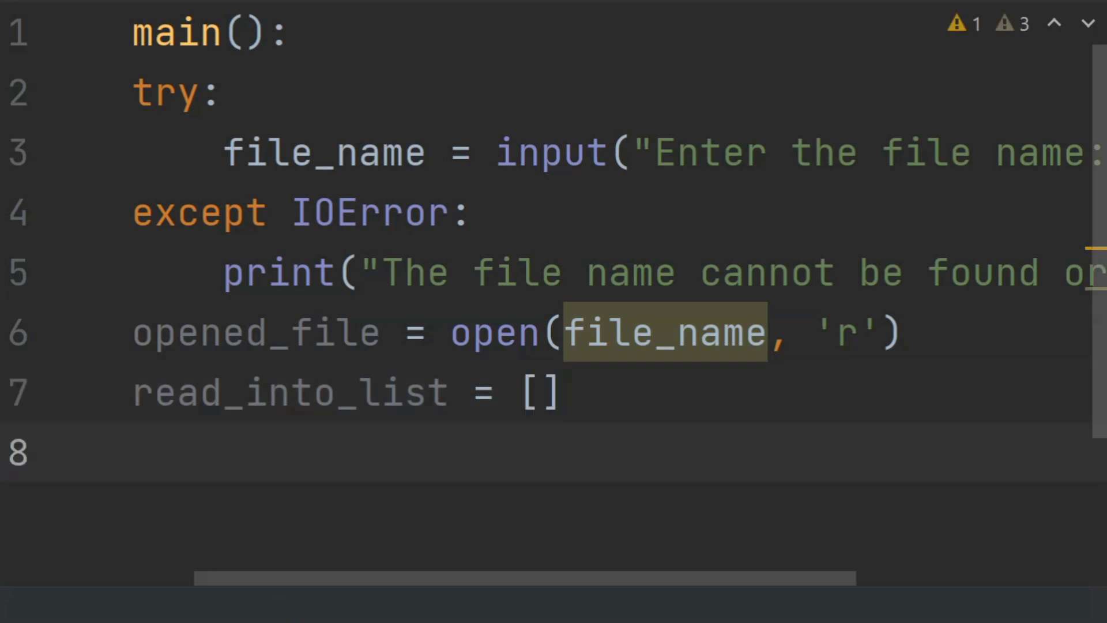
{"action": "type", "text": "for"}
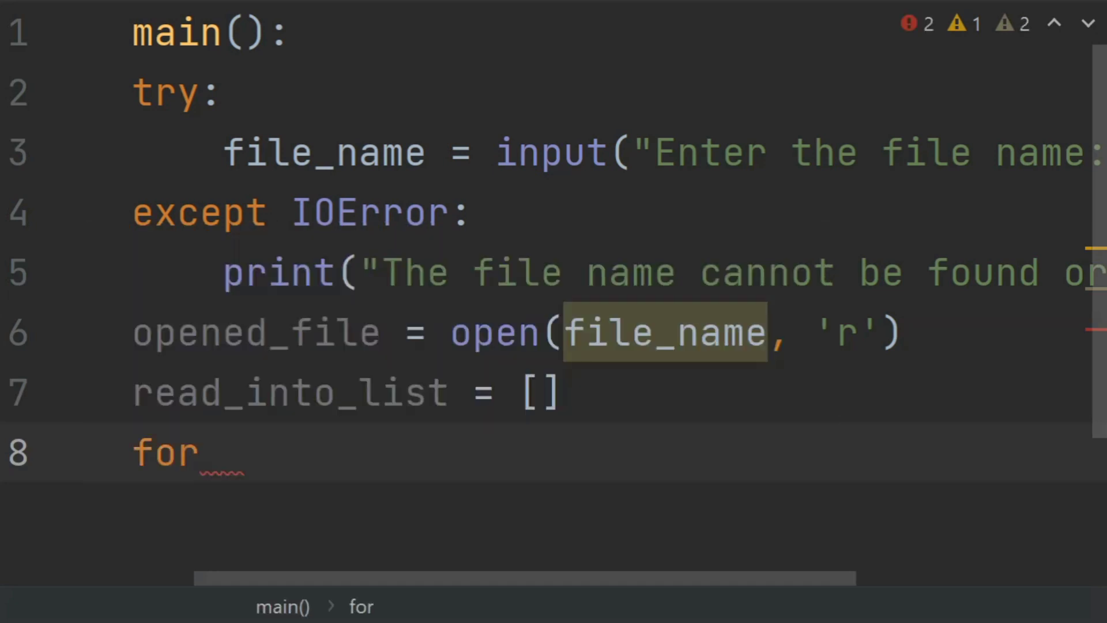
- Write the loop header for line in opened_file: using completion
{"action": "type", "text": "line in"}
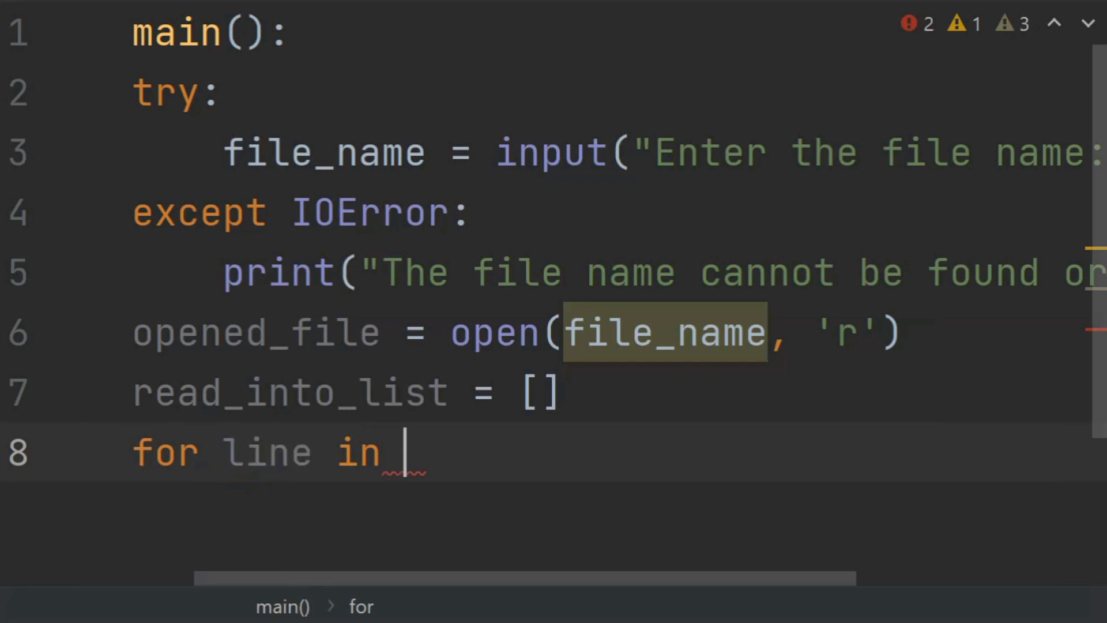
{"action": "type", "text": "open"}
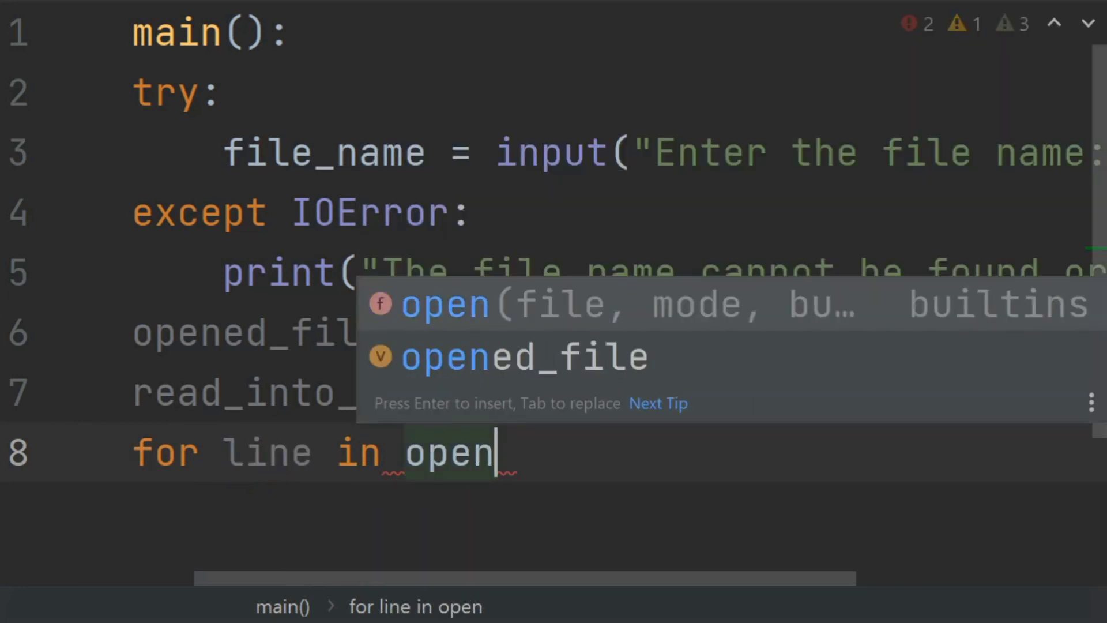
{"action": "key", "text": "Tab"}
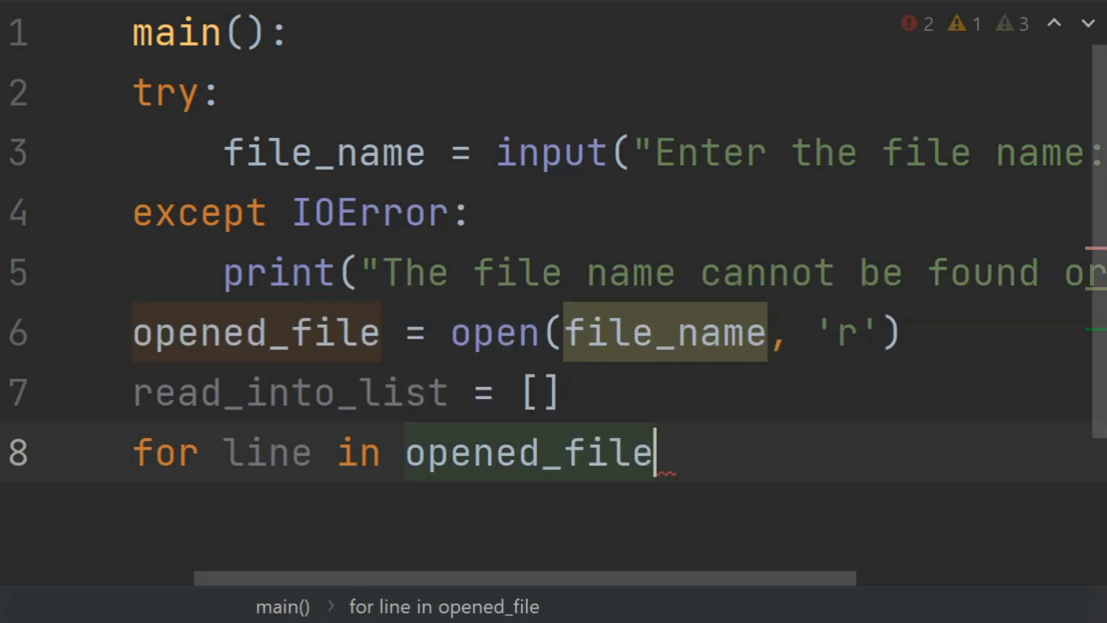
{"action": "type", "text": ":"}
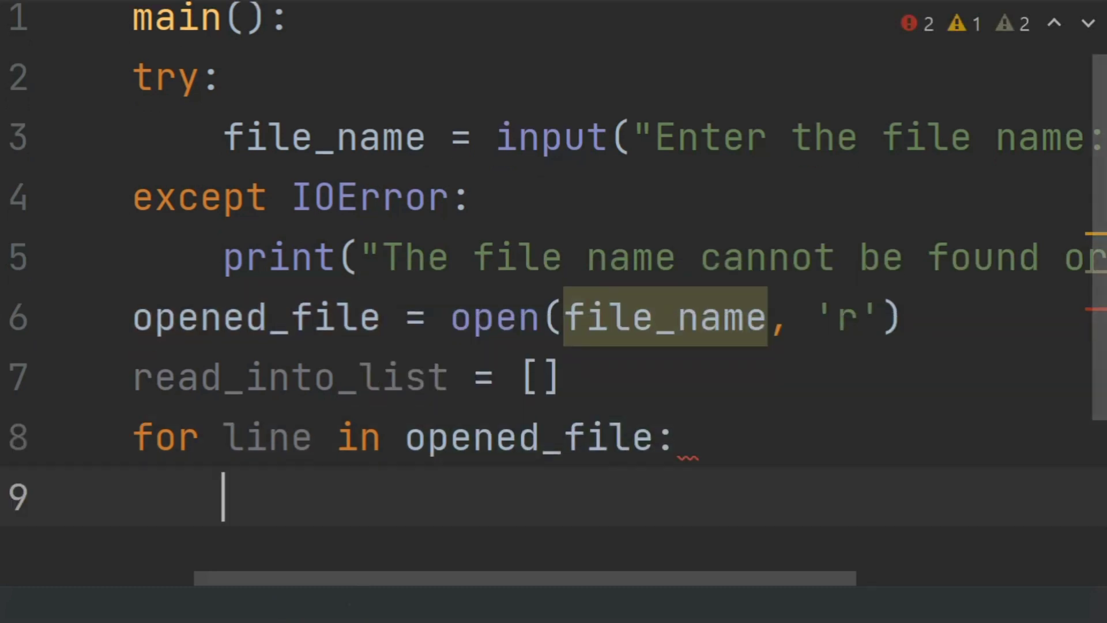
- Strip each line's last character with line = line[:-1] in the loop body
{"action": "type", "text": "line = line["}
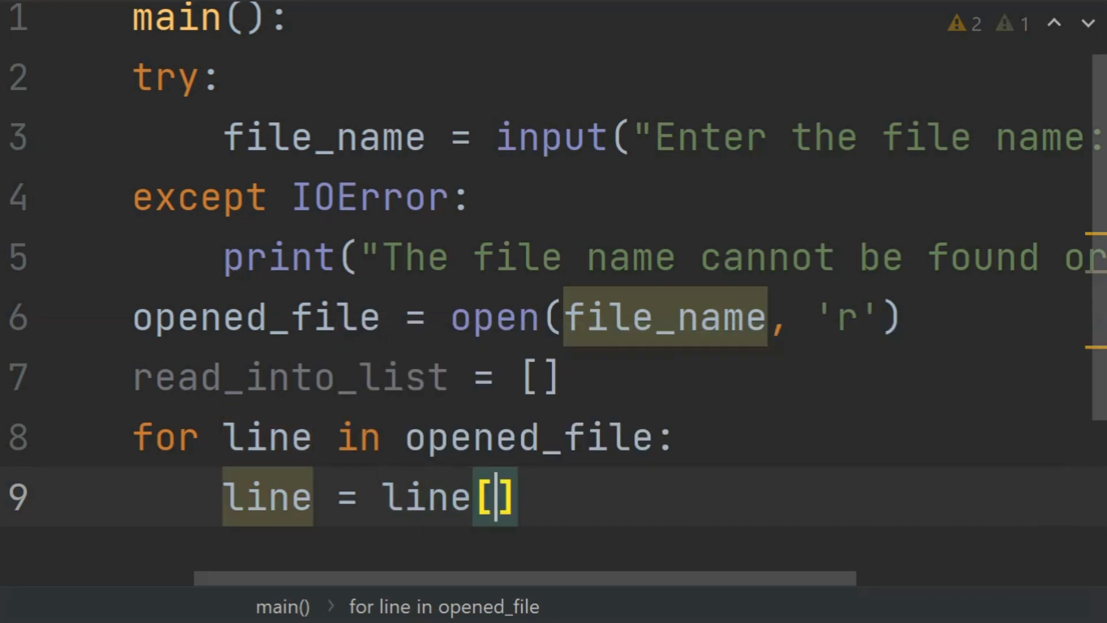
{"action": "type", "text": ":"}
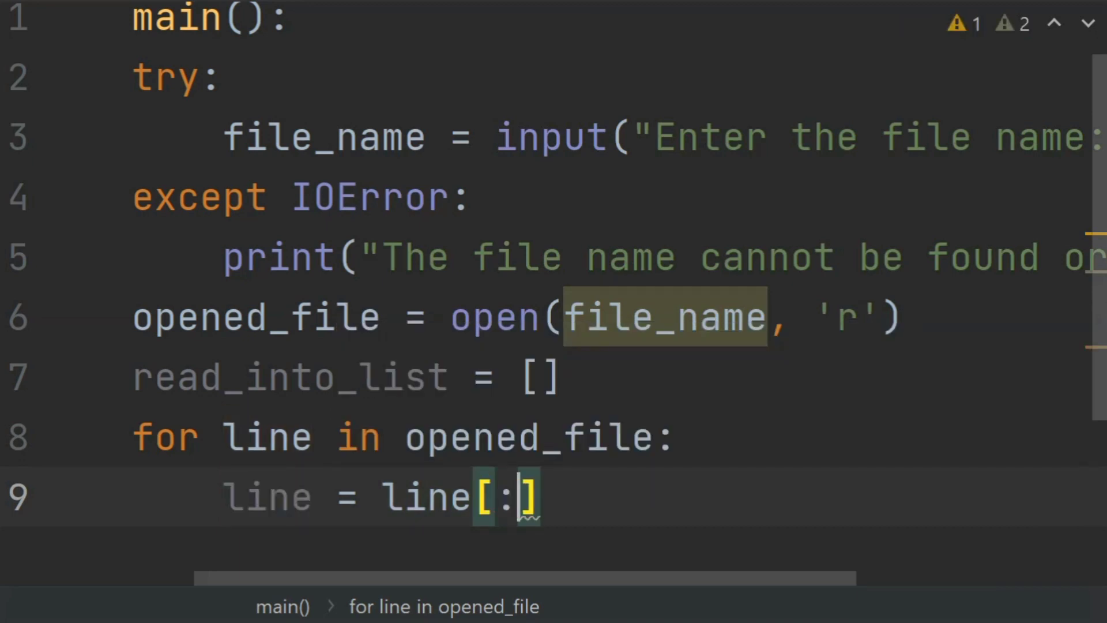
{"action": "type", "text": "-"}
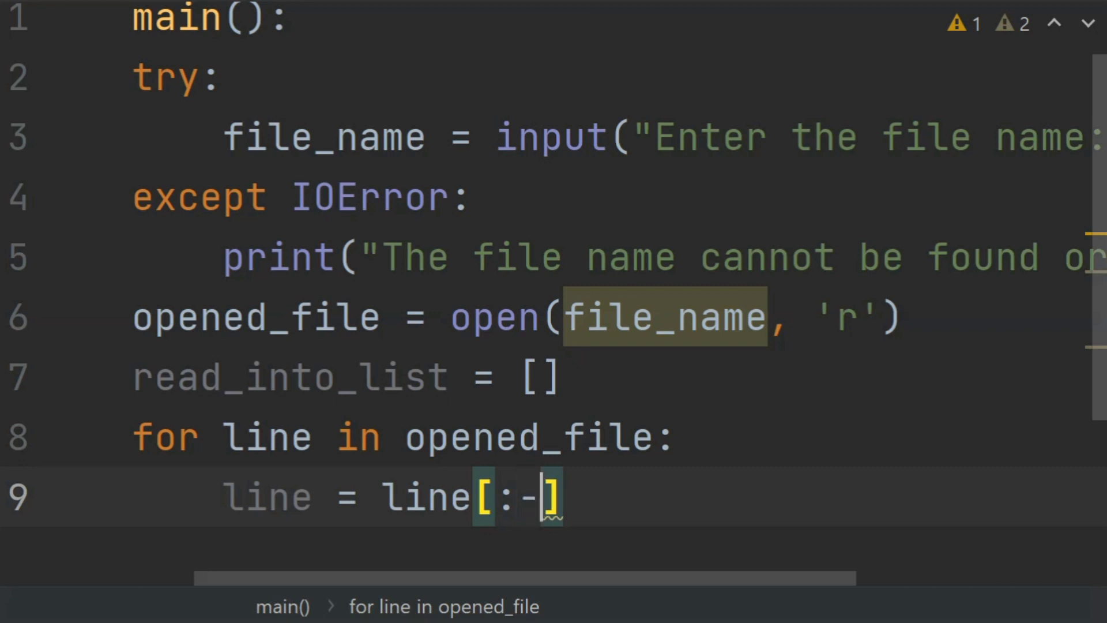
{"action": "type", "text": "1"}
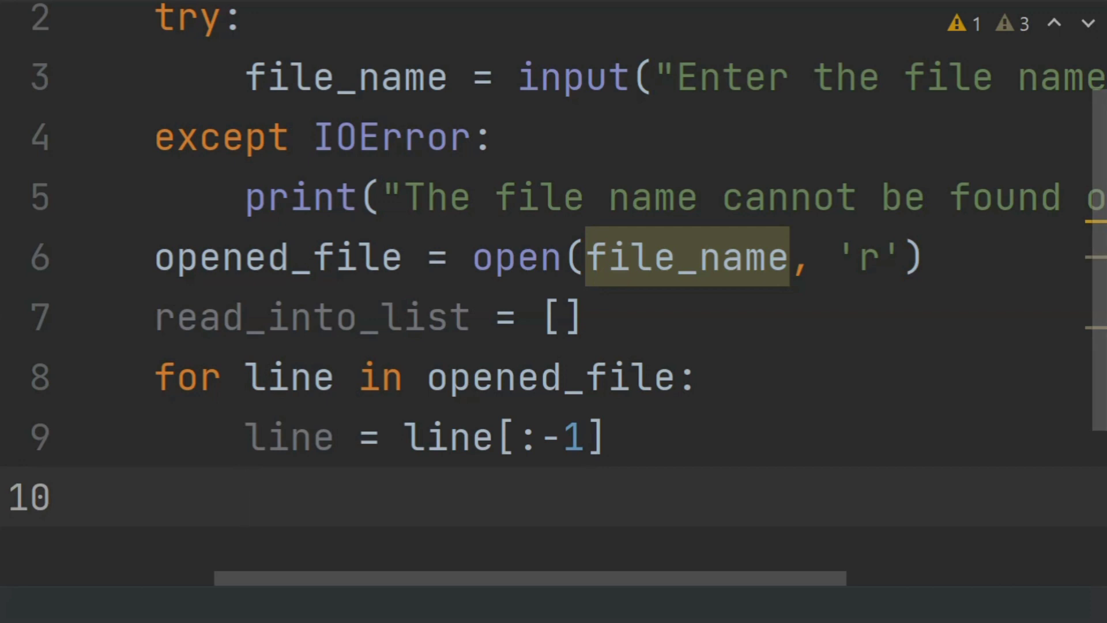
- Append each trimmed line with read_into_list.append(line)
{"action": "type", "text": "read_into_list.a"}
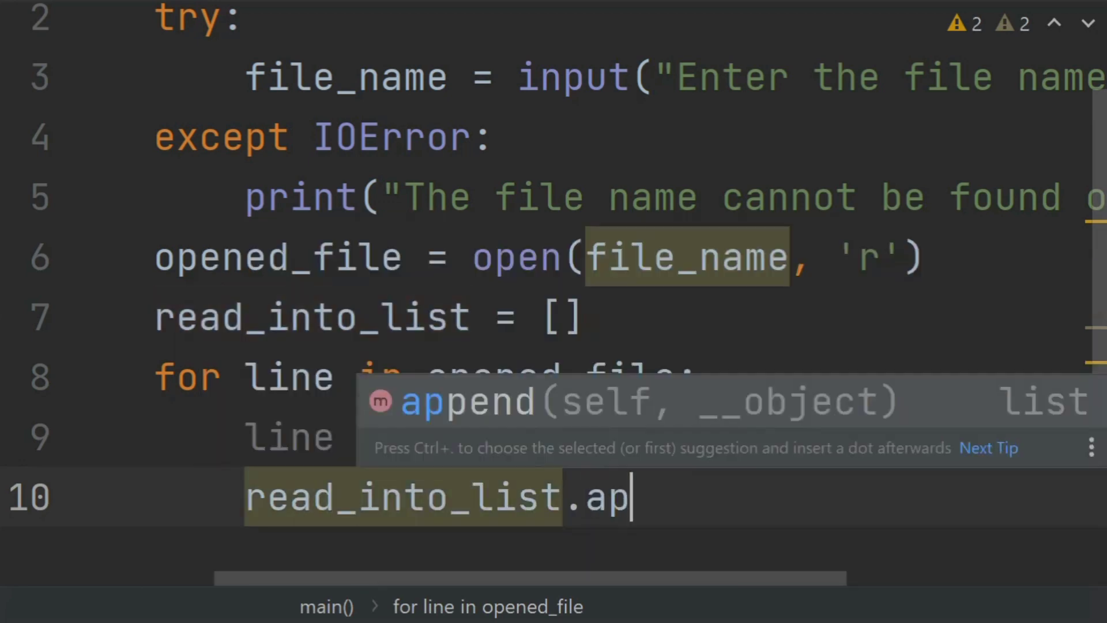
{"action": "type", "text": "pend(line"}
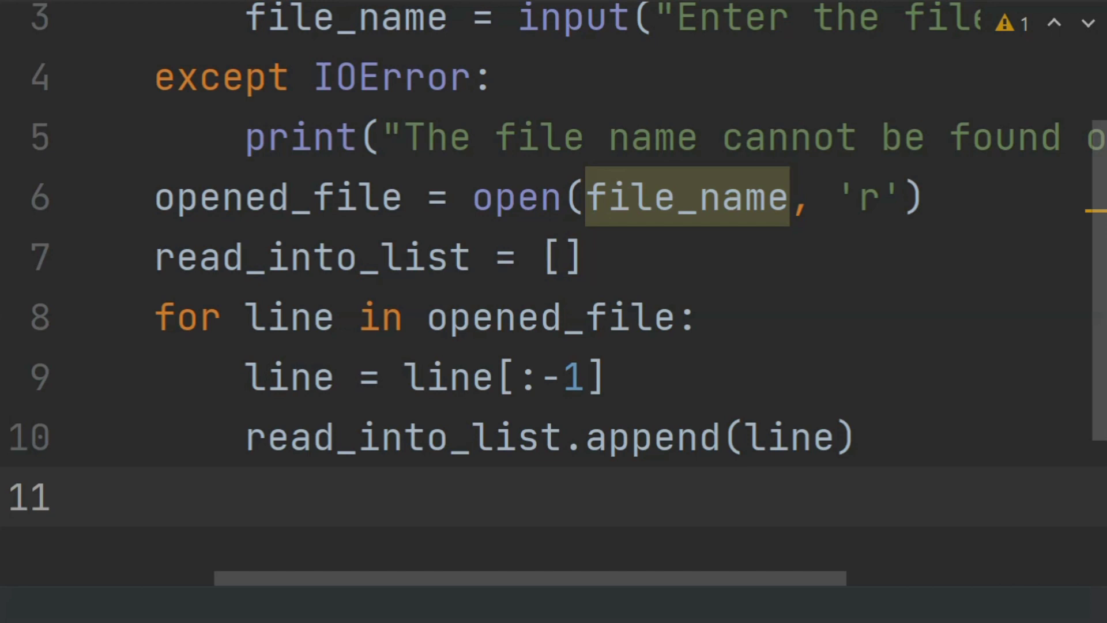
- Print "The file_line_viewer.txt contains" with len(read_into_list) after the loop
{"action": "type", "text": "pr"}
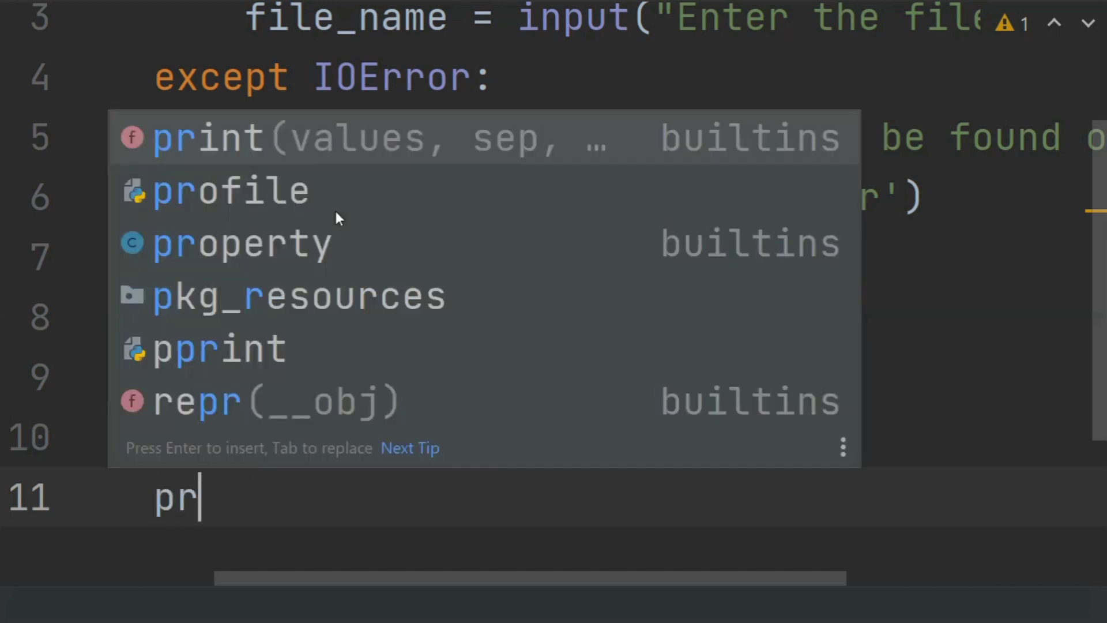
{"action": "type", "text": "int(\""}
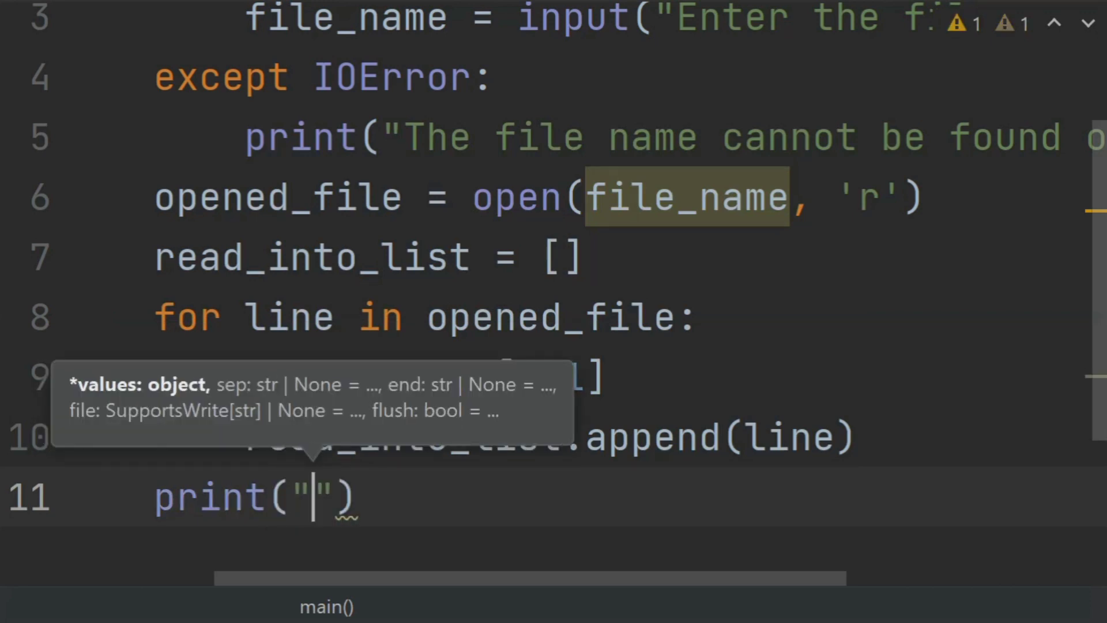
{"action": "type", "text": "The"}
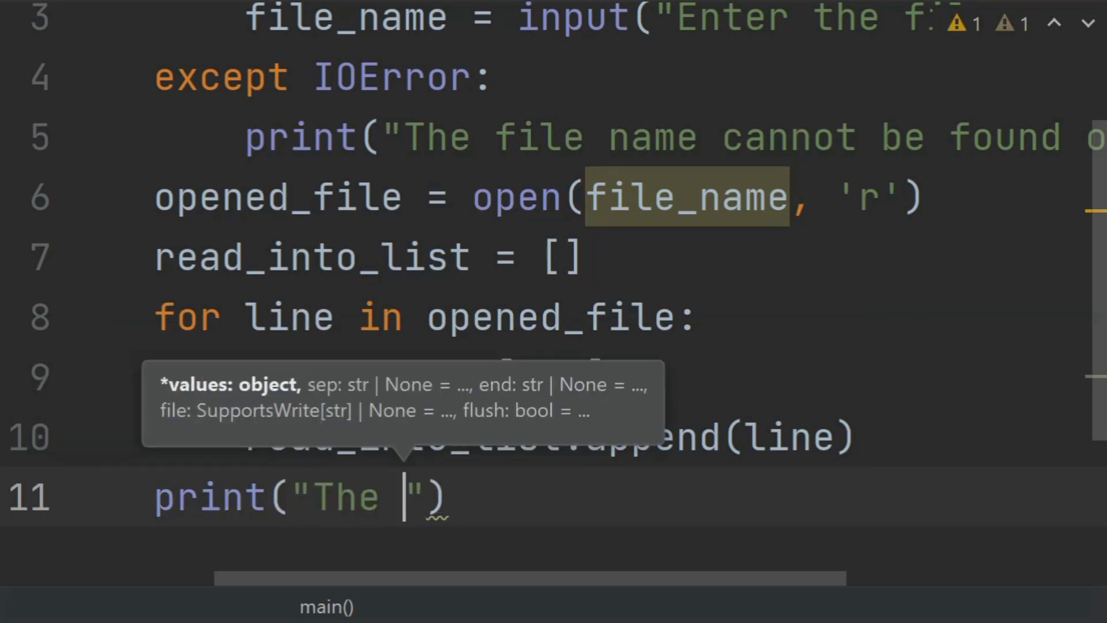
{"action": "type", "text": "file_"}
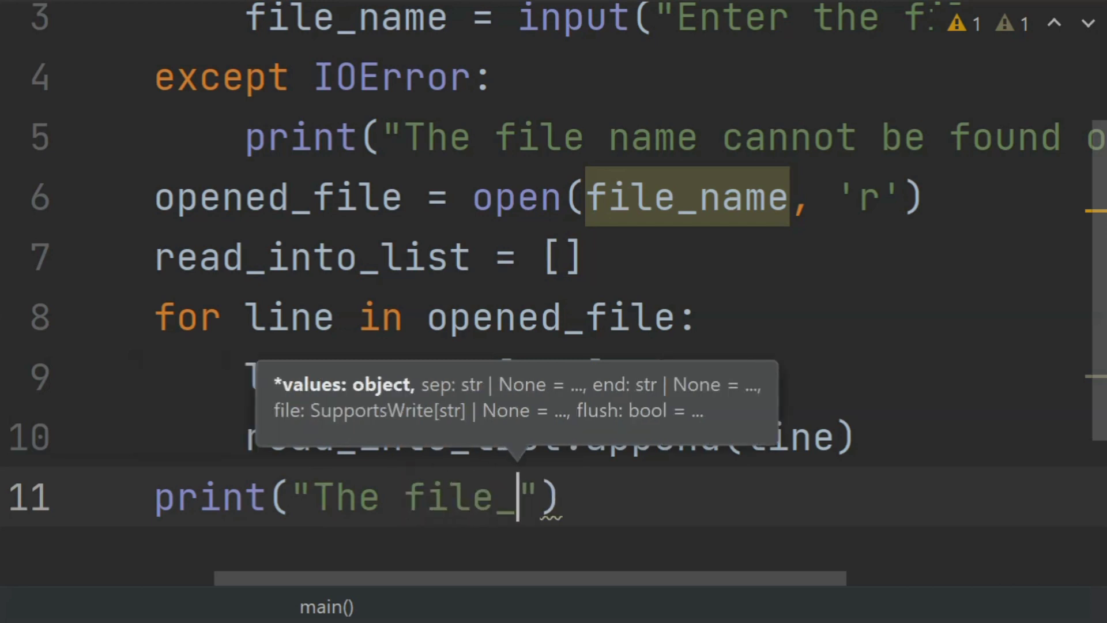
{"action": "type", "text": "line_"}
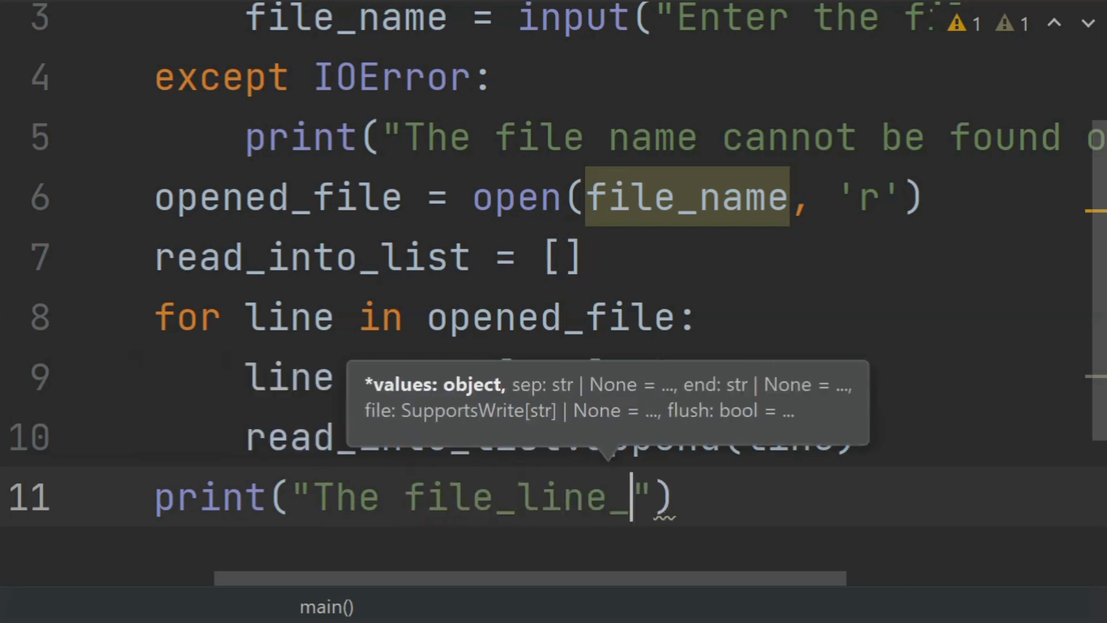
{"action": "type", "text": "viewe"}
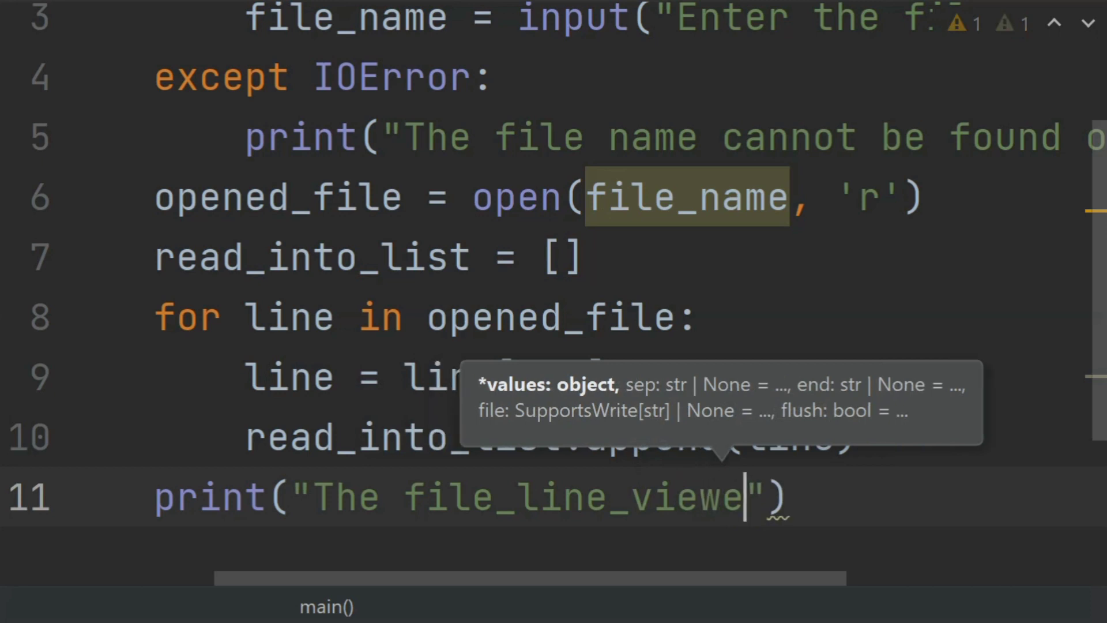
{"action": "type", "text": ".txt"}
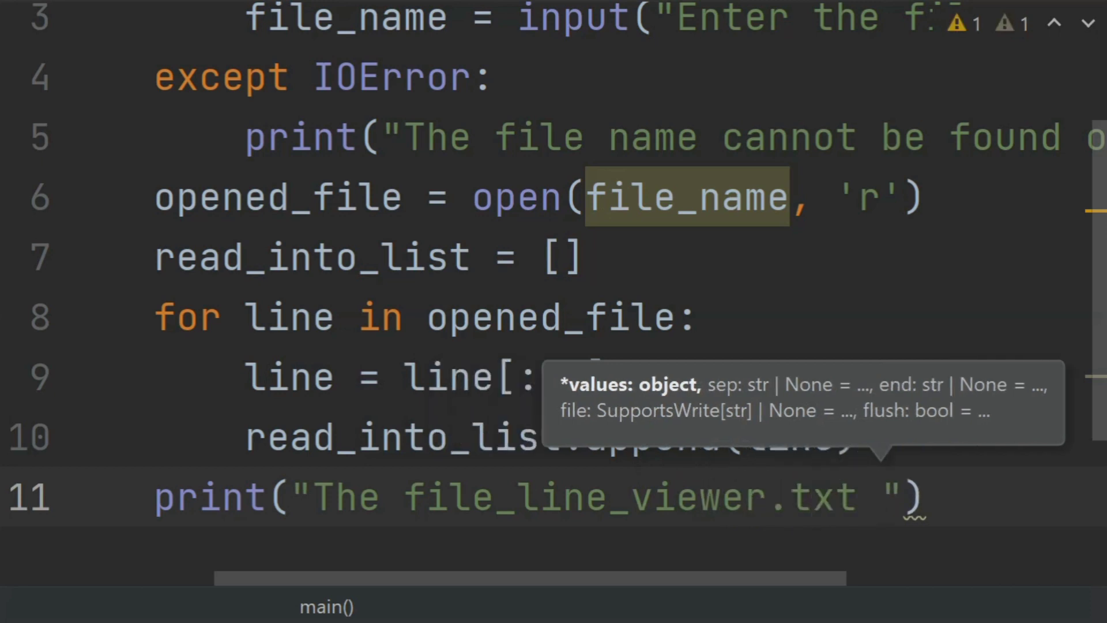
{"action": "type", "text": "contan"}
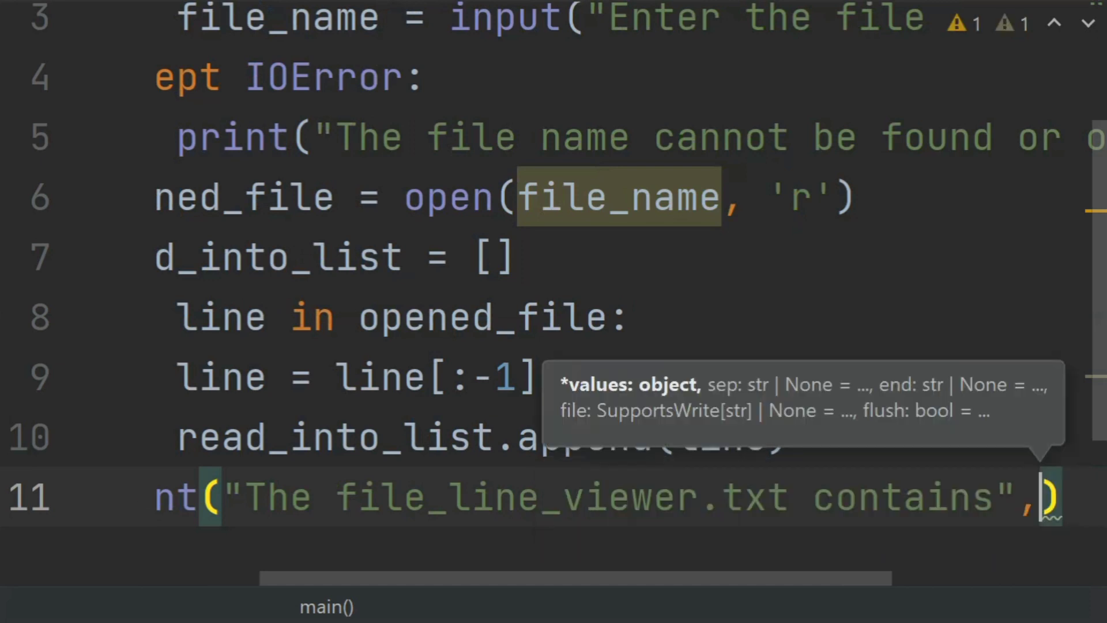
{"action": "type", "text": "len("}
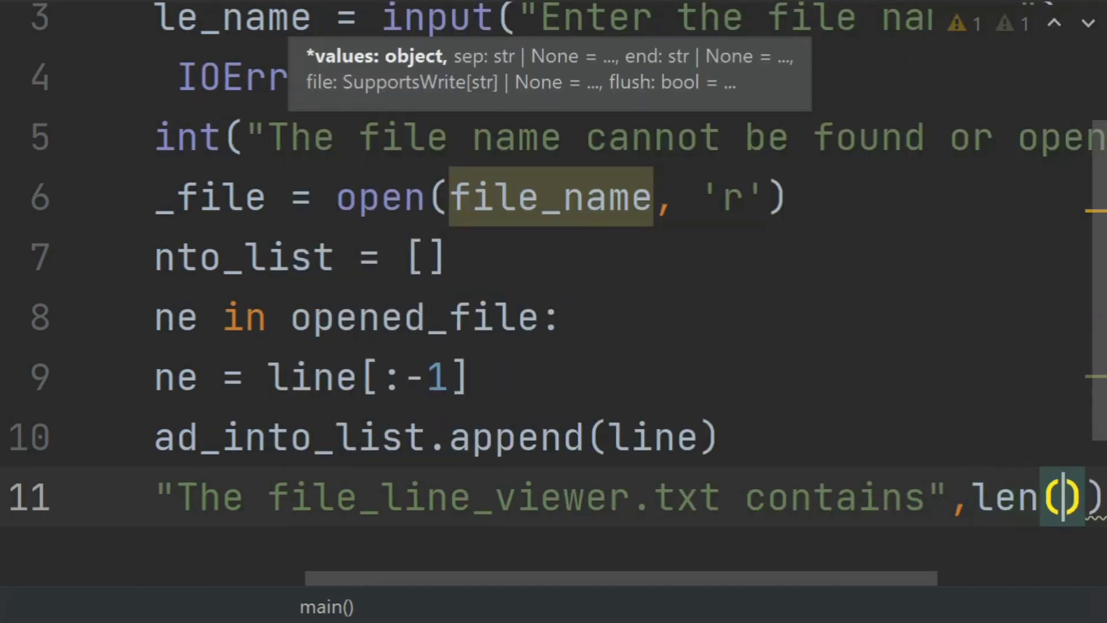
{"action": "type", "text": "r"}
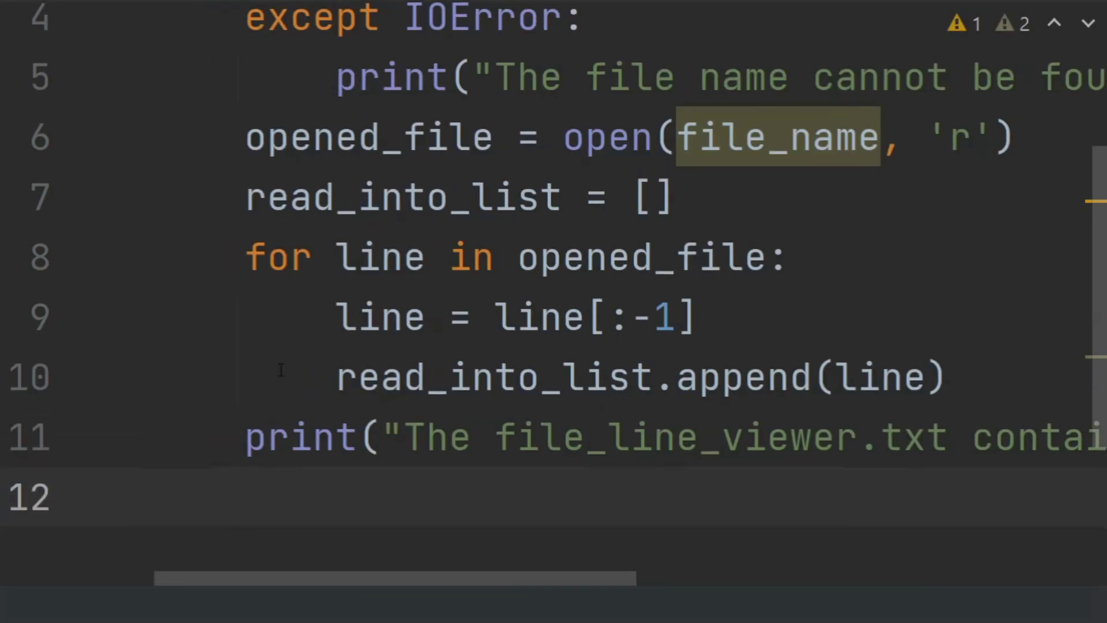
- Start a second try block below the print statement
{"action": "scroll", "scroll_direction": "down", "scroll_amount": 3}
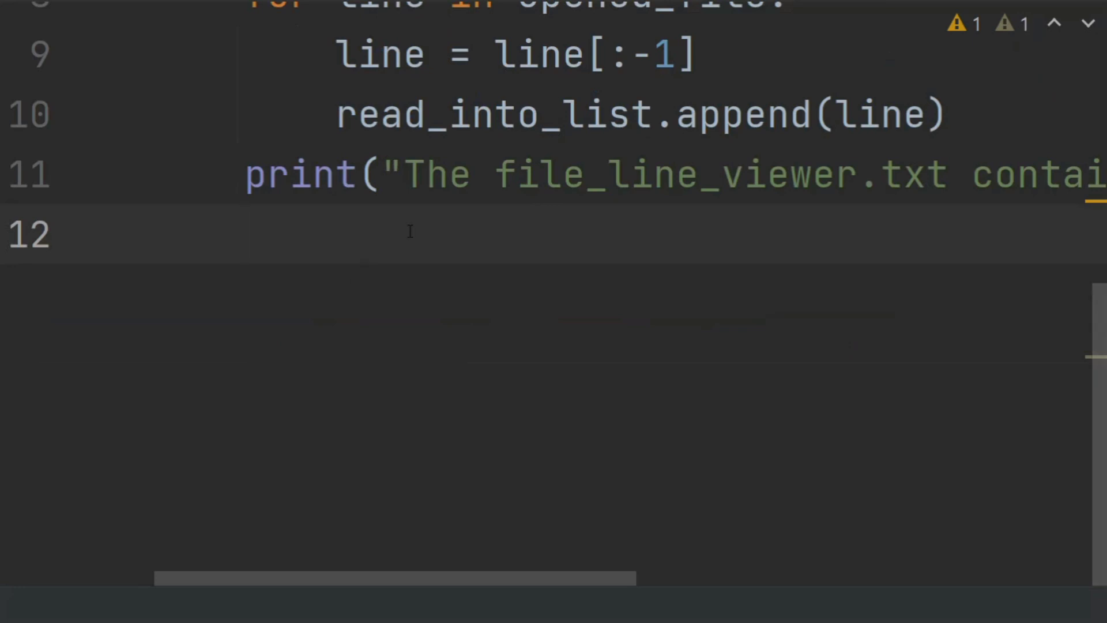
{"action": "type", "text": "try"}
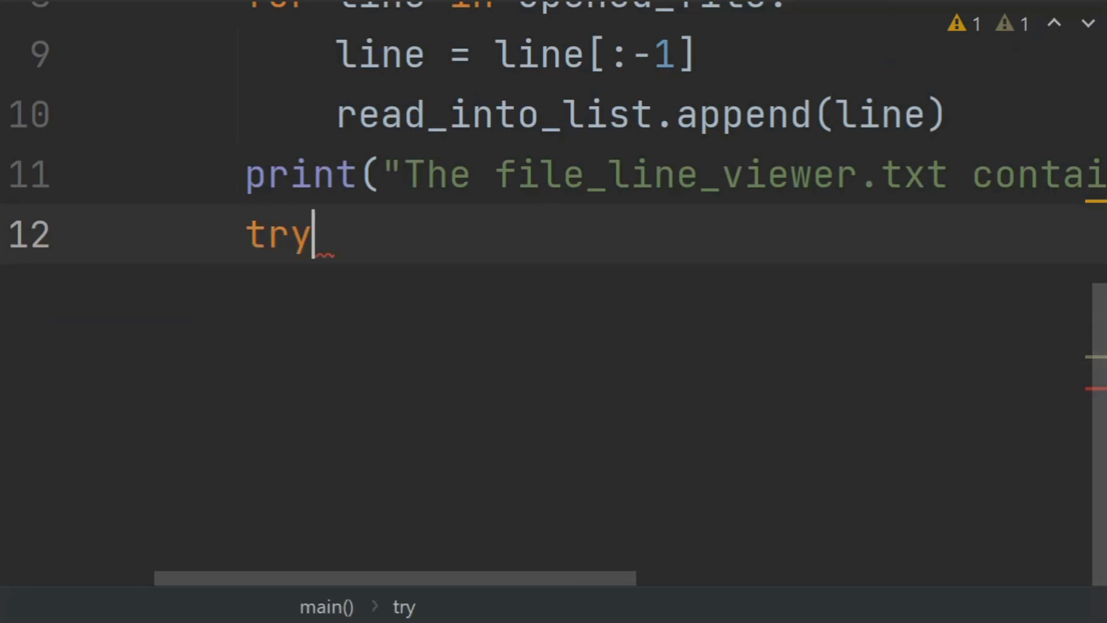
{"action": "type", "text": ":"}
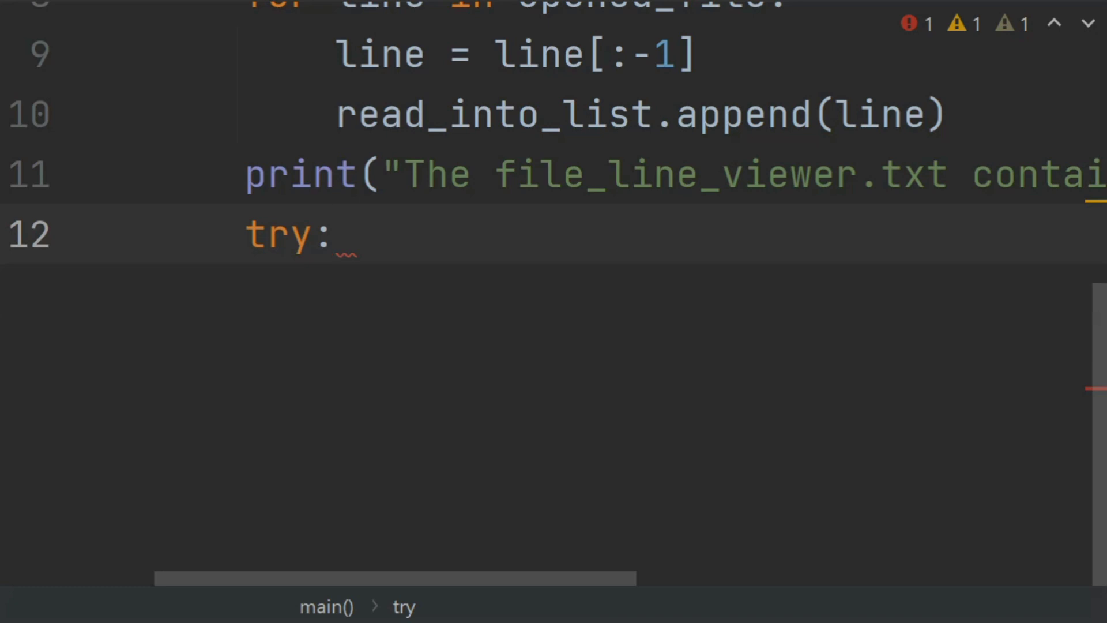
{"action": "key", "text": "enter"}
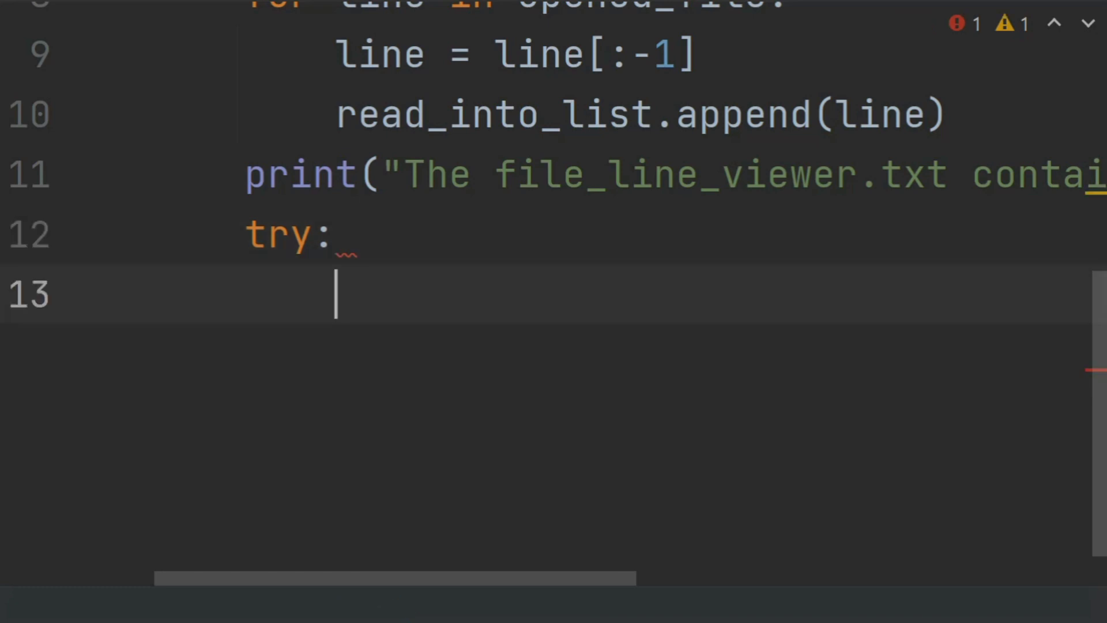
- Assign line_to_view = int(input("Enter the line number to view: "))
{"action": "type", "text": "line"}
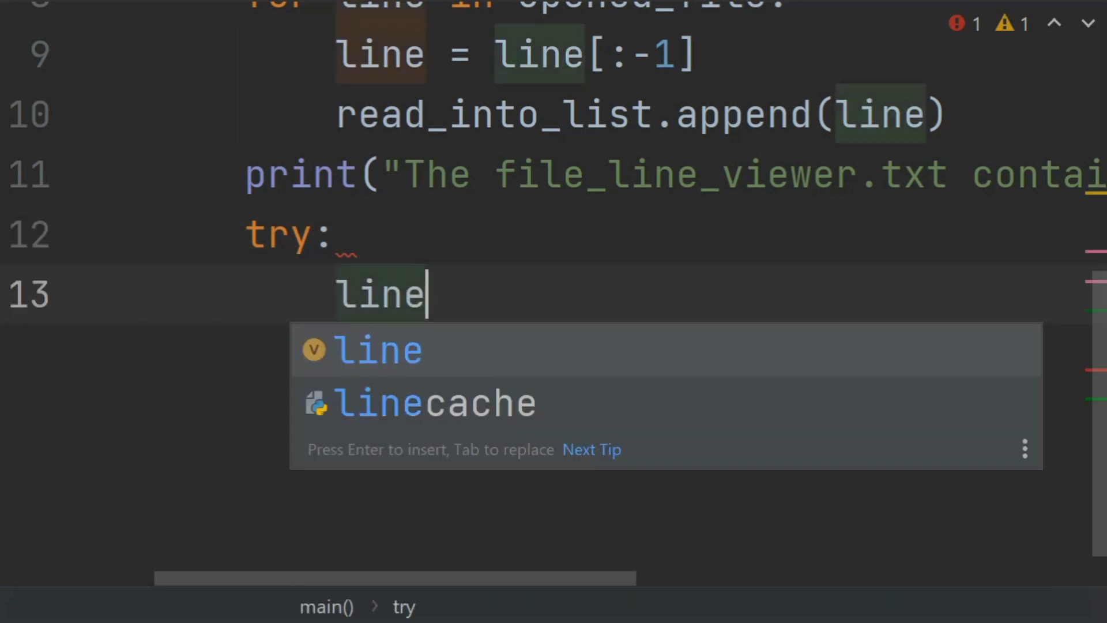
{"action": "type", "text": "_to"}
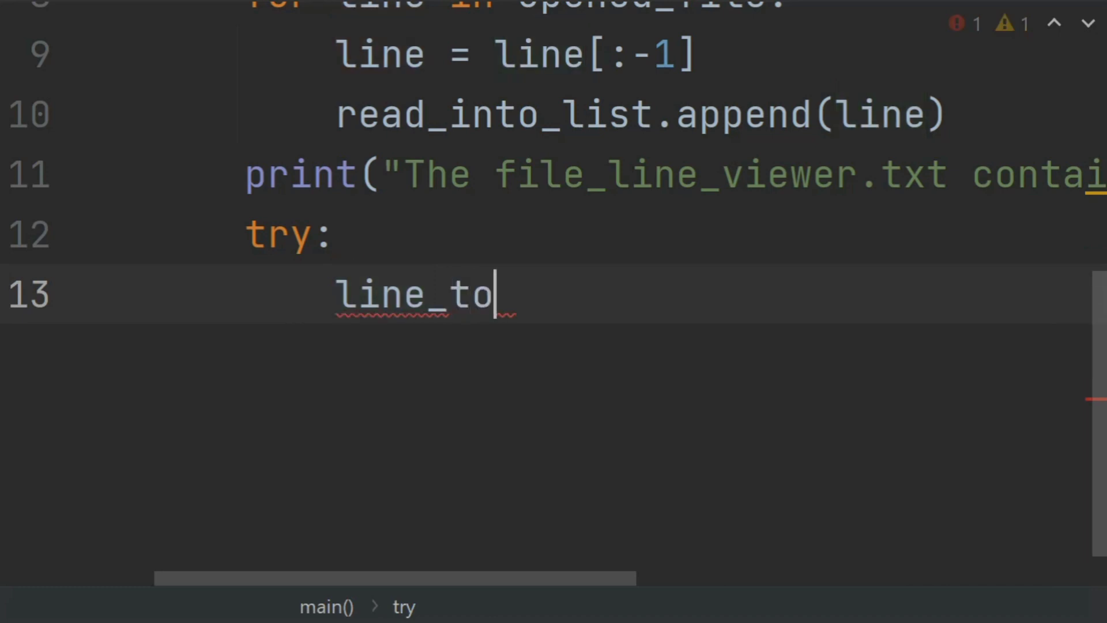
{"action": "type", "text": "_"}
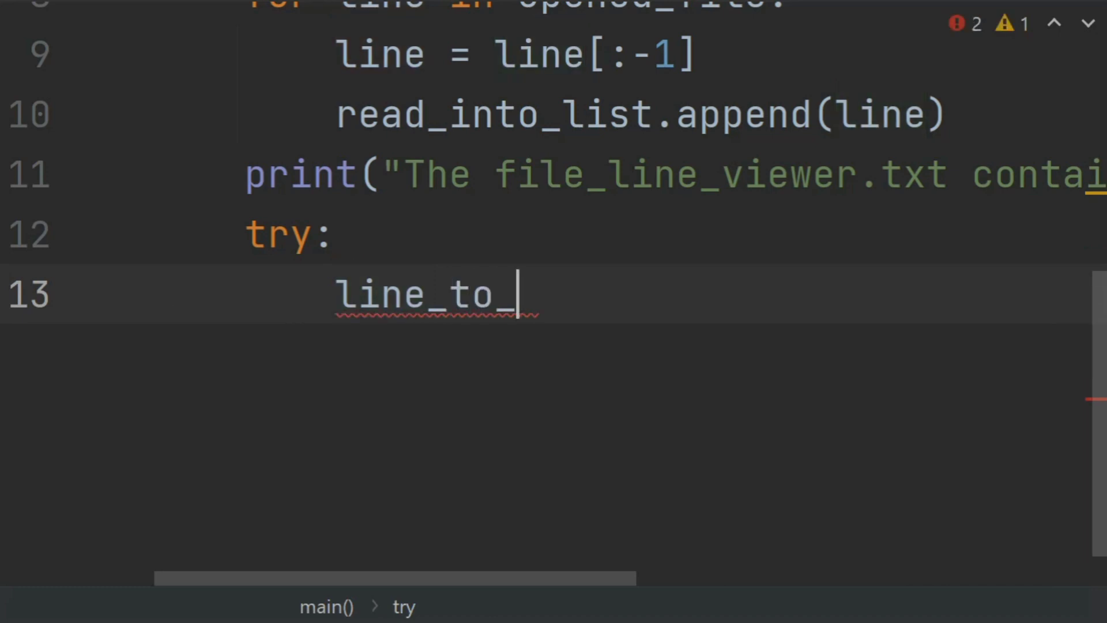
{"action": "type", "text": "view"}
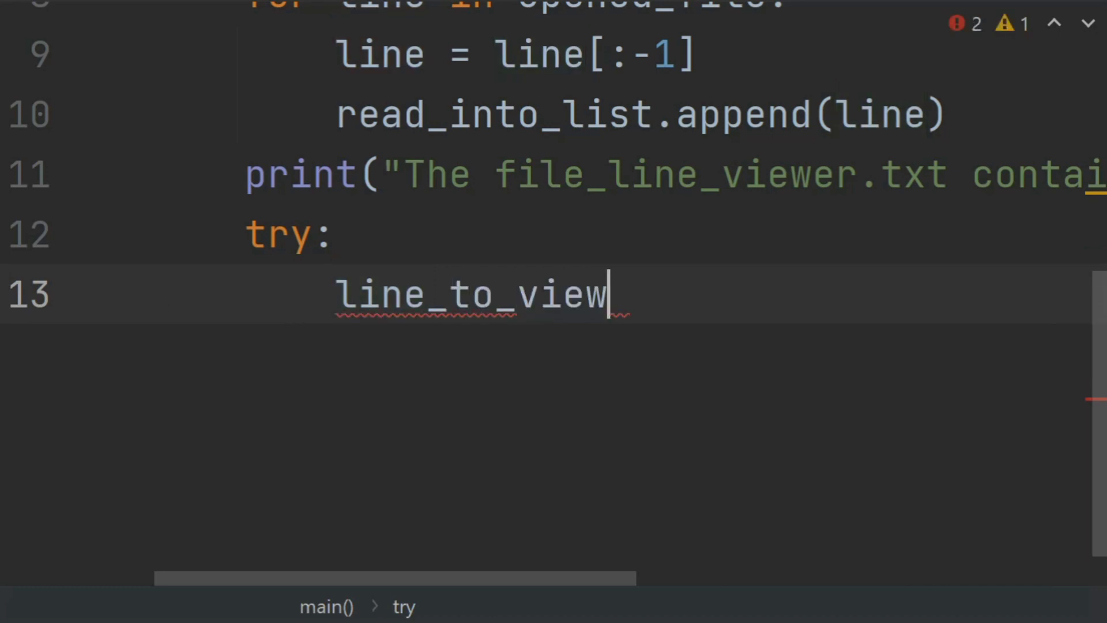
{"action": "type", "text": "="}
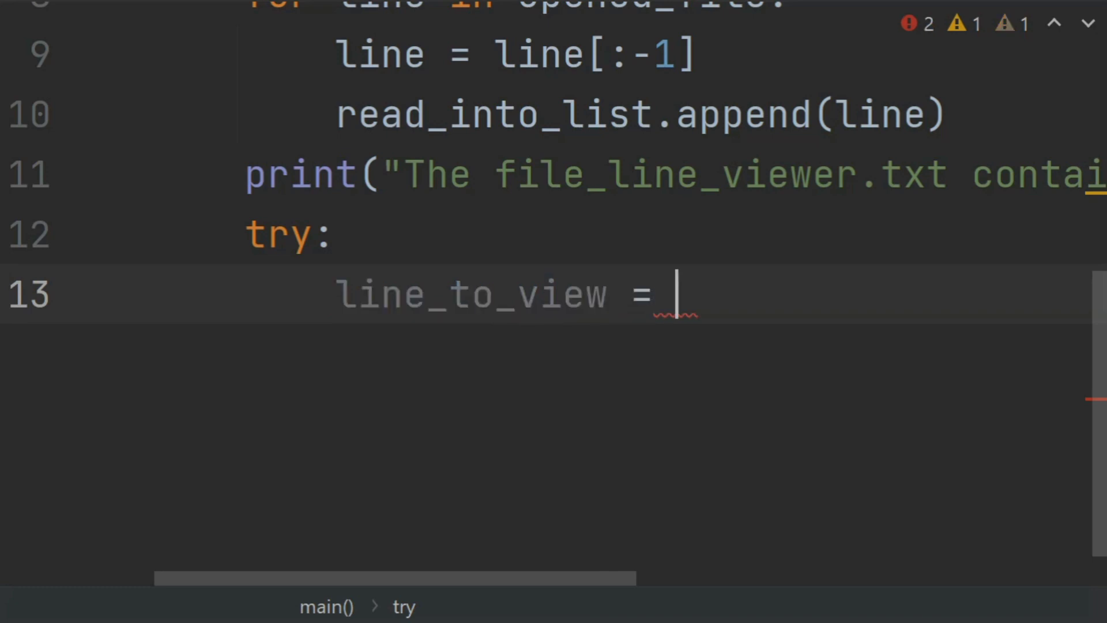
{"action": "type", "text": "int()"}
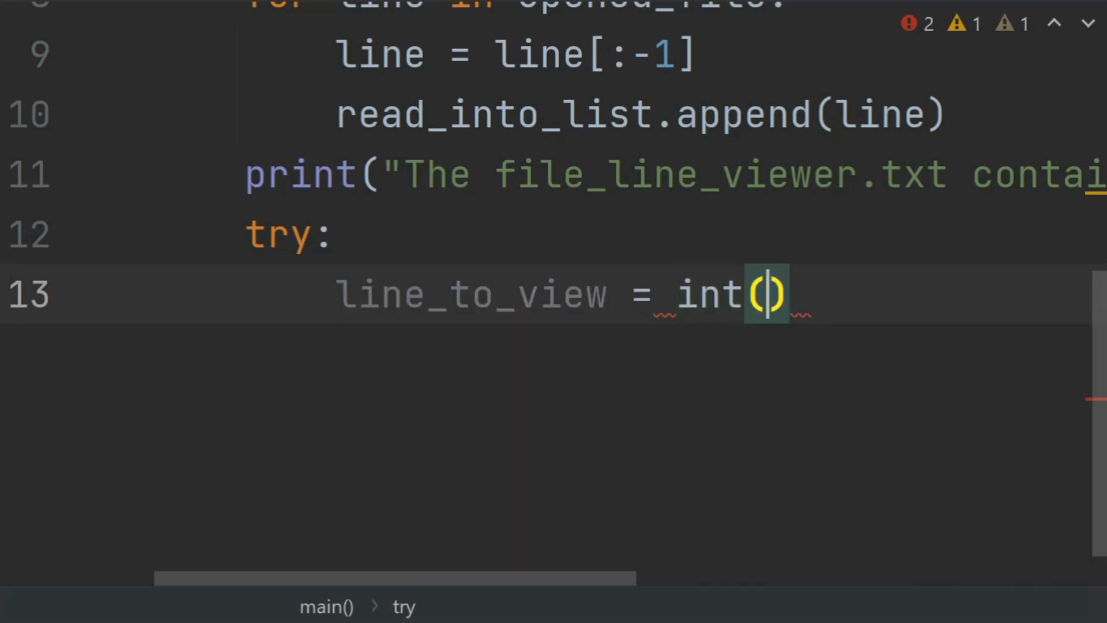
{"action": "type", "text": "input("}
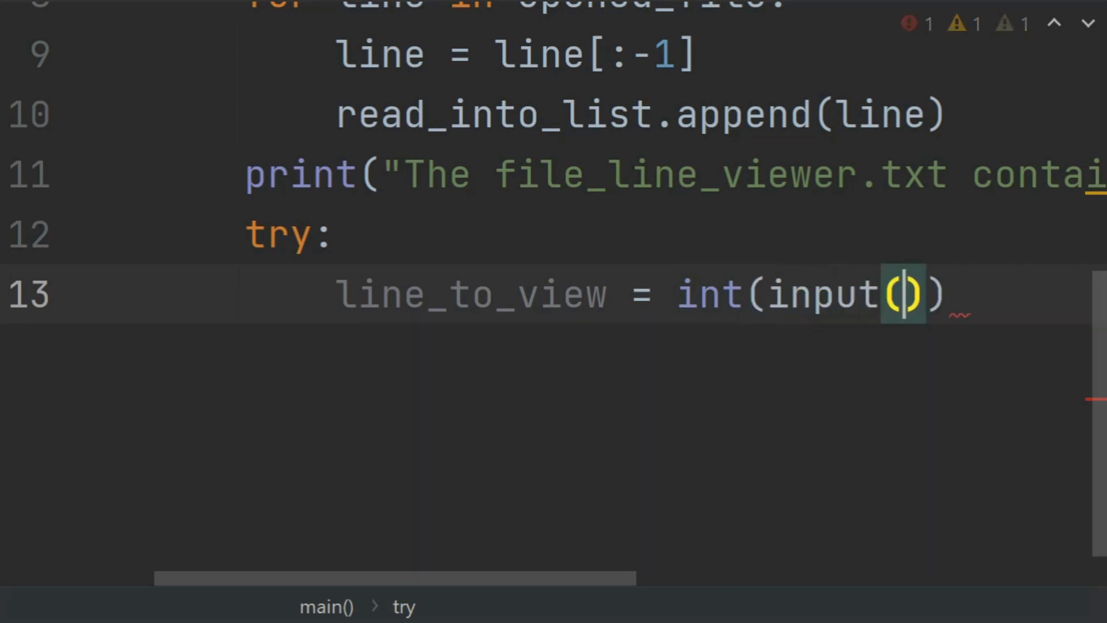
{"action": "type", "text": "\"Et"}
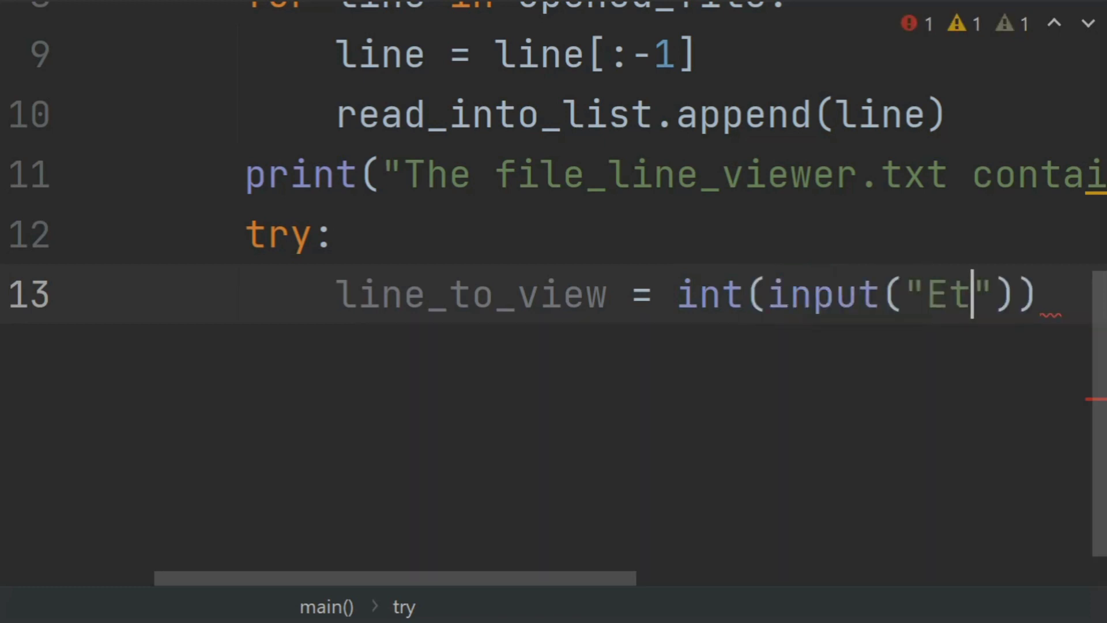
{"action": "type", "text": "nter the li"}
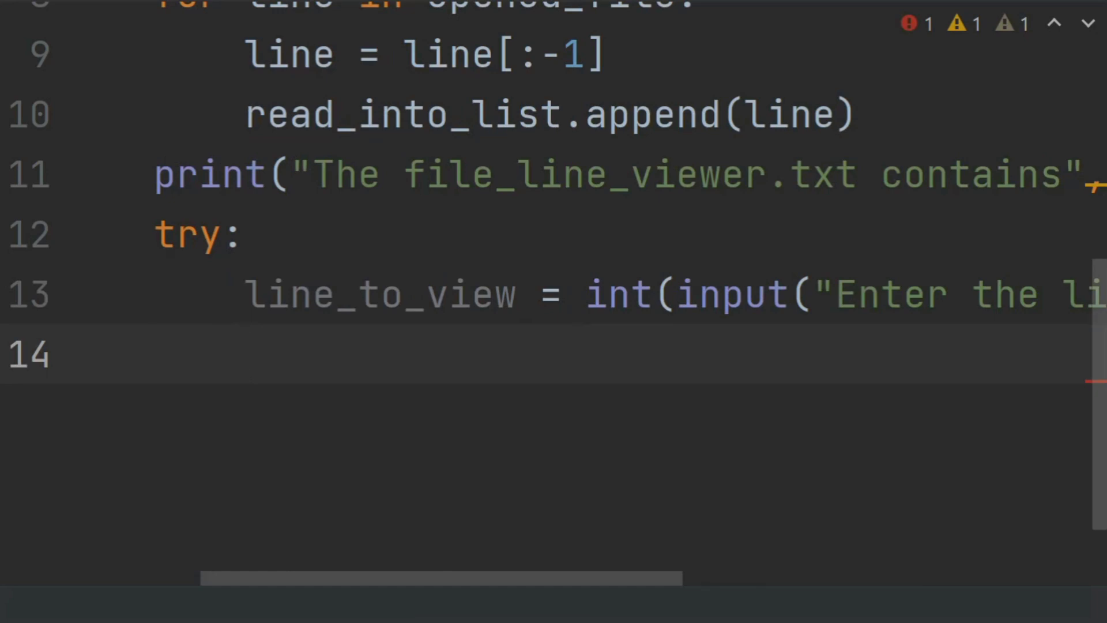
- Add except ValueError: printing "Please enter an integer value."
{"action": "type", "text": "ex"}
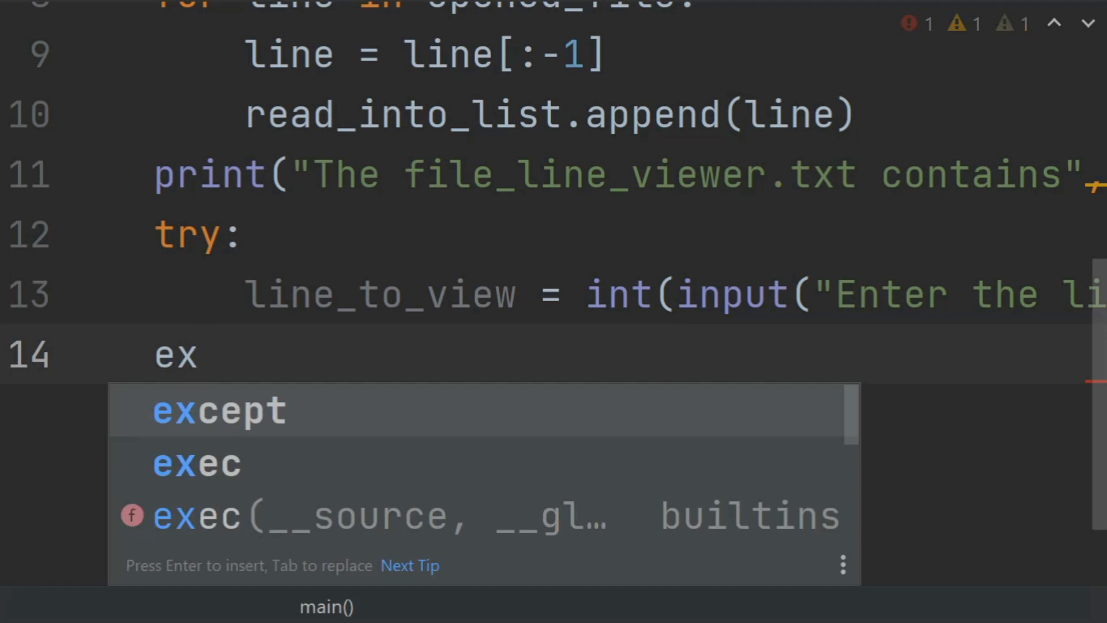
{"action": "type", "text": "cept"}
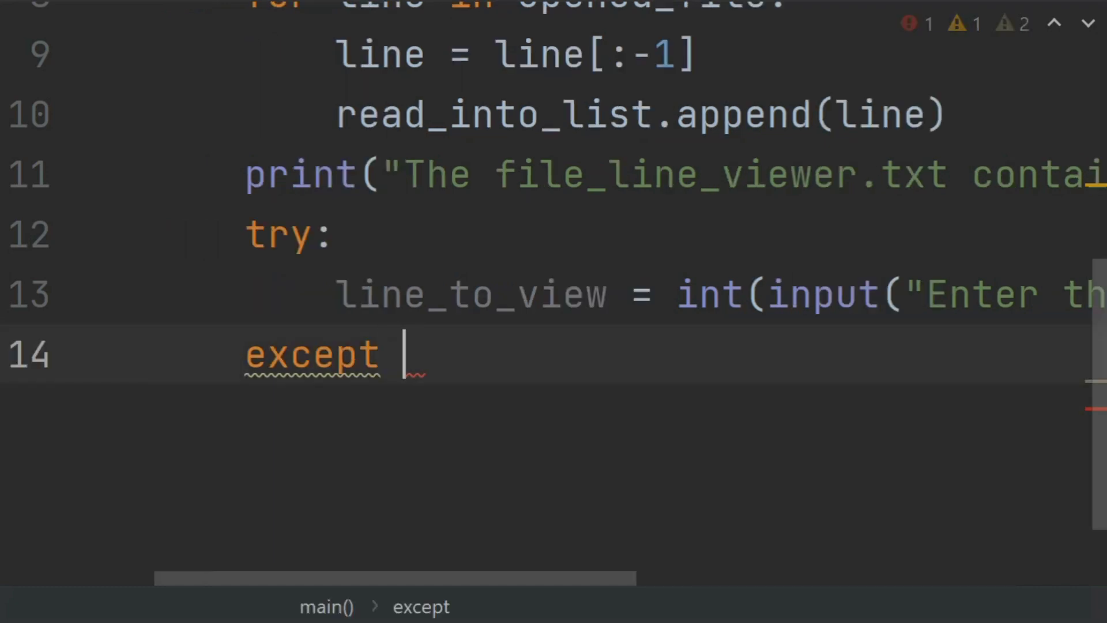
{"action": "type", "text": "valu"}
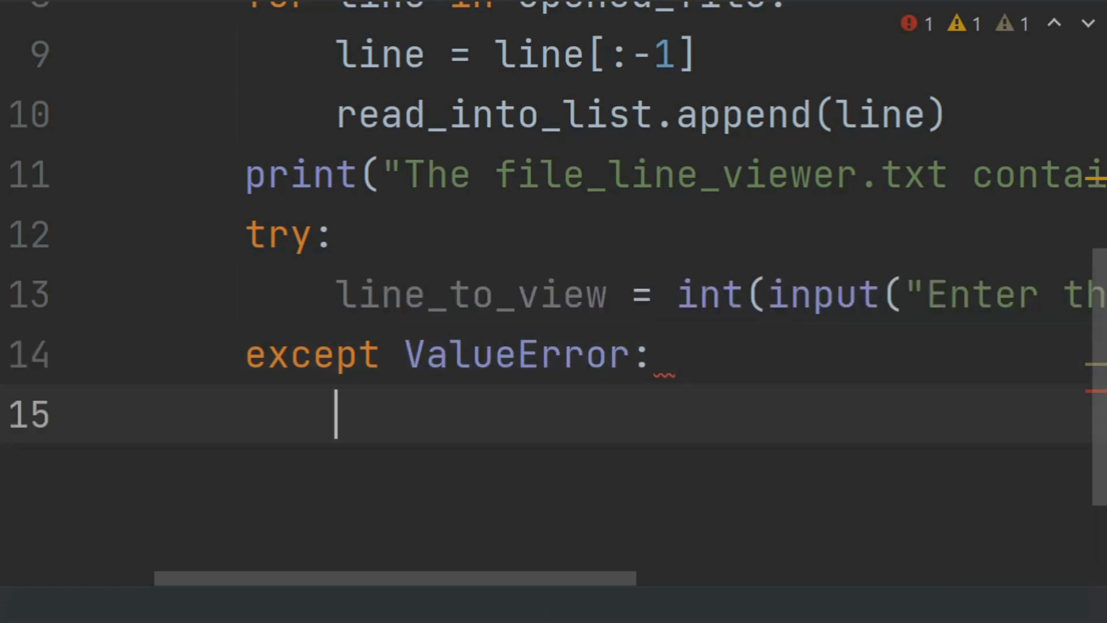
{"action": "type", "text": "print(\"Please \""}
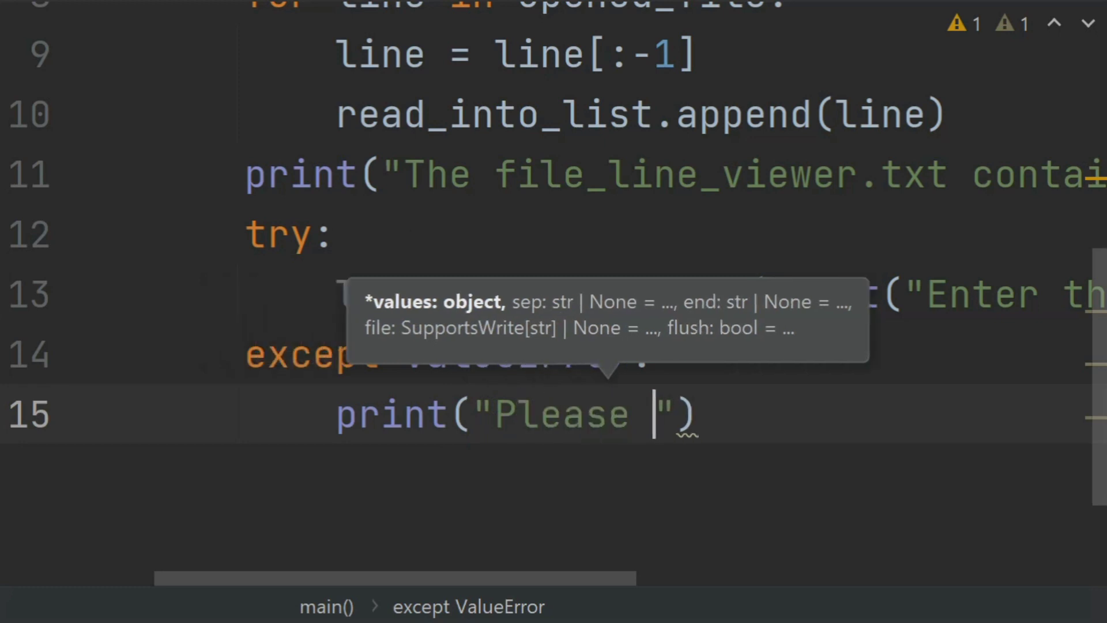
{"action": "type", "text": "enter an"}
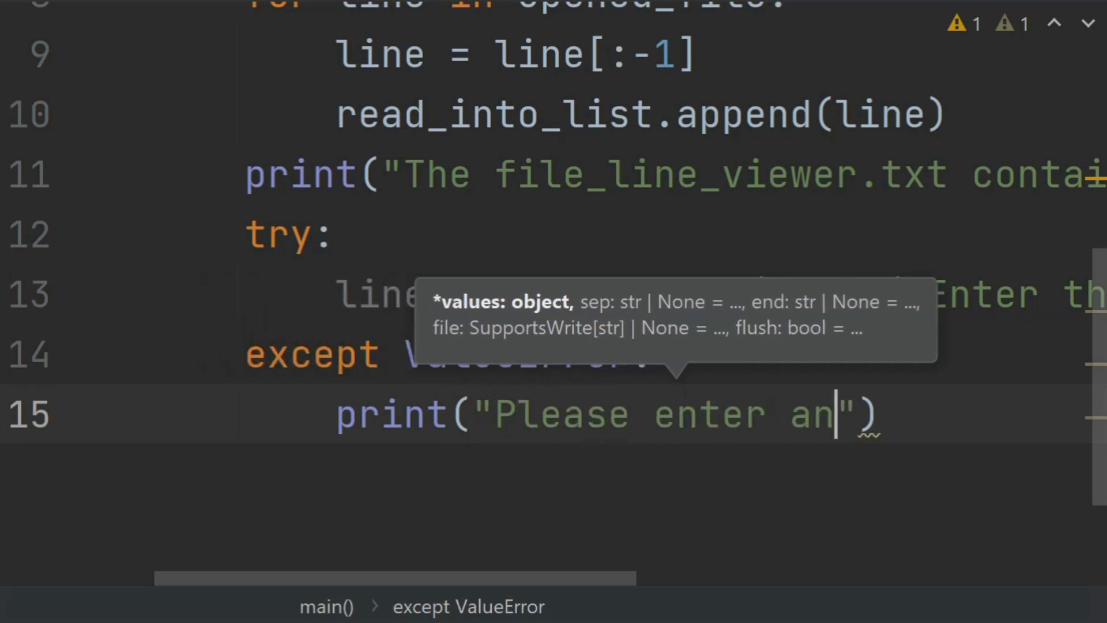
{"action": "type", "text": "inti"}
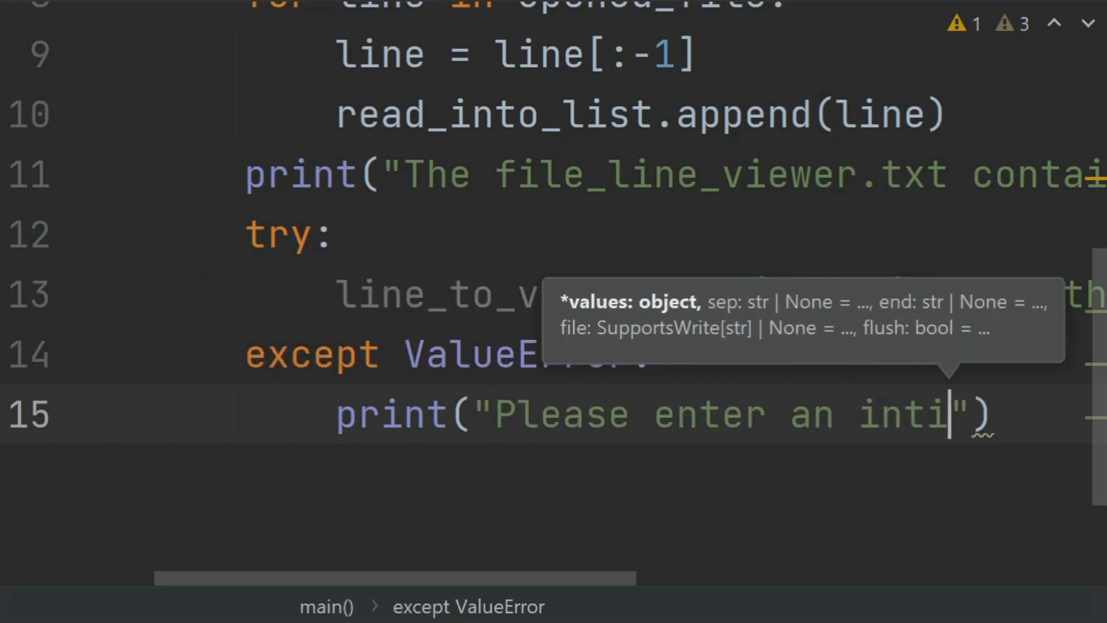
{"action": "type", "text": "ger value"}
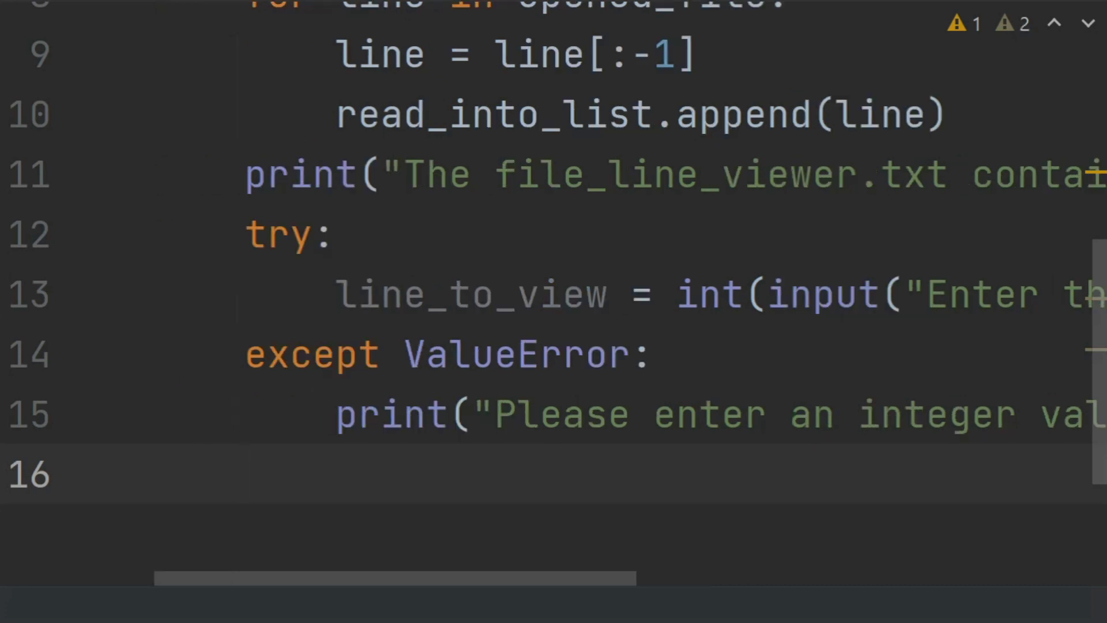
- Add a try block printing 'Line #', line_to_view, 'reads as' and the indexed read_into_list entry
{"action": "type", "text": "try:"}
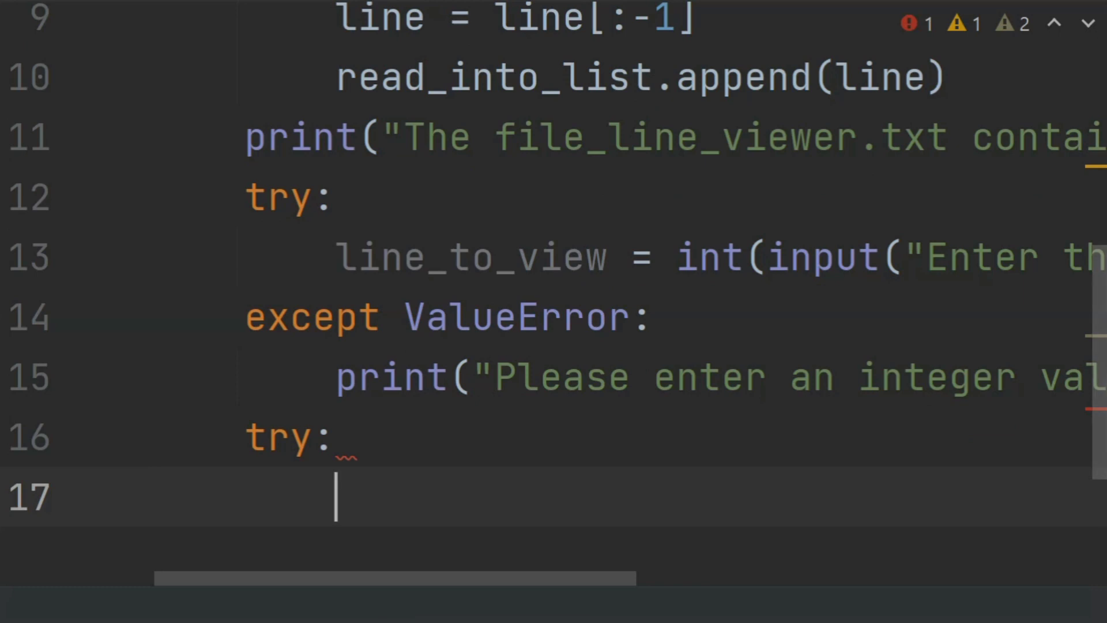
{"action": "type", "text": "print"}
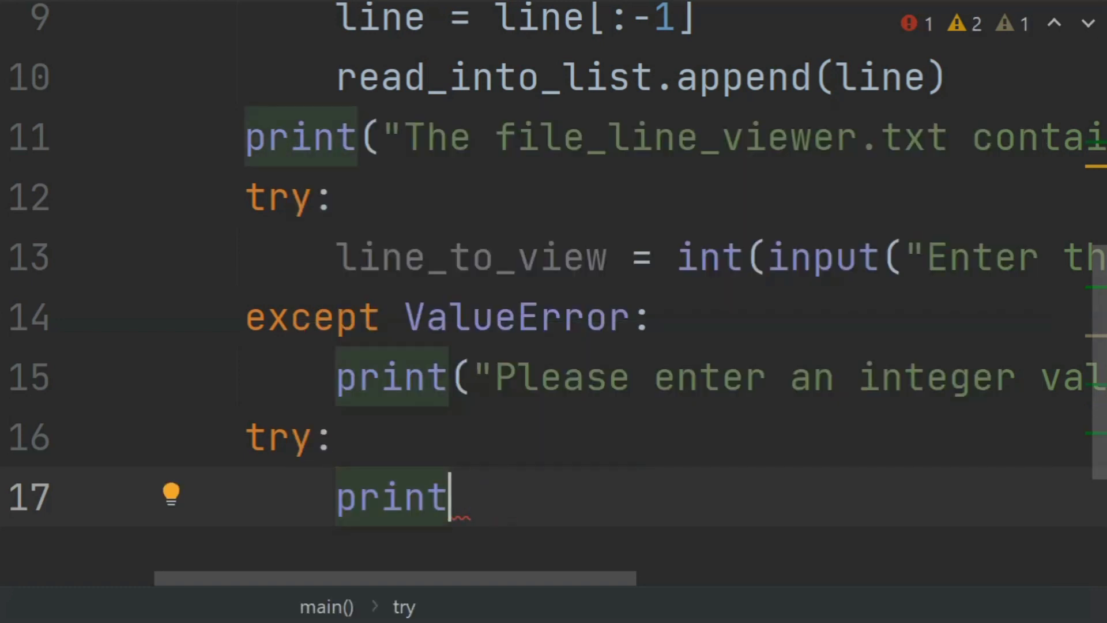
{"action": "type", "text": "("}
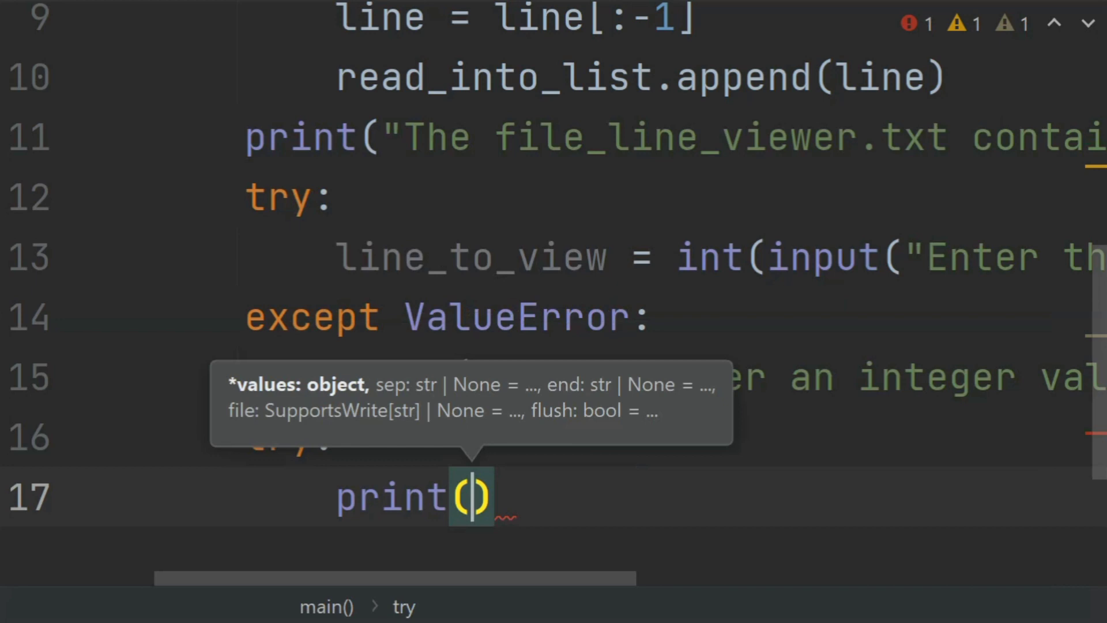
{"action": "type", "text": "'L'"}
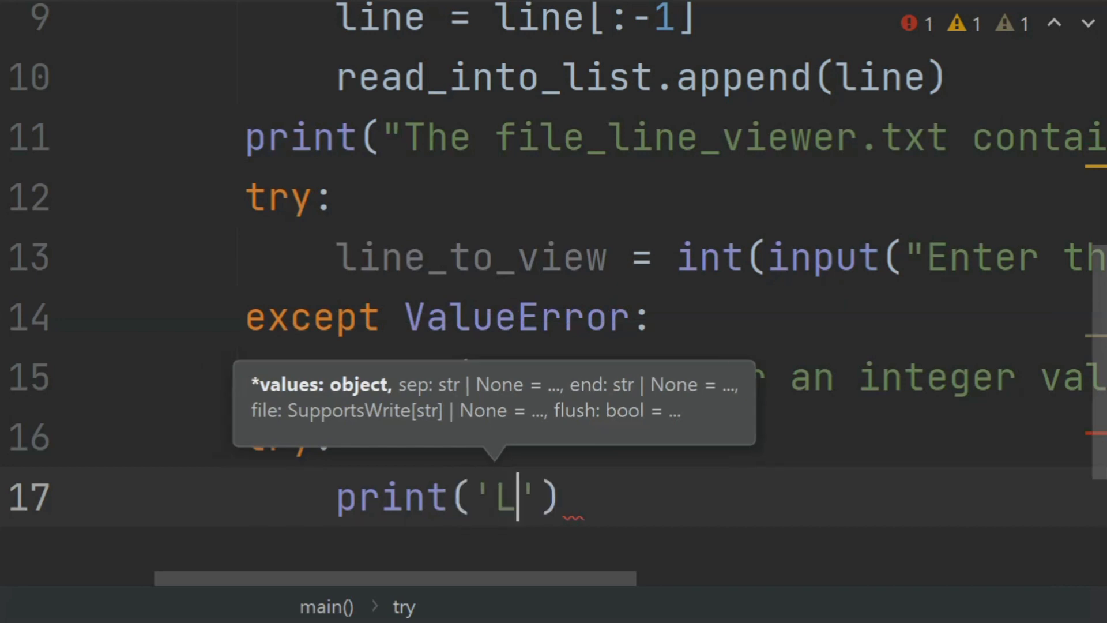
{"action": "type", "text": "ine"}
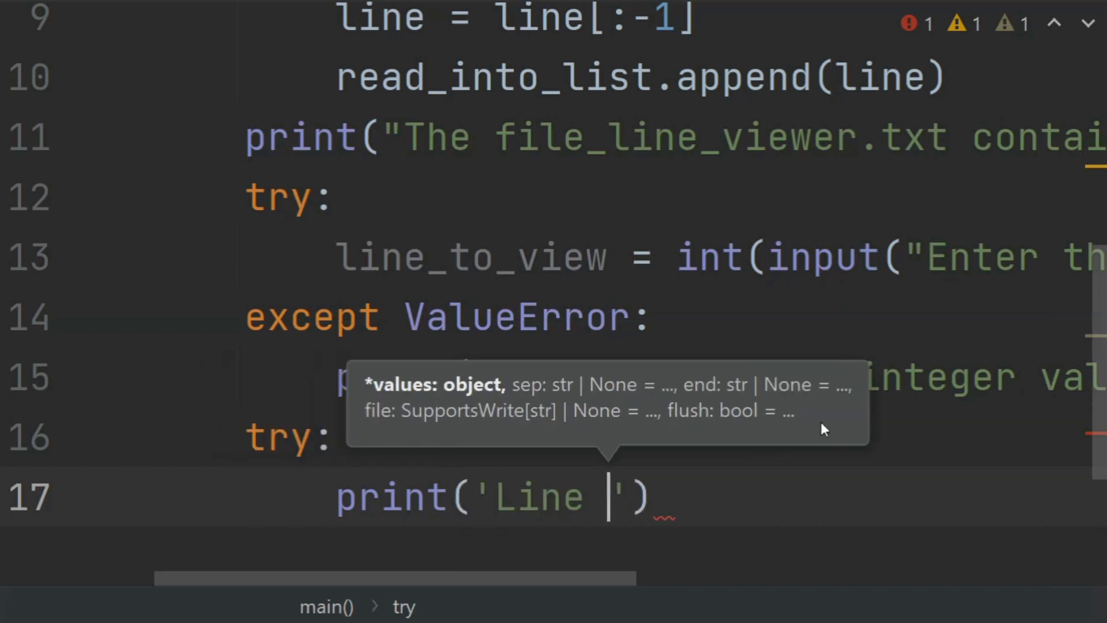
{"action": "type", "text": "#"}
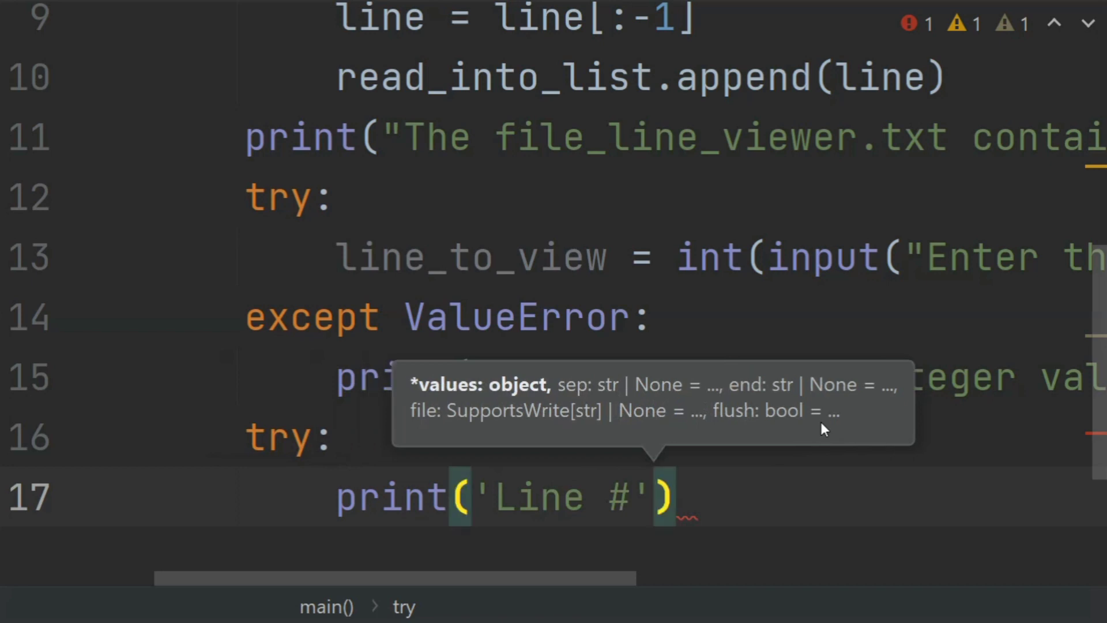
{"action": "type", "text": ", line_to_view"}
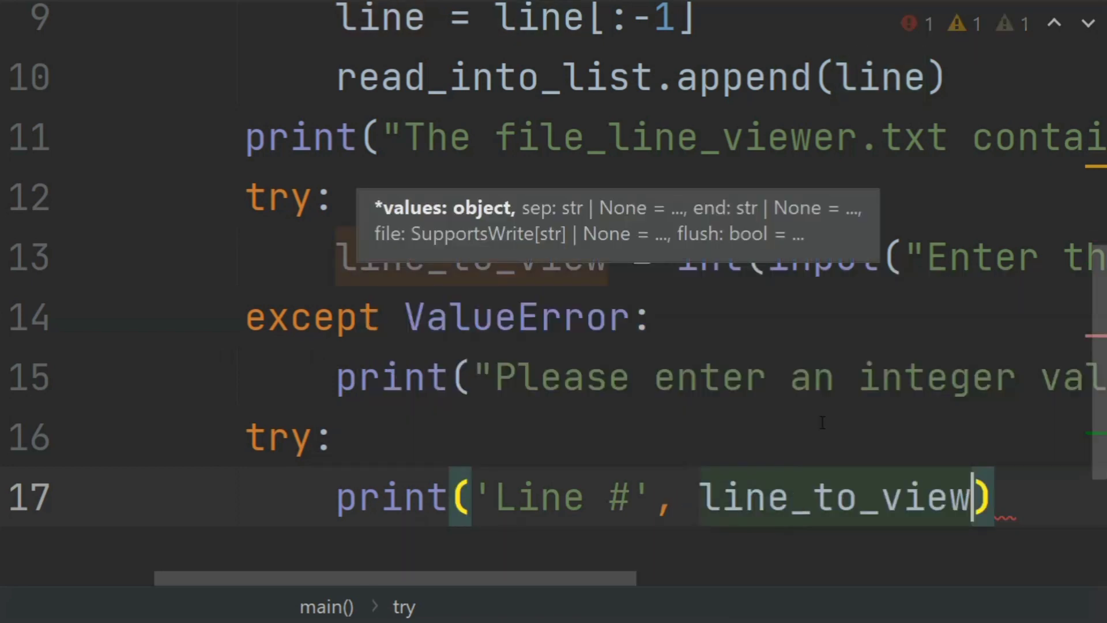
{"action": "type", "text": ","}
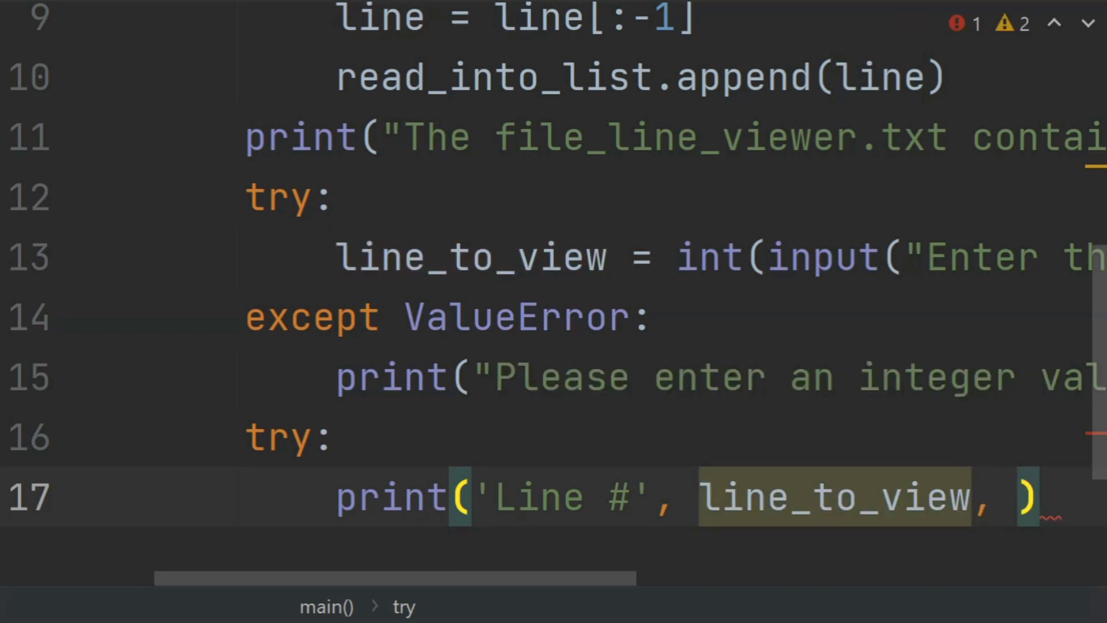
{"action": "type", "text": "'reads ad"}
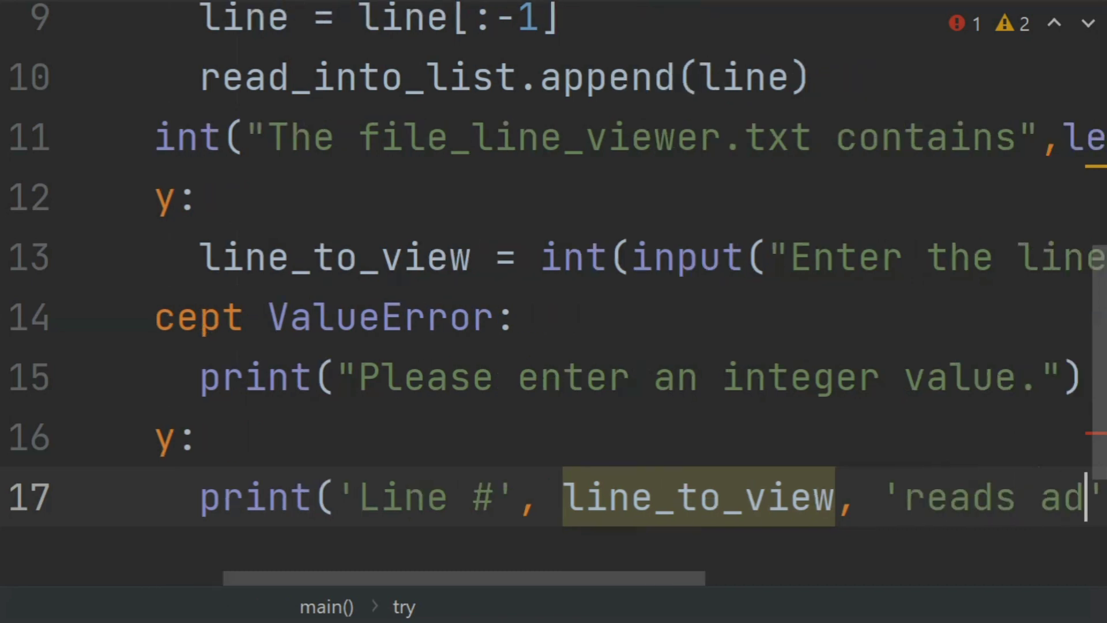
{"action": "type", "text": "s', read_into_list["}
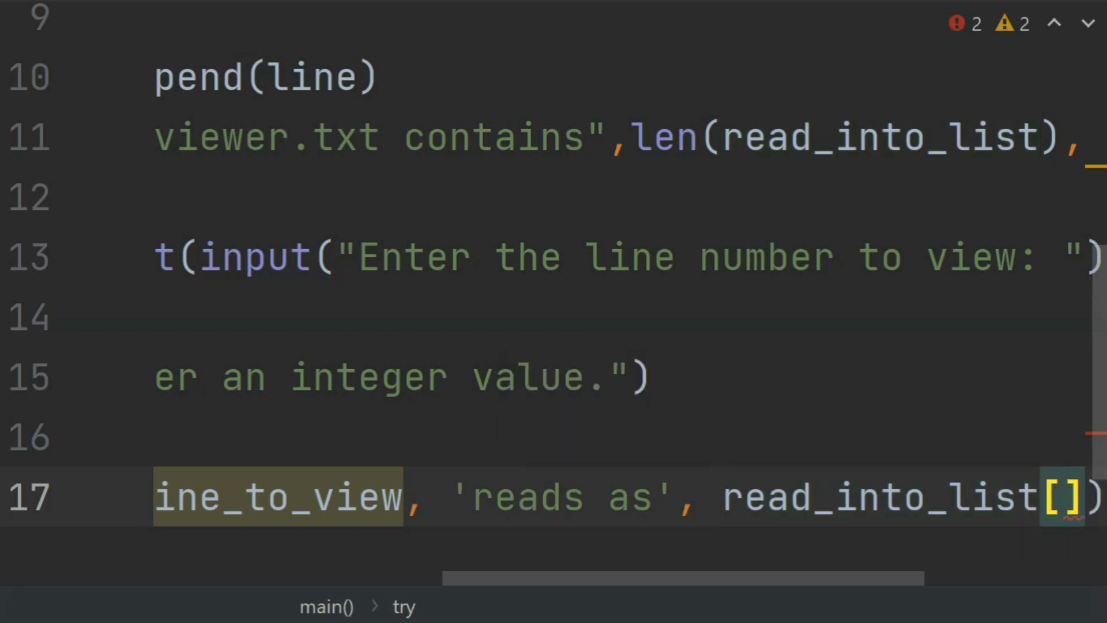
{"action": "type", "text": "li"}
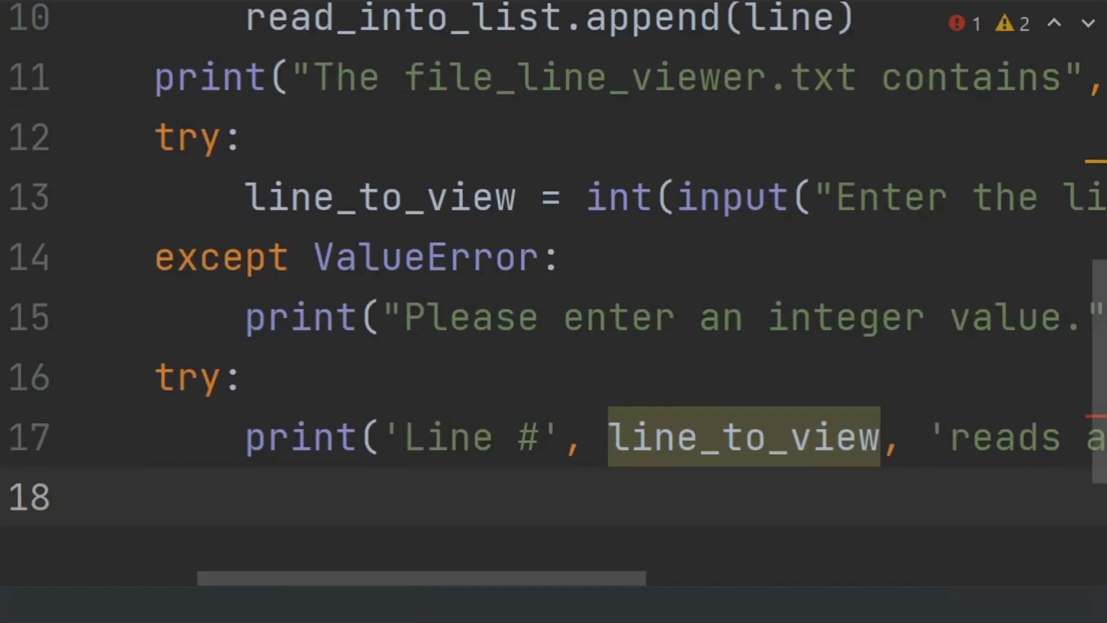
- Add an except IndexError: handler, accepting IndexError from autocomplete
{"action": "type", "text": "except"}
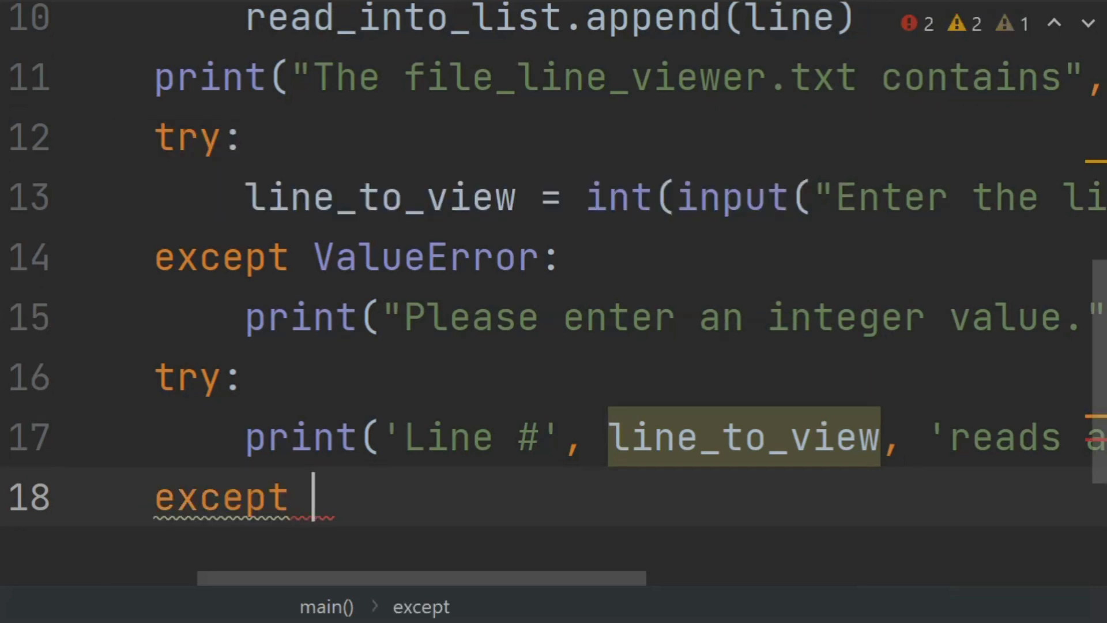
{"action": "type", "text": "I"}
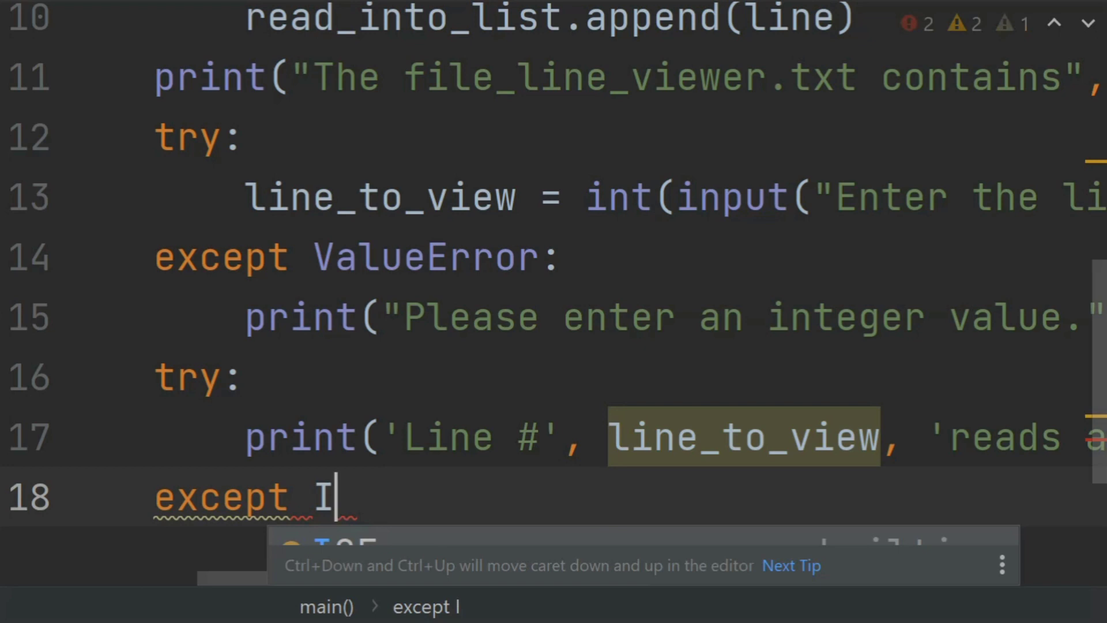
{"action": "type", "text": "Nd"}
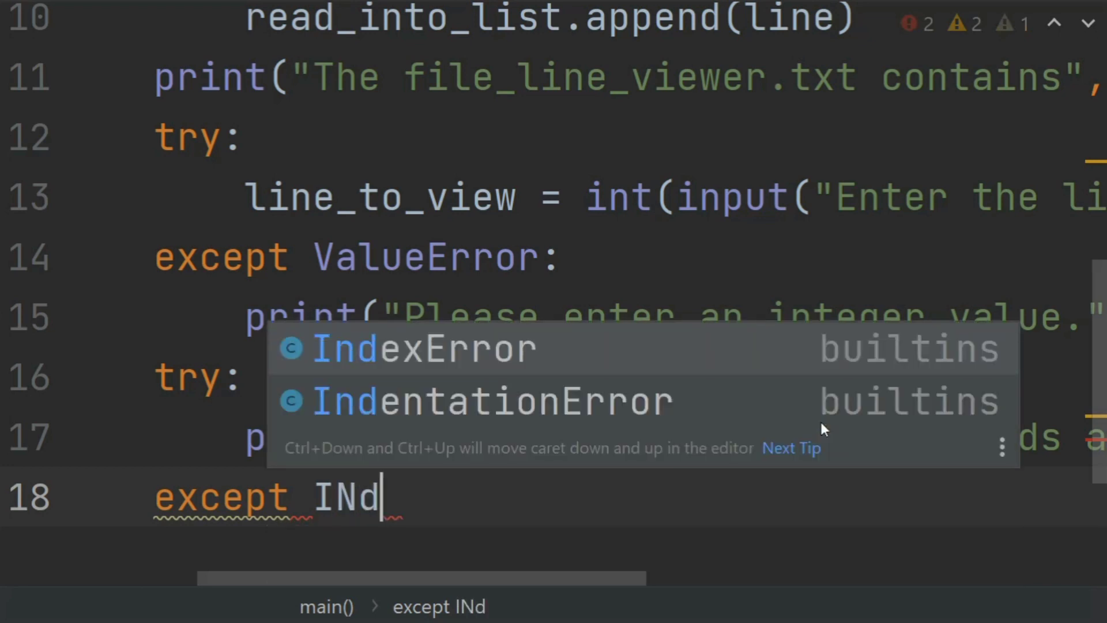
{"action": "key", "text": "Enter"}
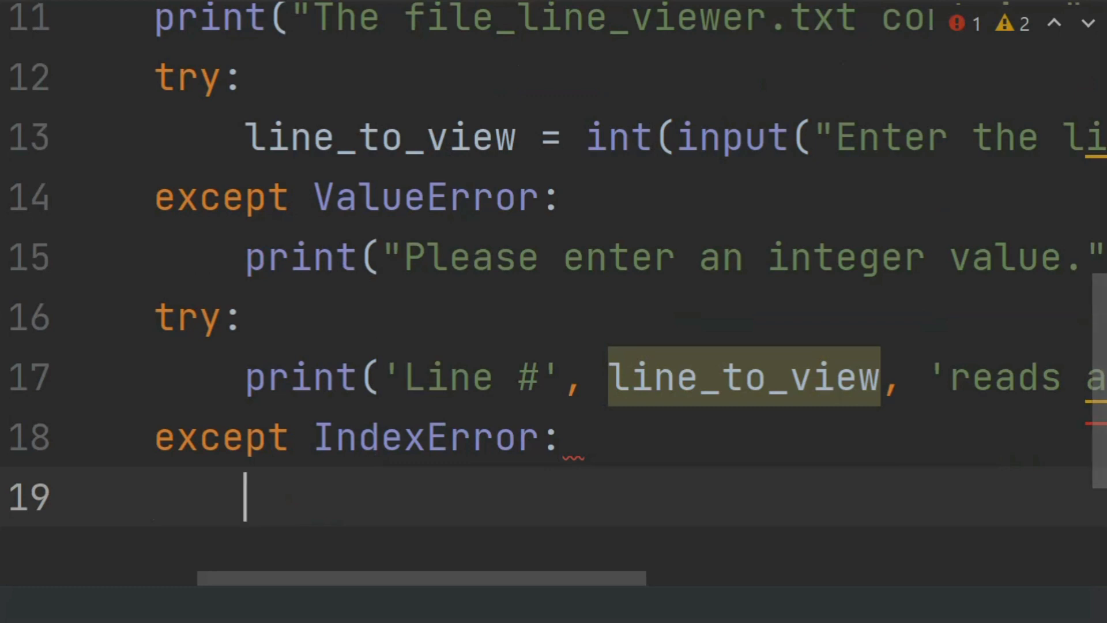
- Print "The line number is outside the range" inside the IndexError handler
{"action": "type", "text": "print("}
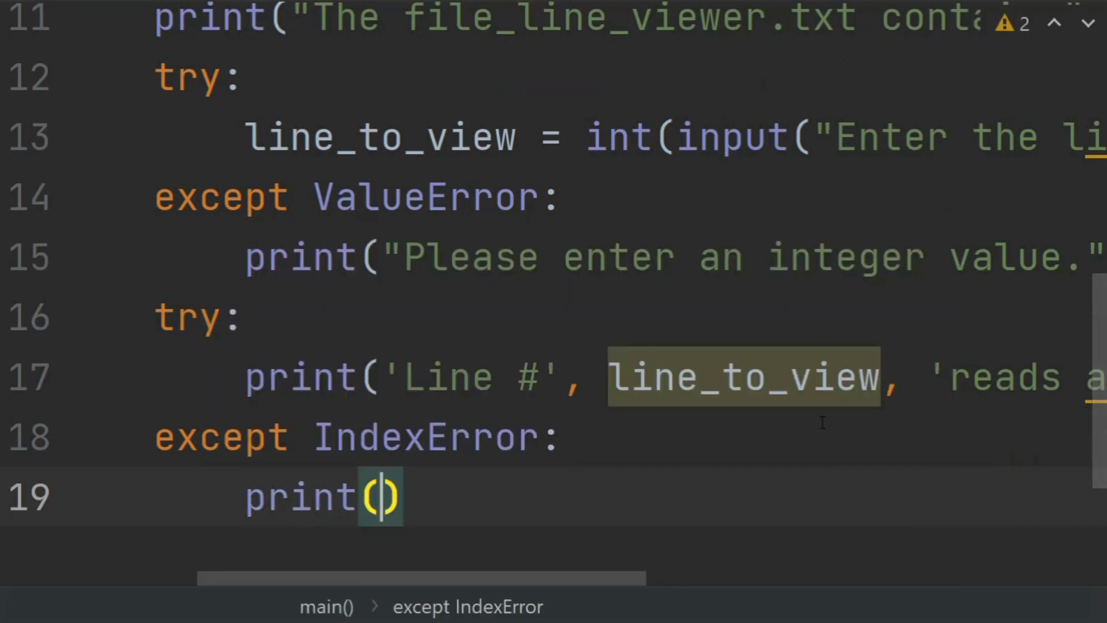
{"action": "type", "text": "\"ythe"}
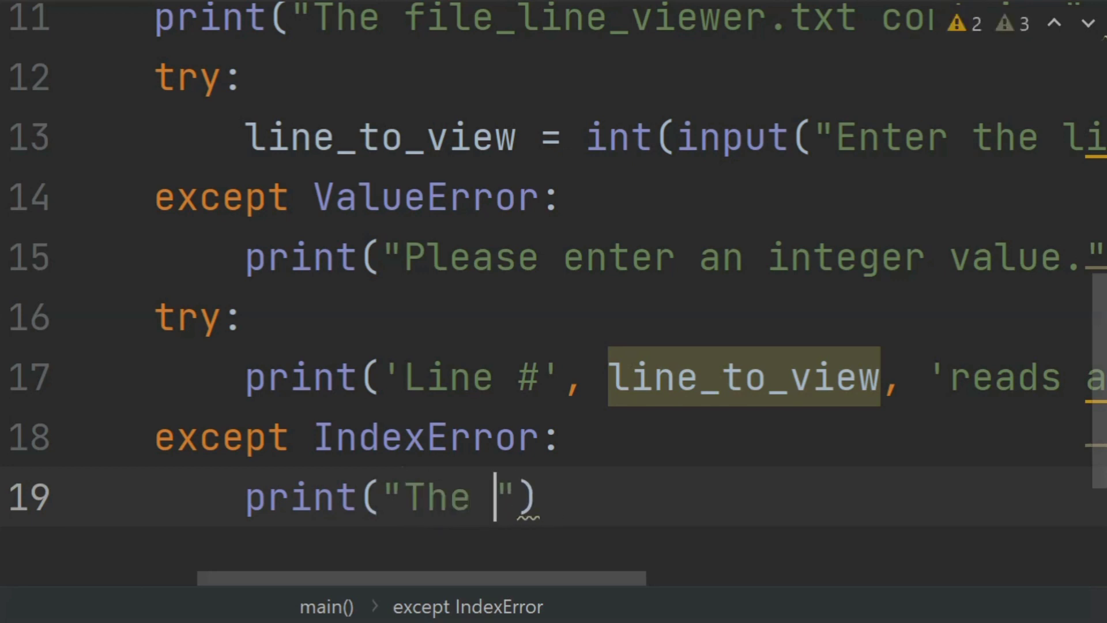
{"action": "type", "text": "line n"}
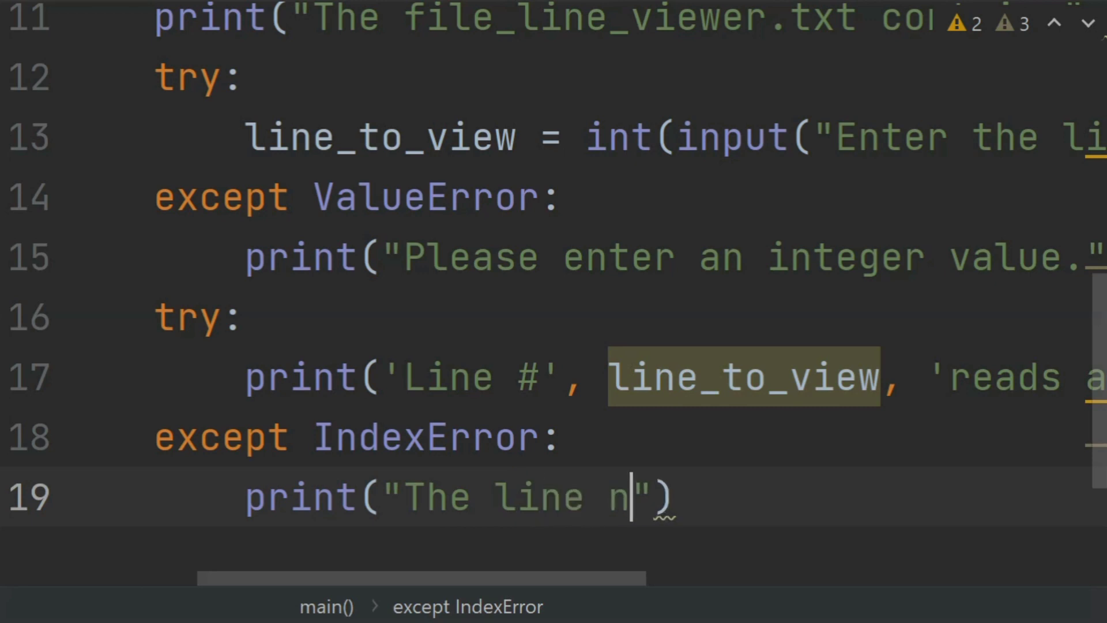
{"action": "type", "text": "umnber is"}
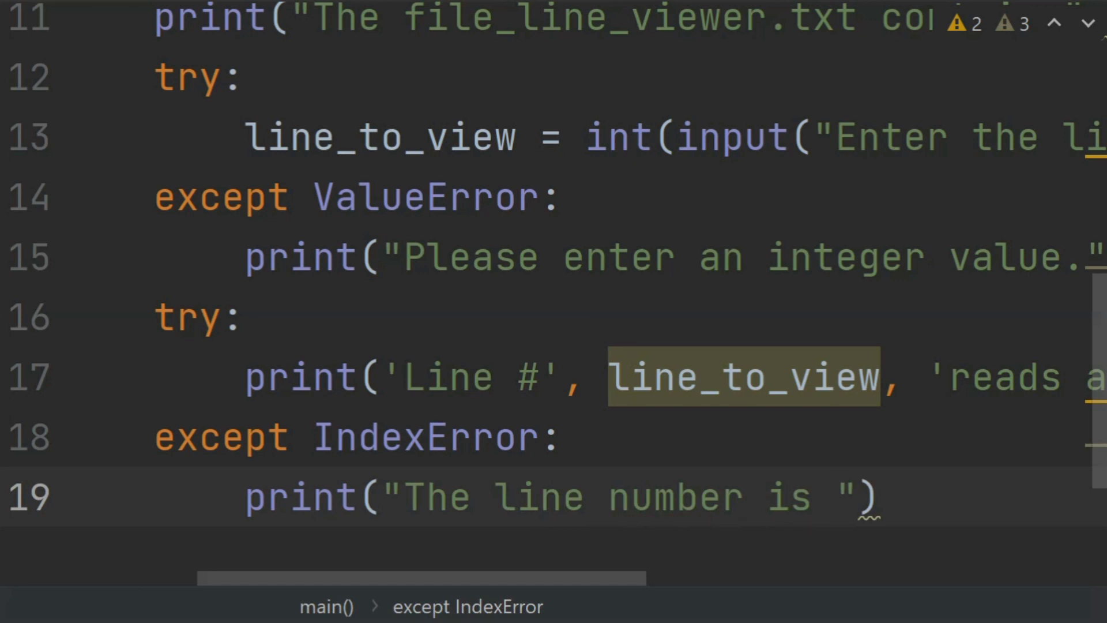
{"action": "type", "text": "o"}
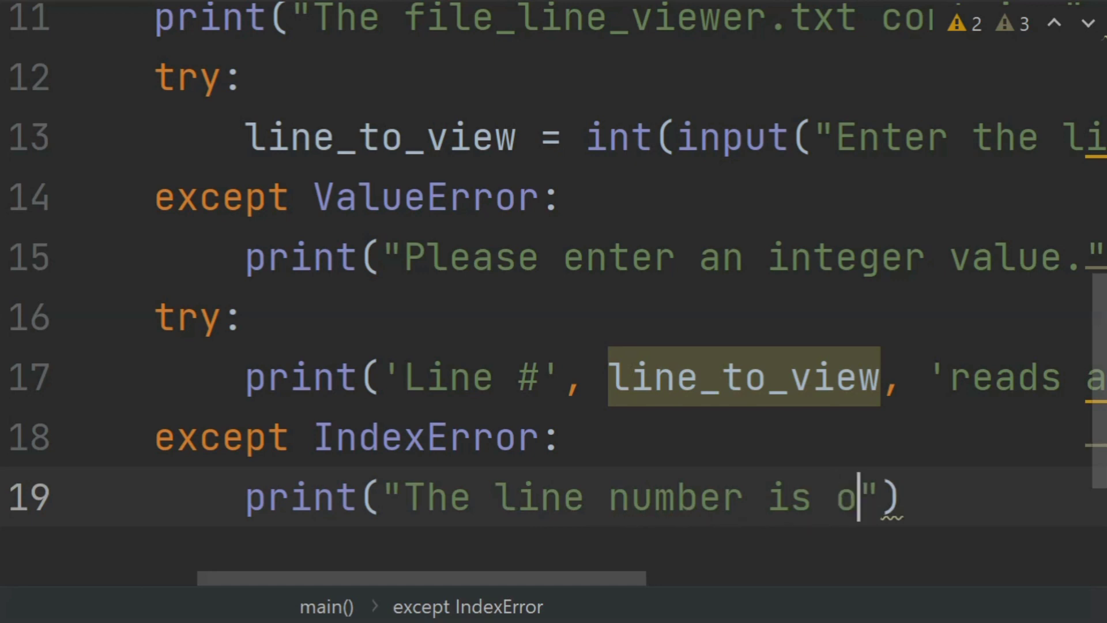
{"action": "type", "text": "utside the ra"}
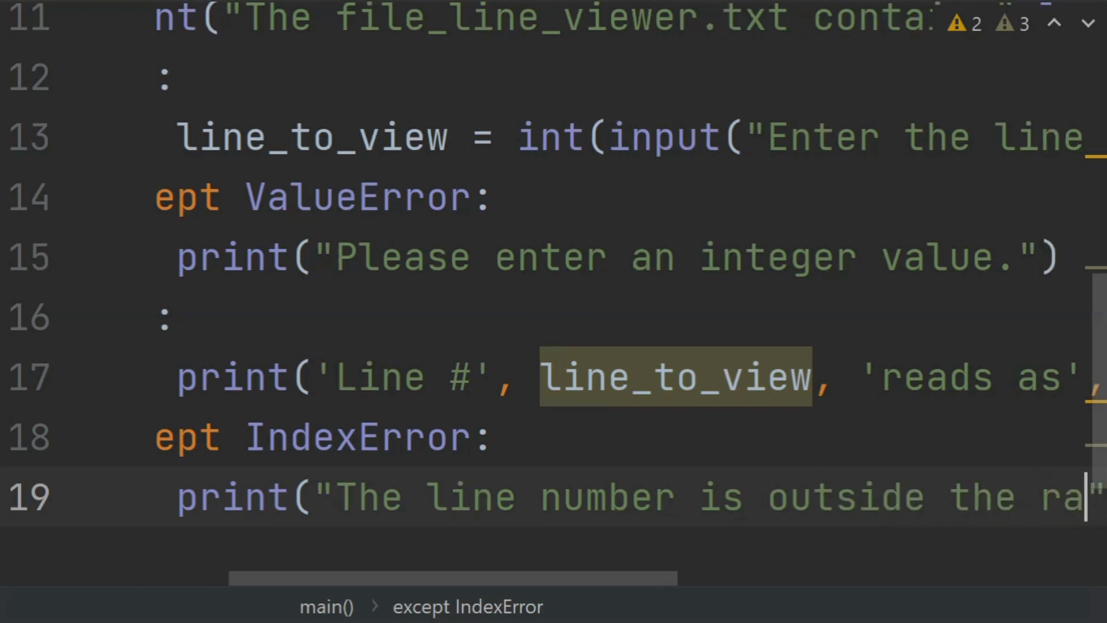
{"action": "scroll", "scroll_direction": "right", "scroll_amount": 3}
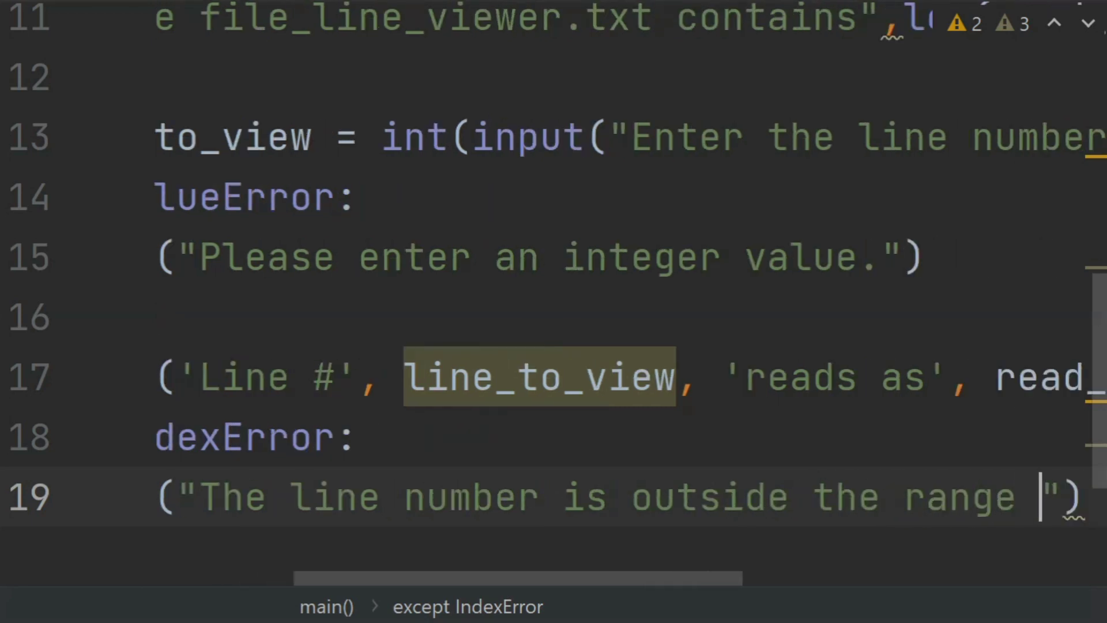
{"action": "scroll", "scroll_direction": "right", "scroll_amount": 3}
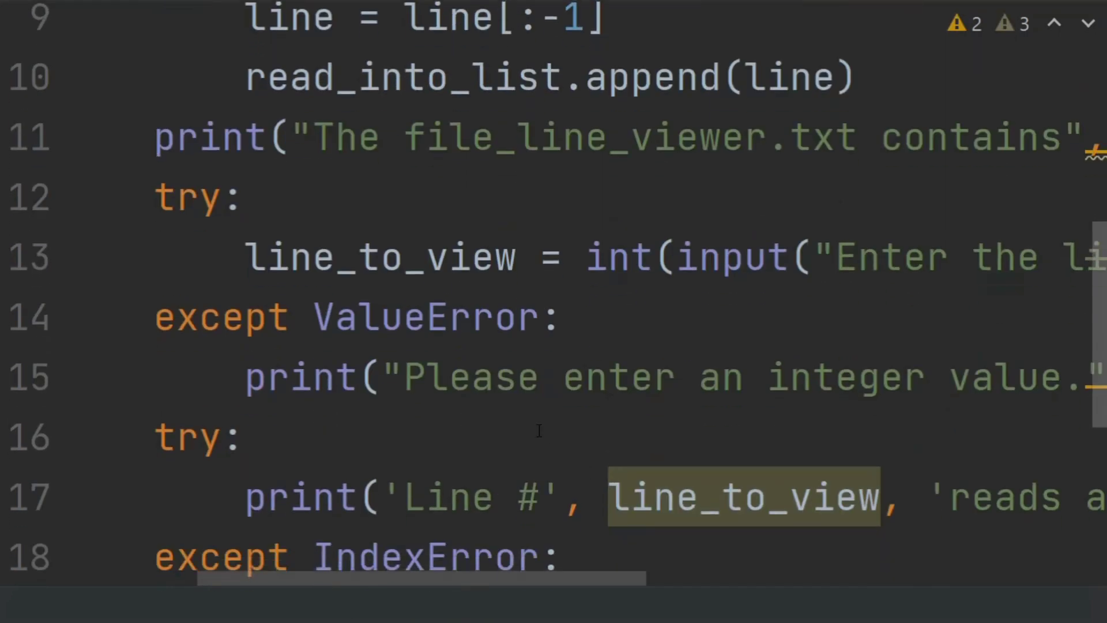
{"action": "scroll", "scroll_direction": "down", "scroll_amount": 3}
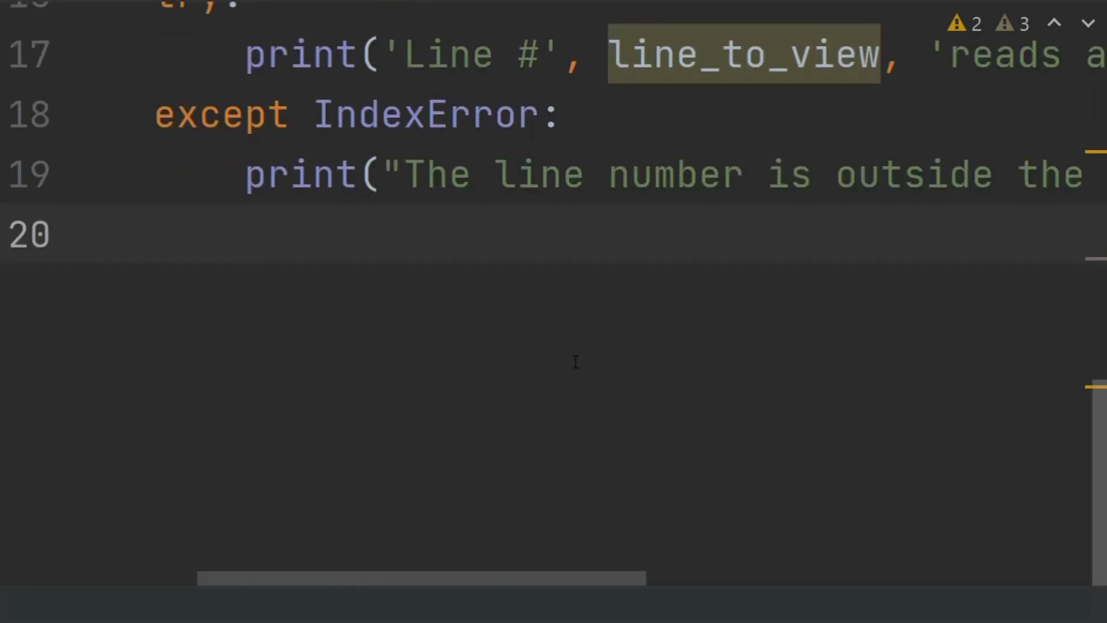
- End the script with a call to main() after the exception handlers
{"action": "key", "text": "enter"}
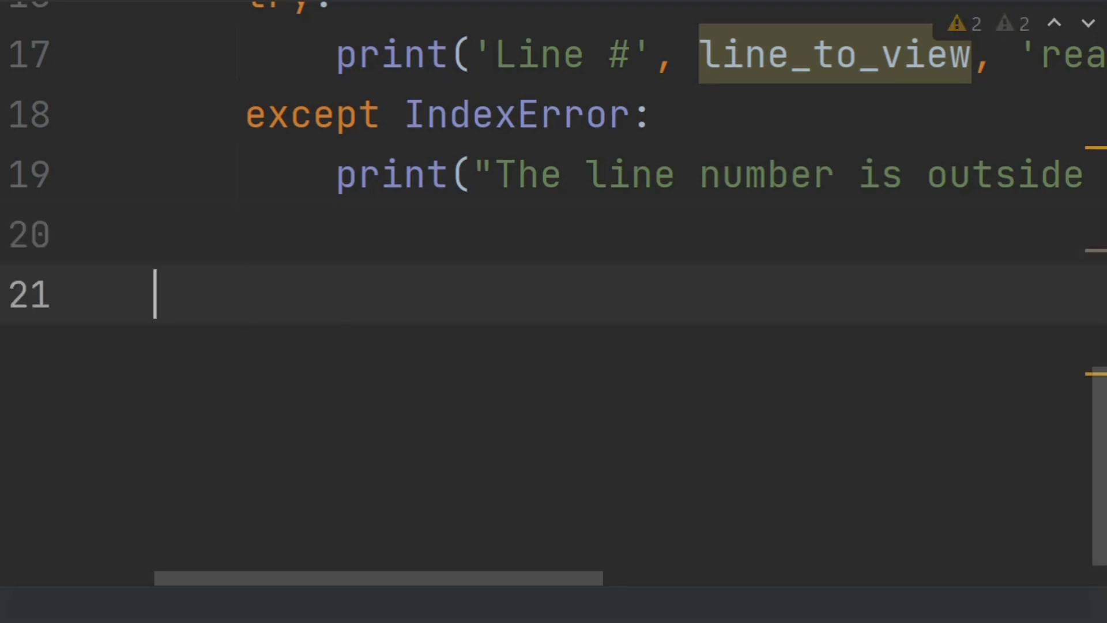
{"action": "type", "text": "main"}
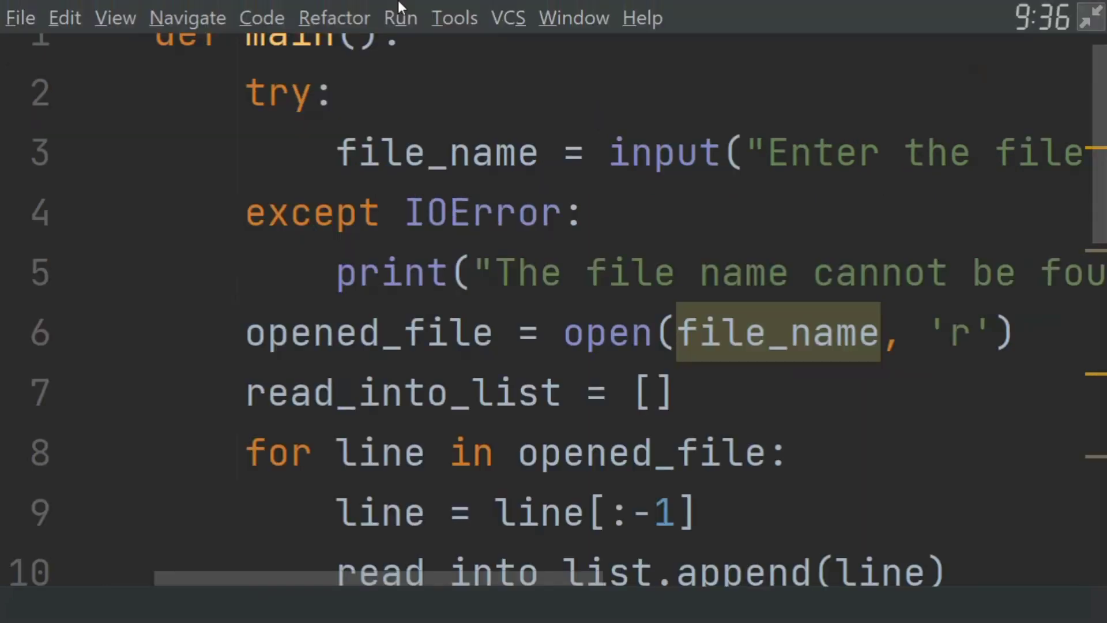
- Run the script with file_line_viewer.txt and line 2, printing 'I am 26 years old'
{"action": "left_click", "coordinate": [400, 17]}
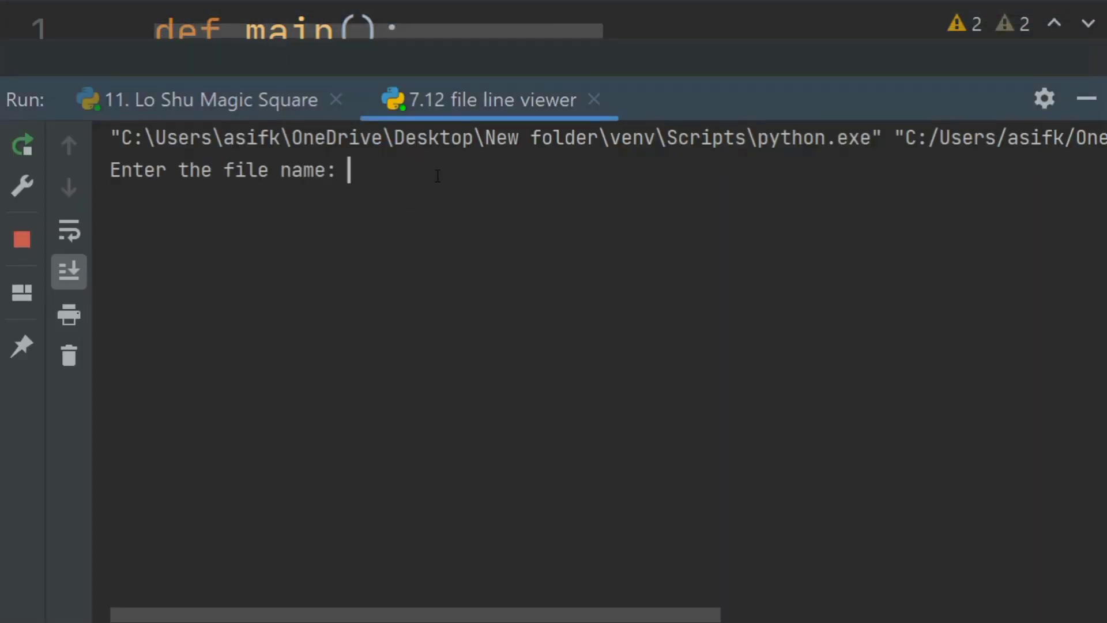
{"action": "type", "text": "file"}
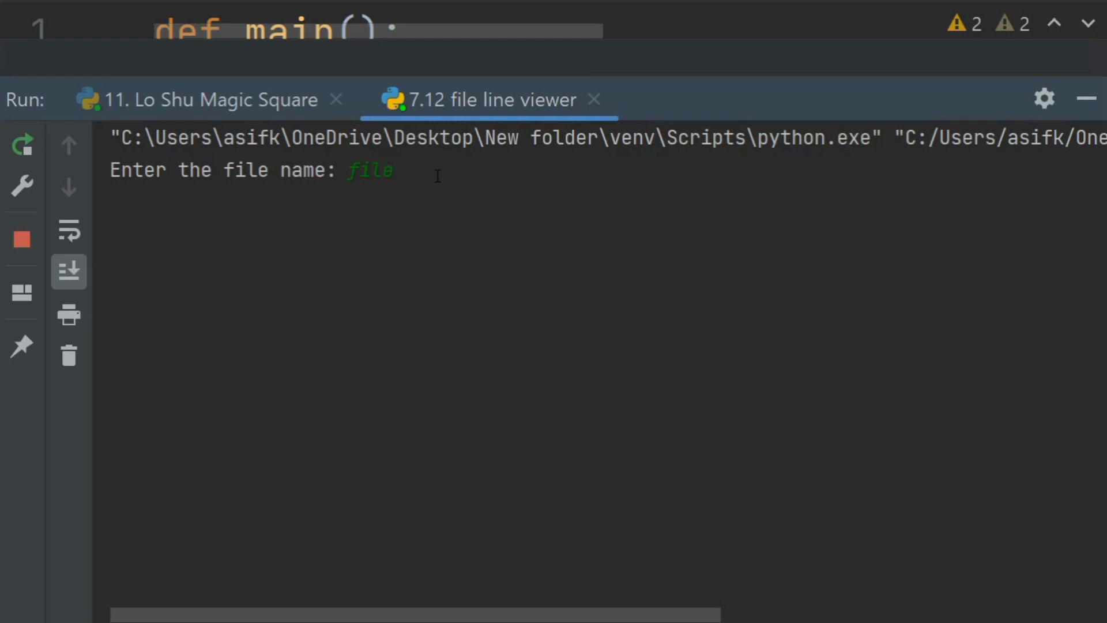
{"action": "type", "text": "_line"}
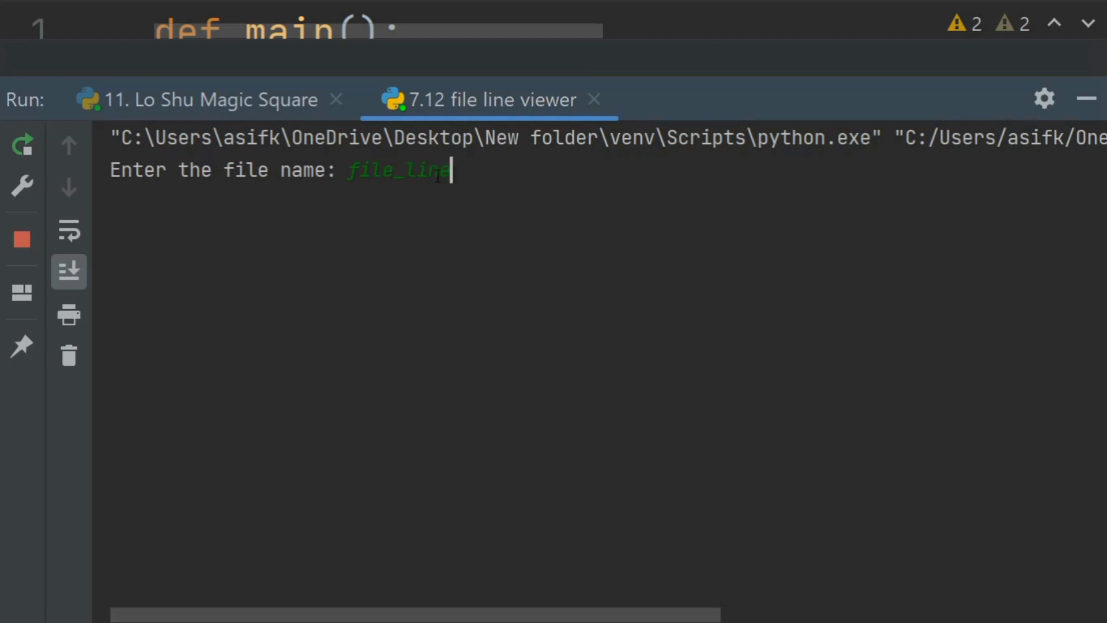
{"action": "type", "text": "_viewer"}
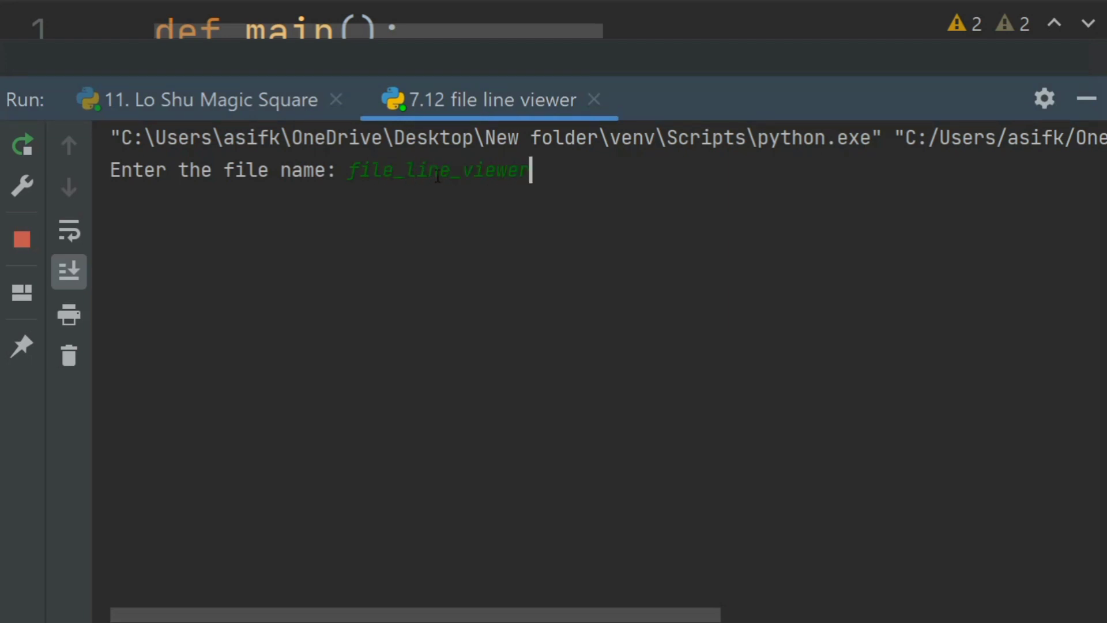
{"action": "type", "text": ".txt"}
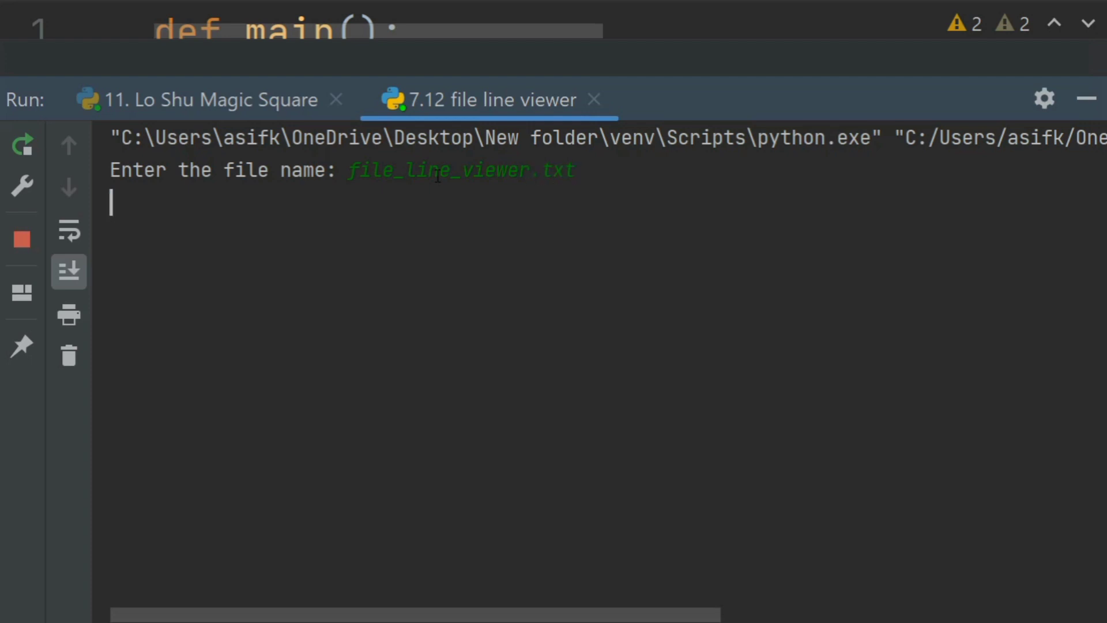
{"action": "key", "text": "enter"}
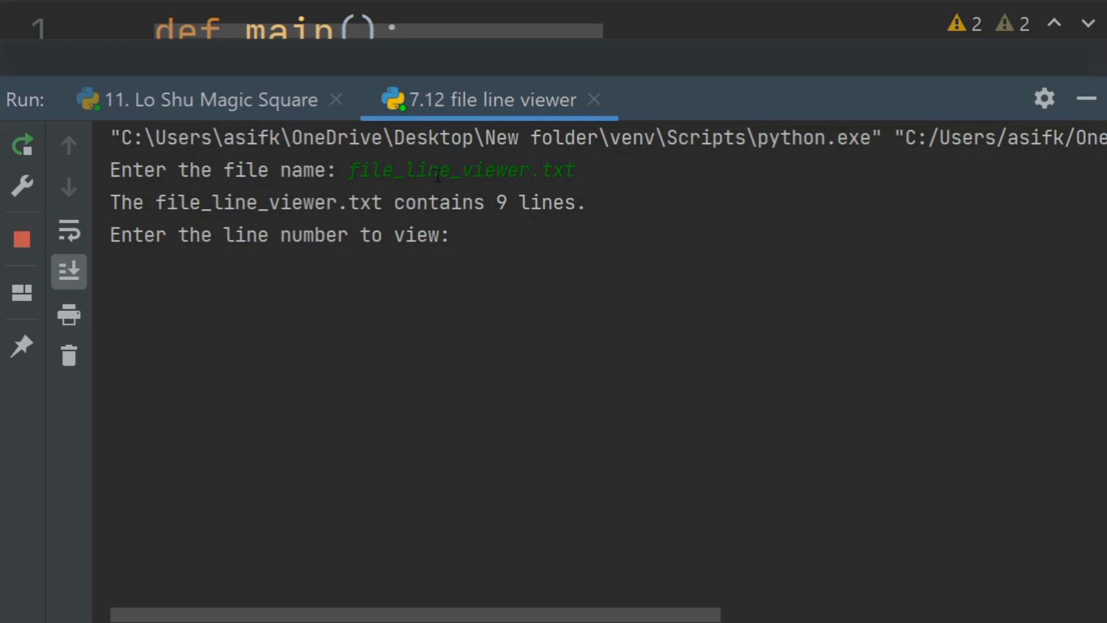
{"action": "type", "text": "2"}
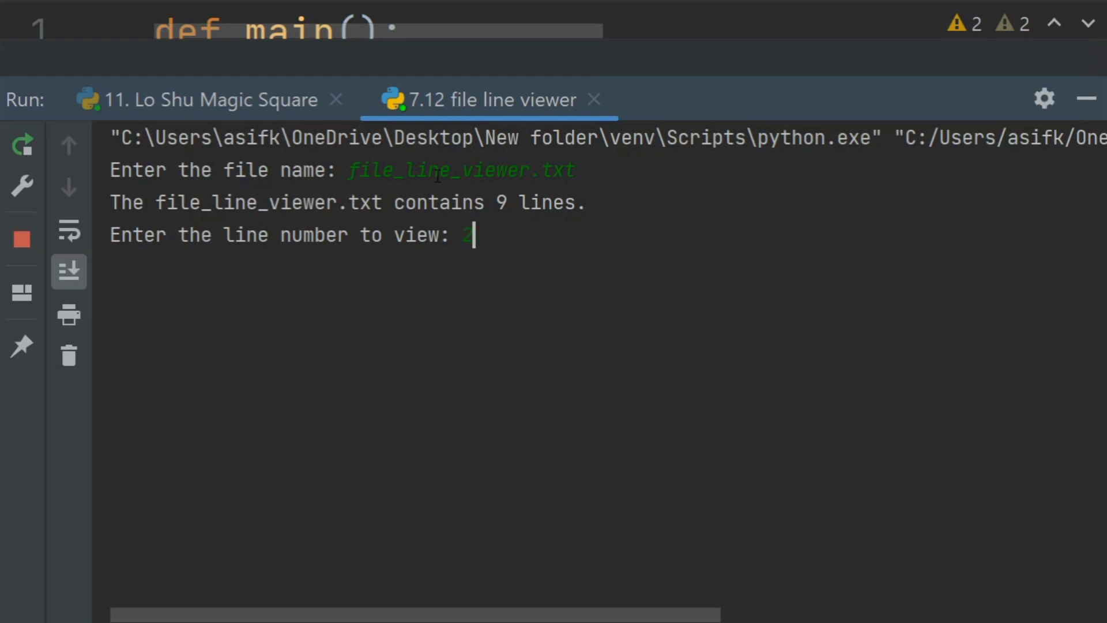
{"action": "key", "text": "enter"}
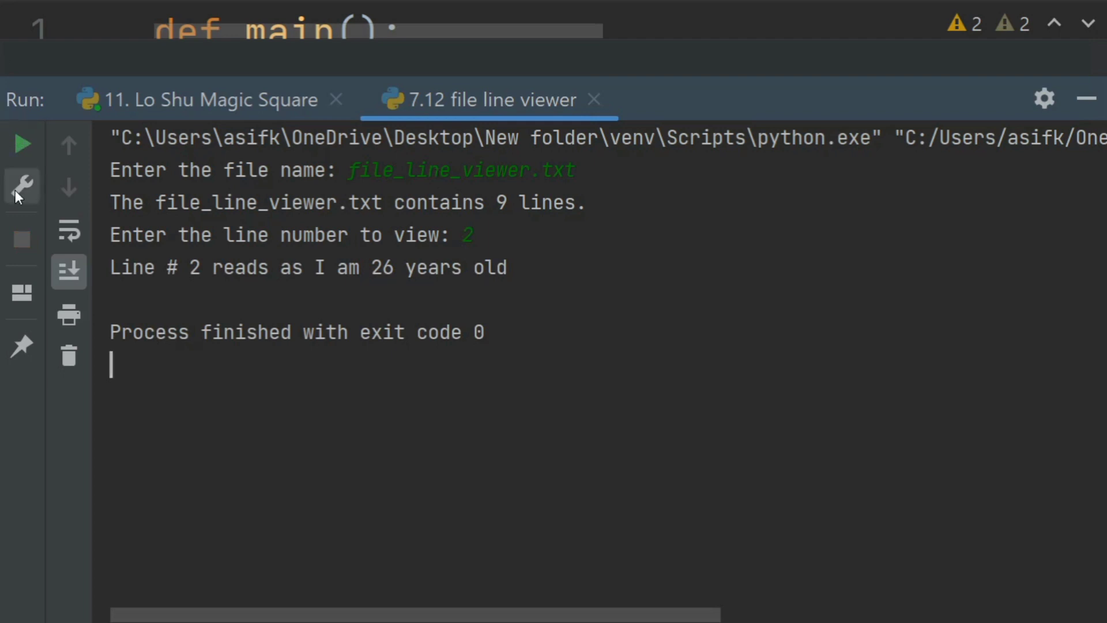
- Rerun with file_line_viewer.txt and letters 'trgh' as the line number, triggering the integer warning
{"action": "left_click", "coordinate": [20, 145]}
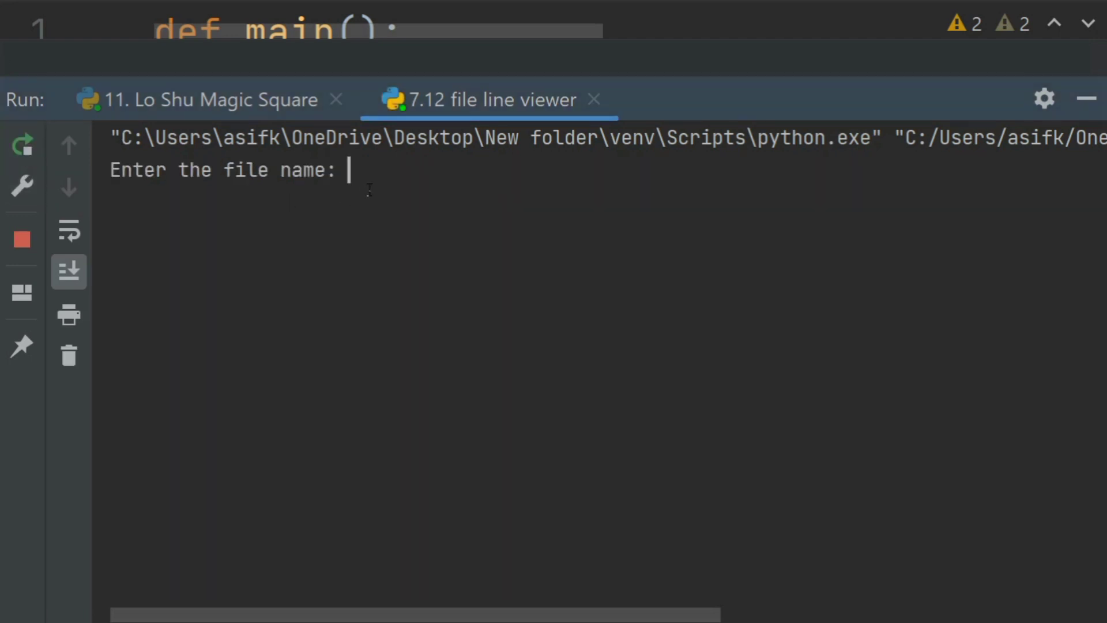
{"action": "type", "text": "file"}
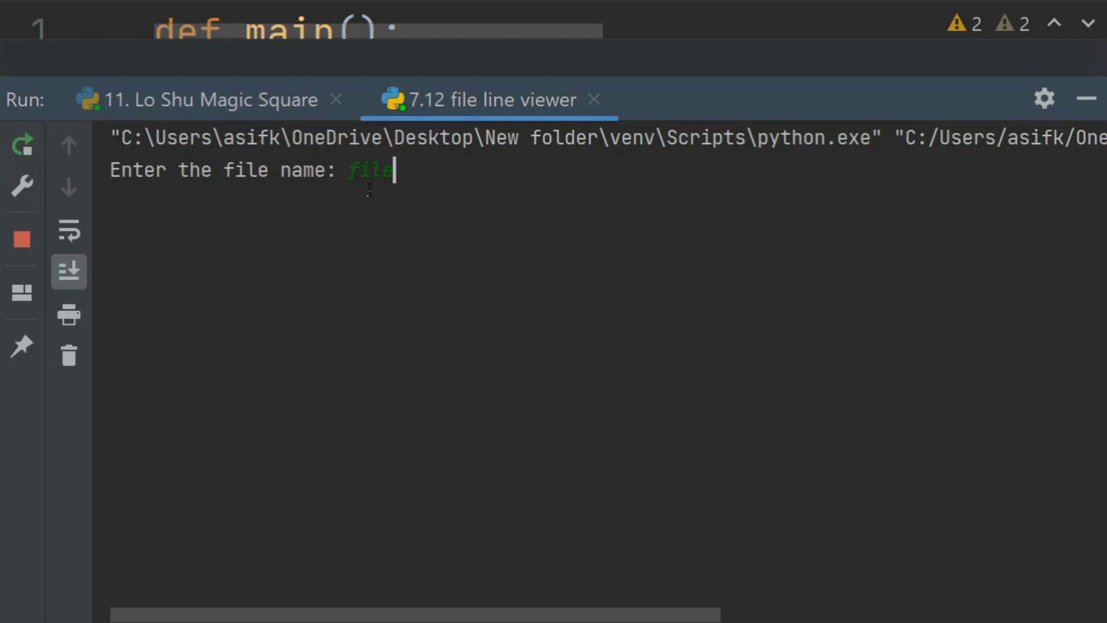
{"action": "type", "text": "_line"}
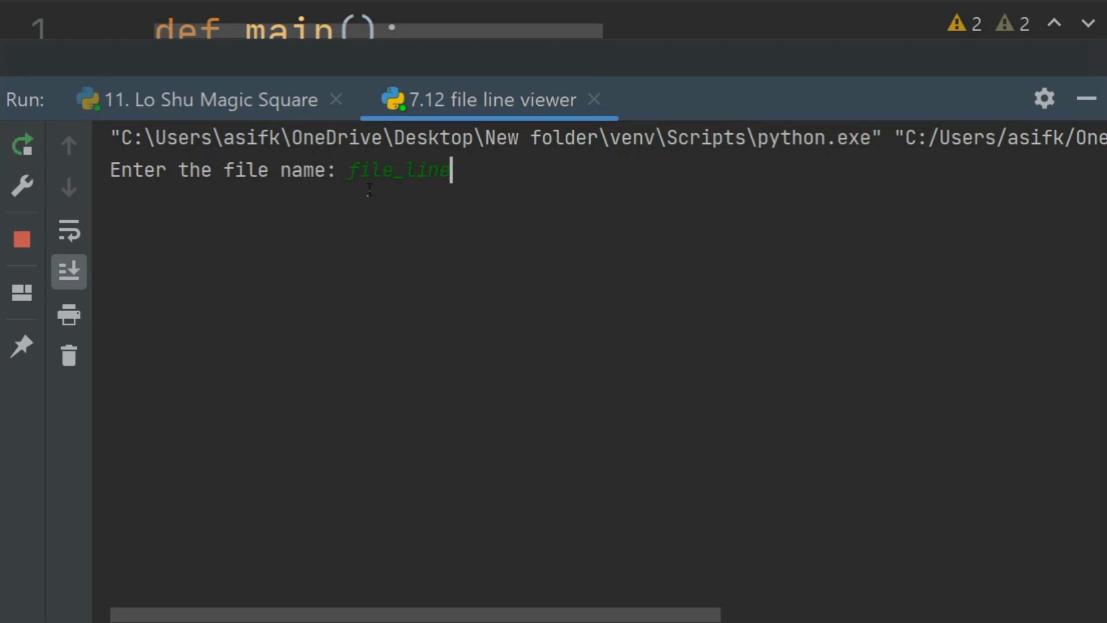
{"action": "type", "text": "_vie"}
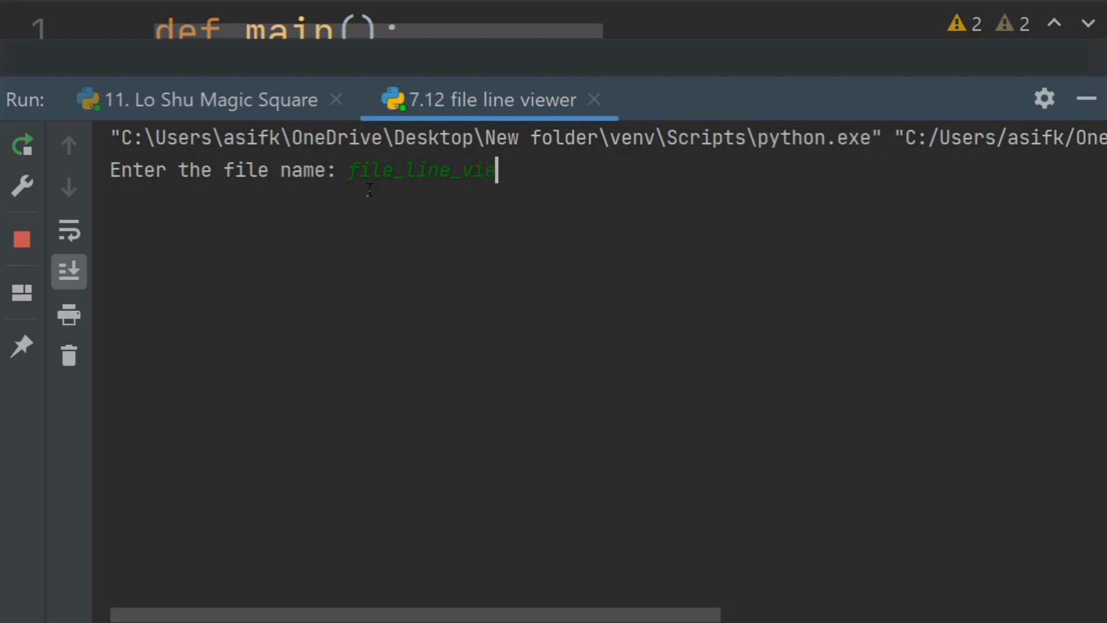
{"action": "type", "text": "wer.txt"}
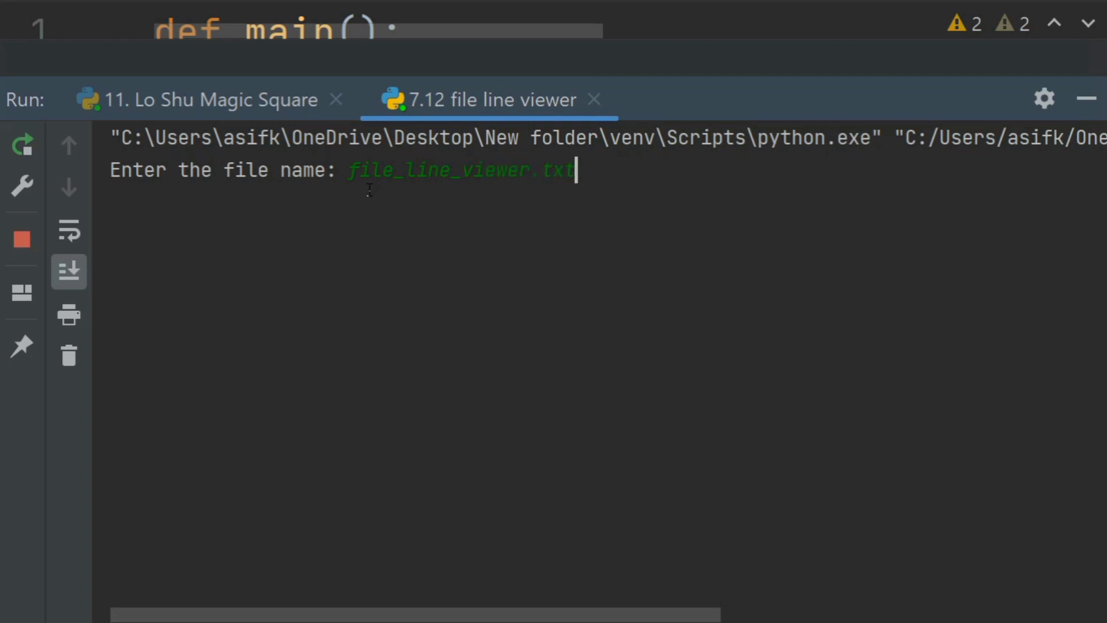
{"action": "key", "text": "enter"}
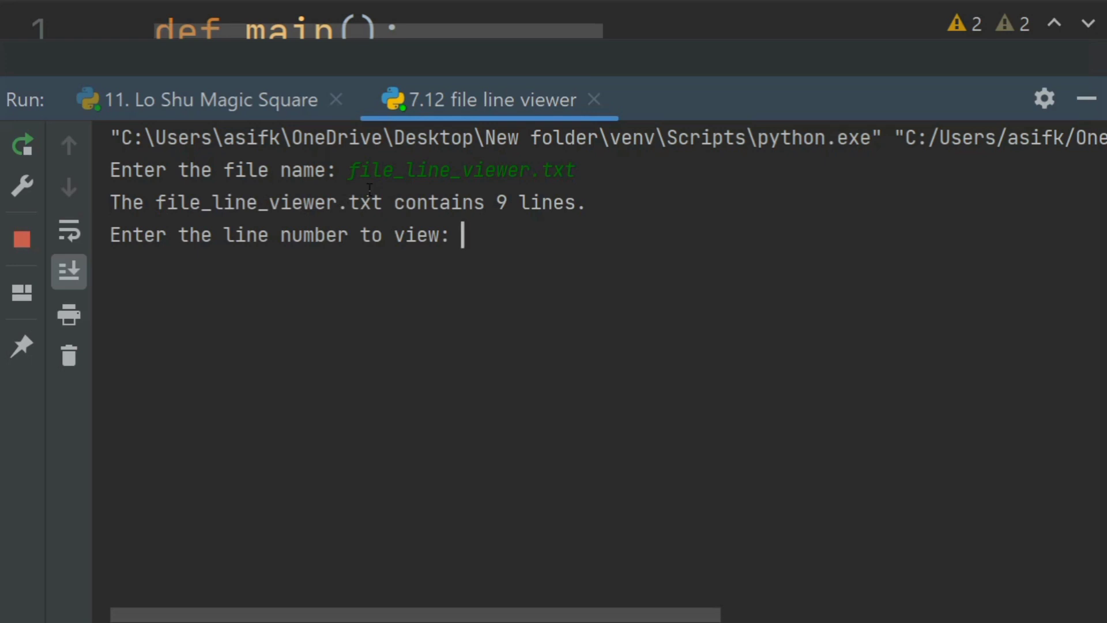
{"action": "type", "text": "trgh"}
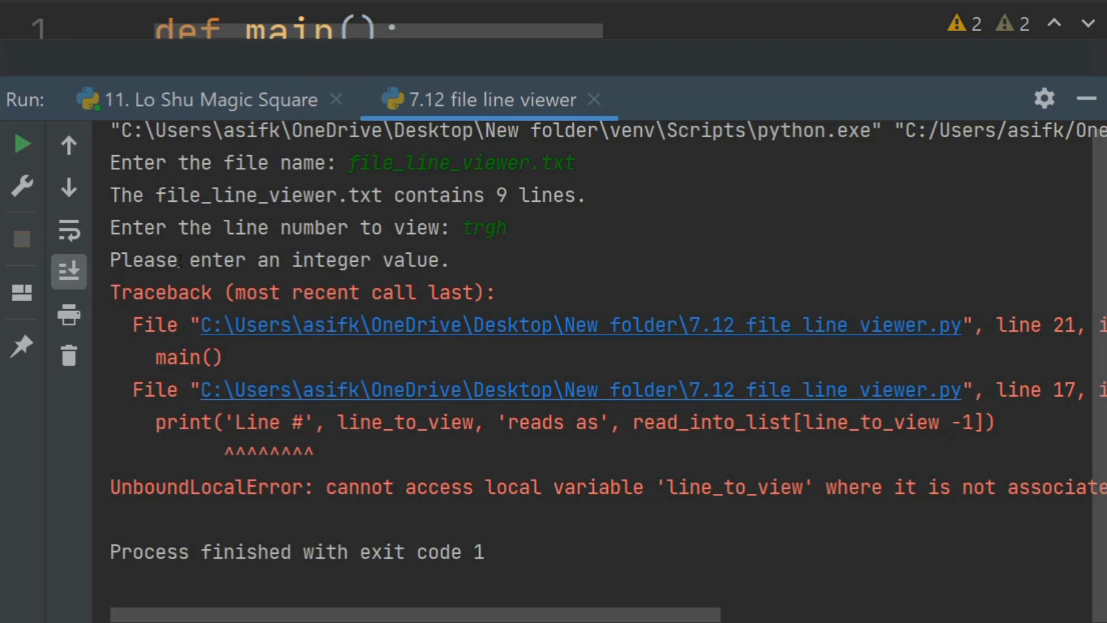
- Select the integer-value warning text in the Run console output
{"action": "left_click_drag", "start_coordinate": [325, 259], "coordinate": [448, 260]}
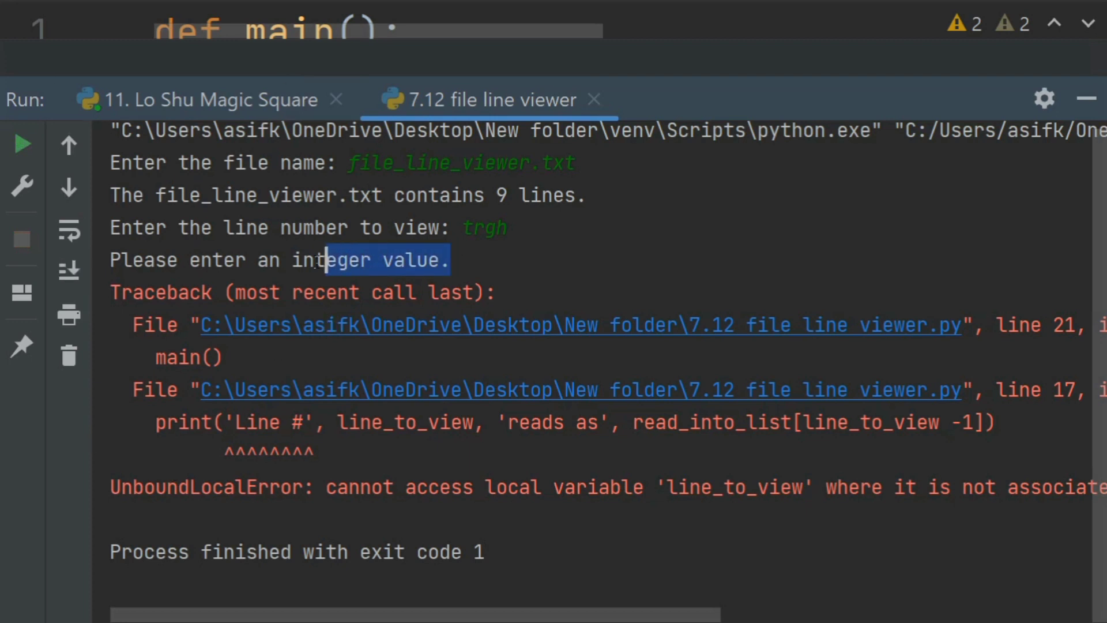
{"action": "left_click_drag", "start_coordinate": [325, 260], "coordinate": [116, 289]}
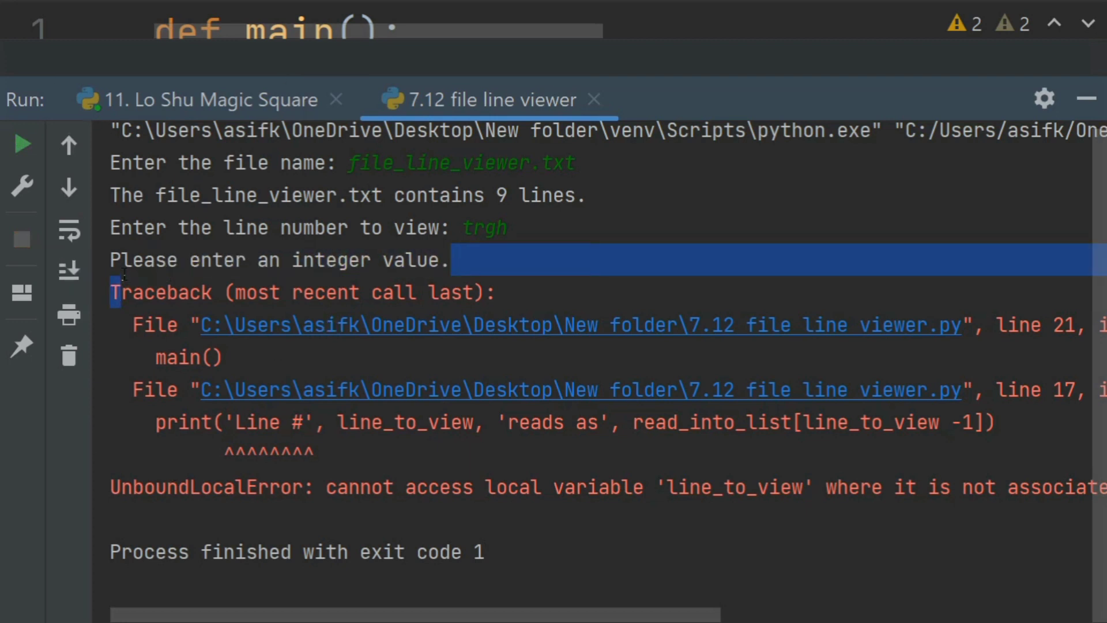